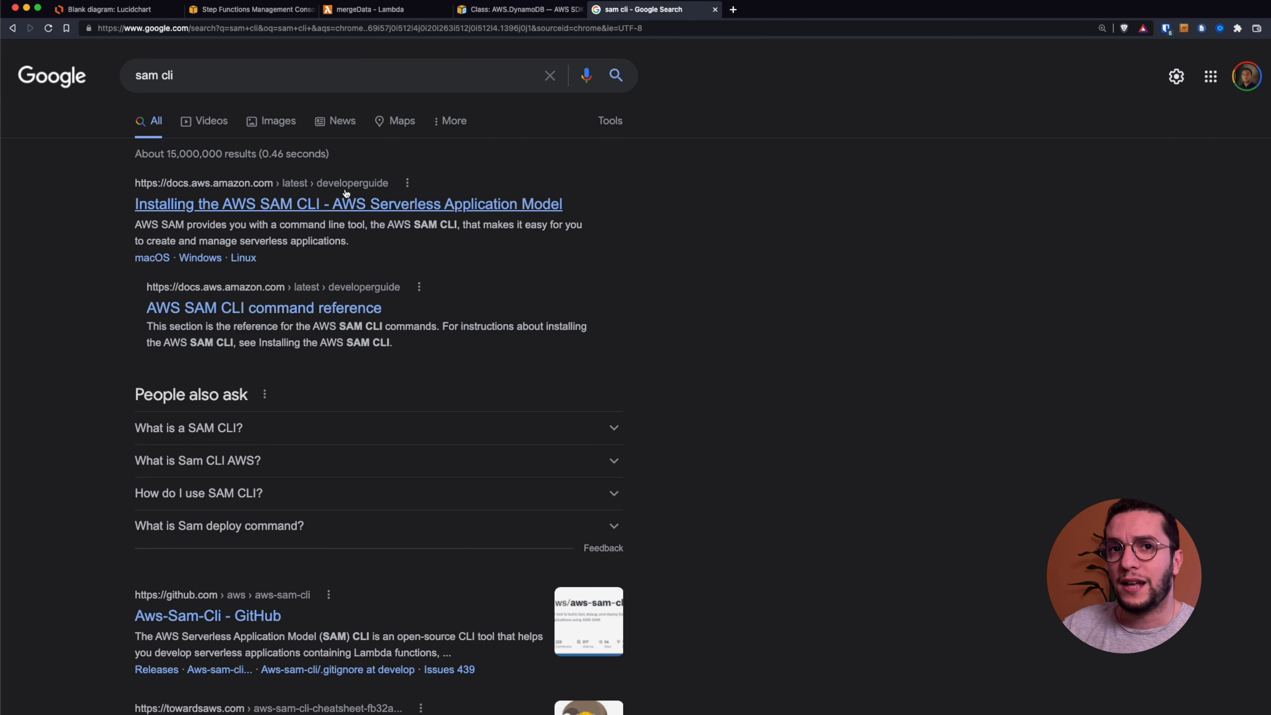
Navigate from the 'Installing the AWS SAM CLI' result to the macOS installation guide and review it.
left_click(347, 203)
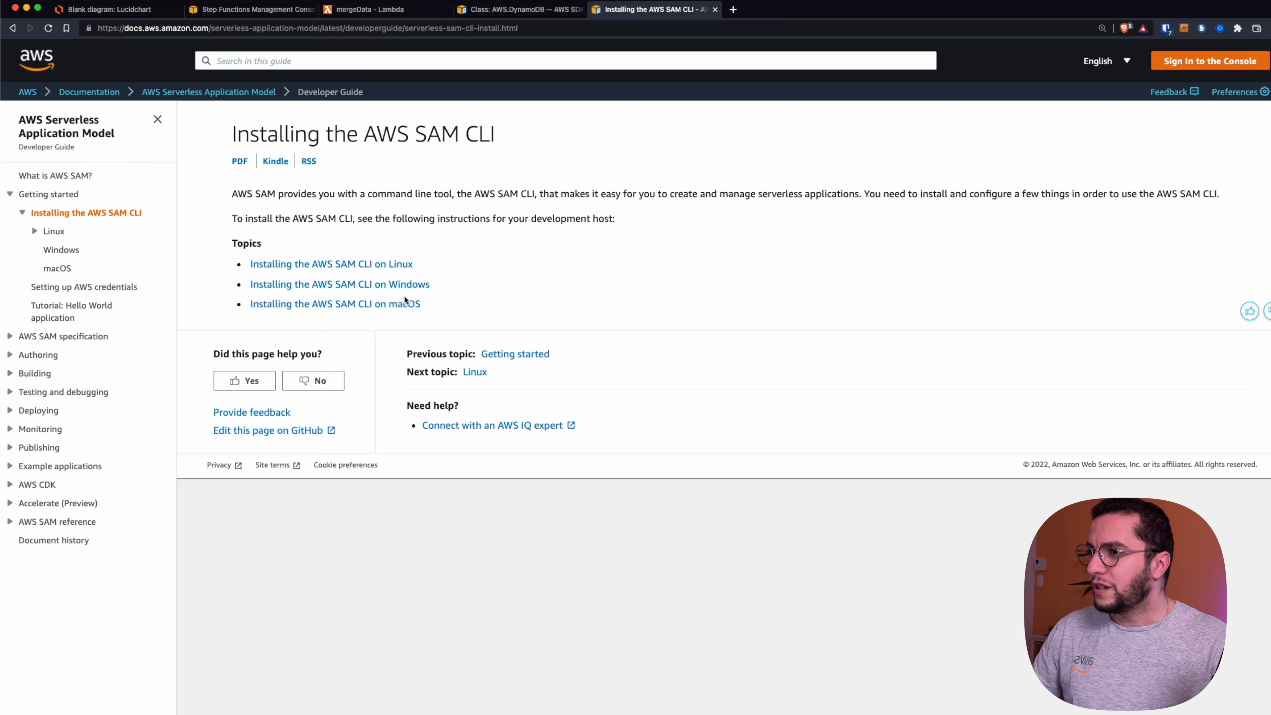
left_click(335, 303)
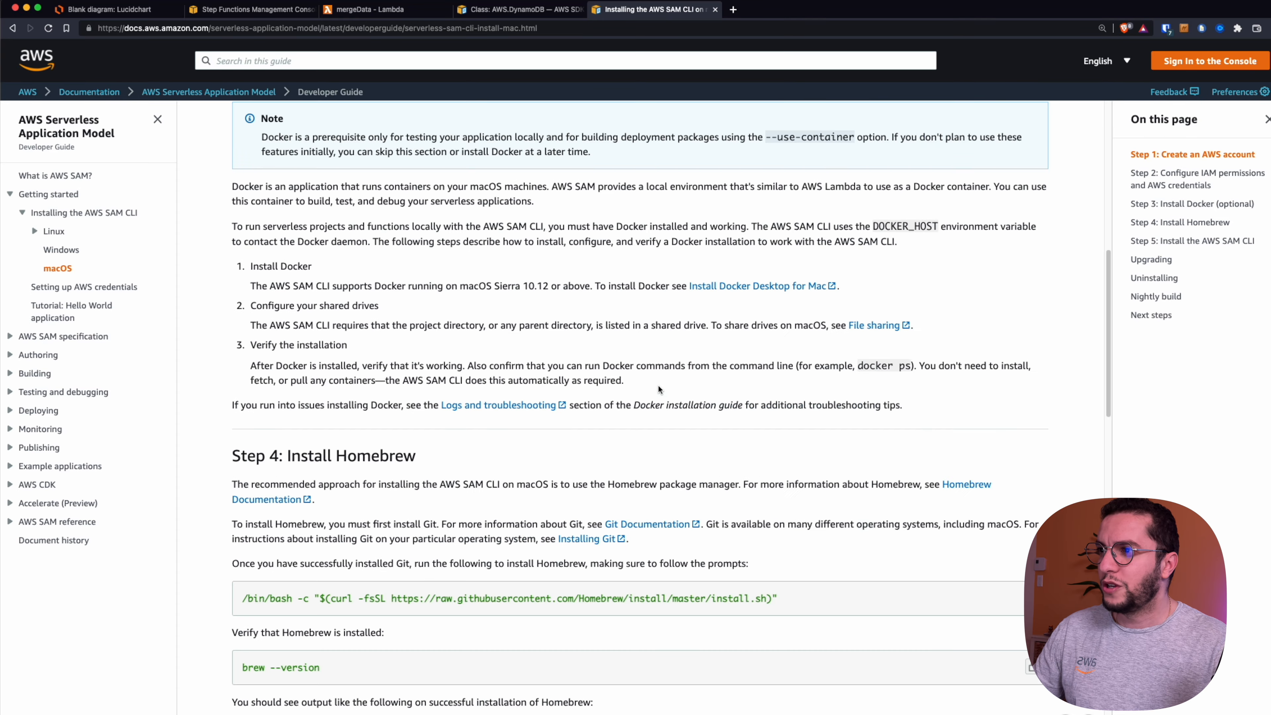
scroll("down", 3)
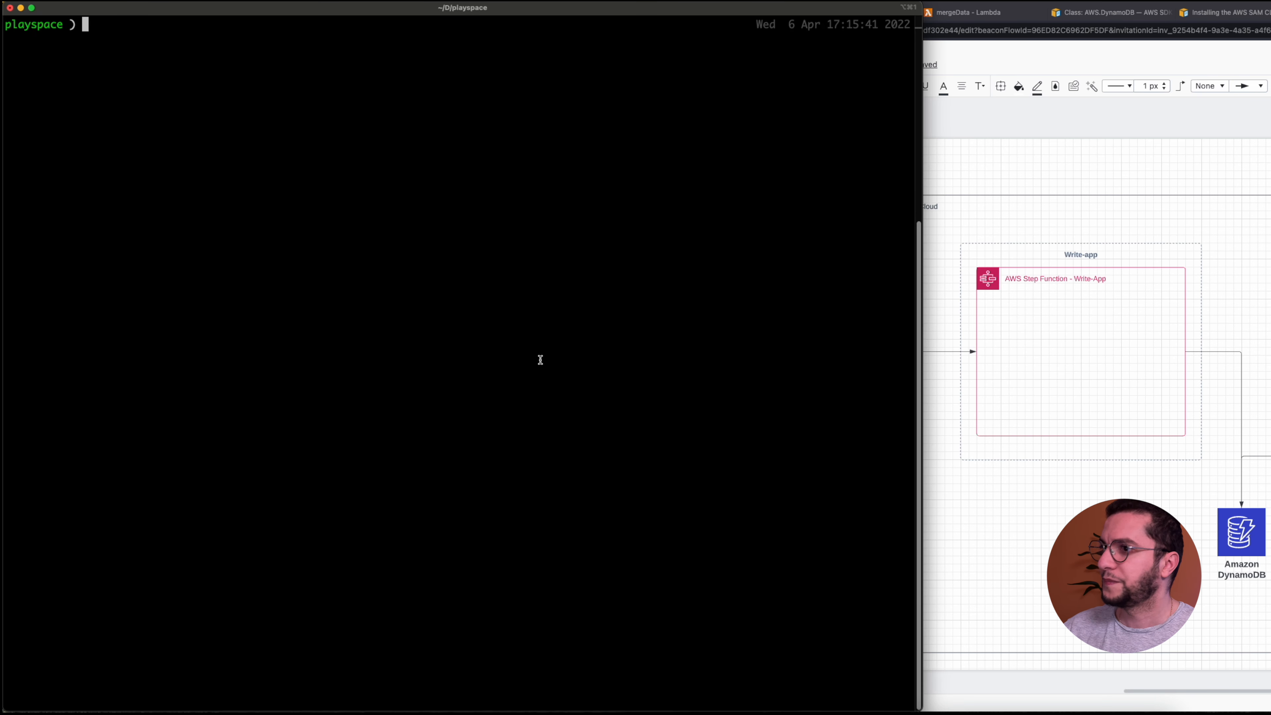
Run sam init with AWS Quick Start Templates, Serverless API, nodejs14.x, naming the app read-app-sam.
type("sam u")
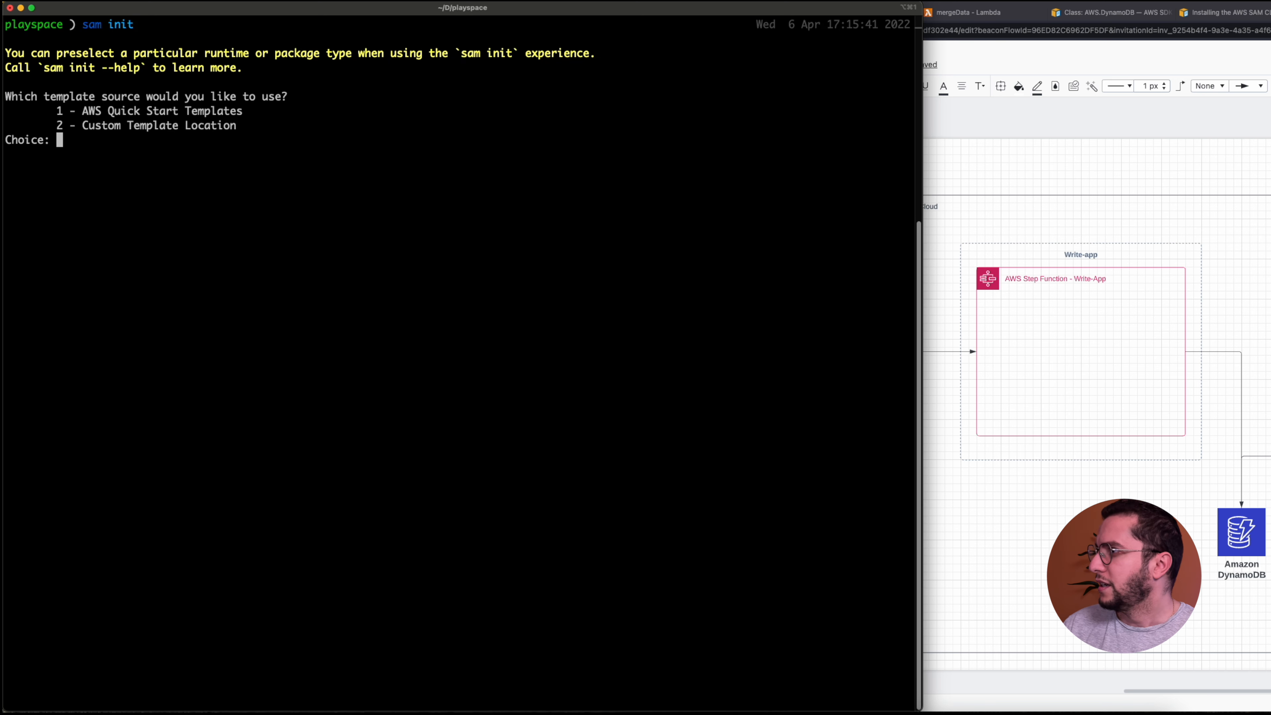
type("1")
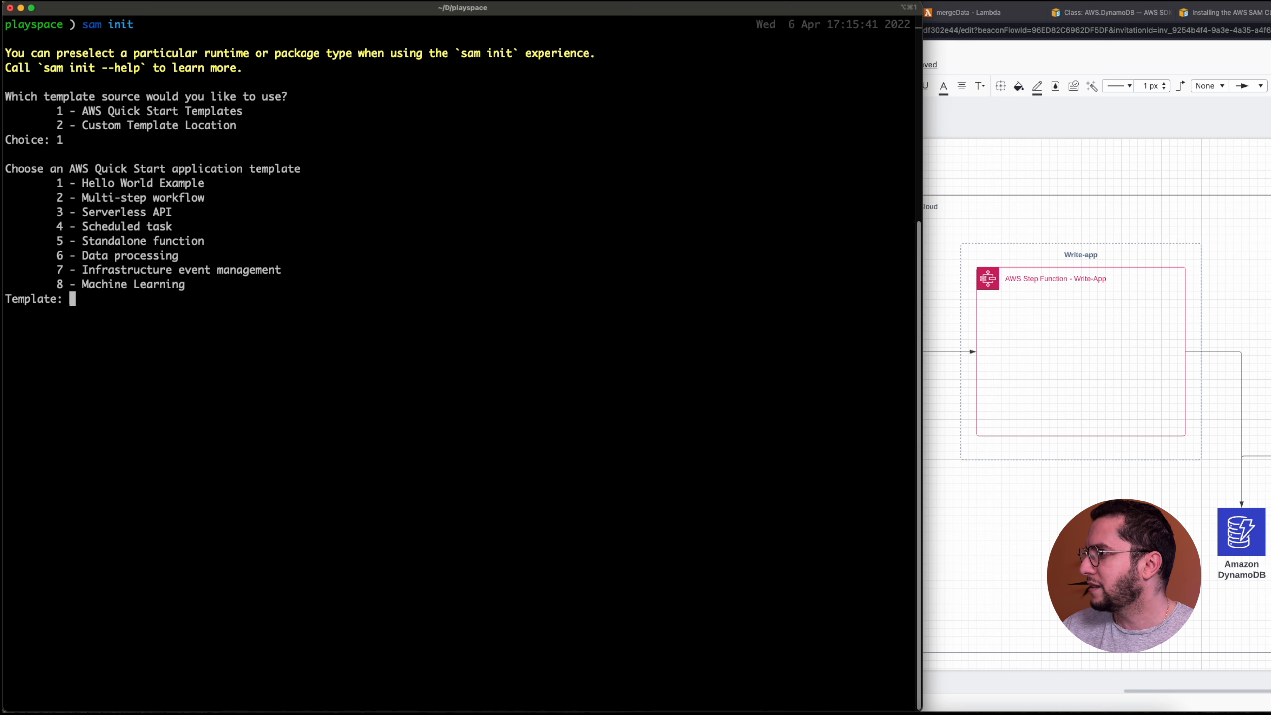
double_click(126, 212)
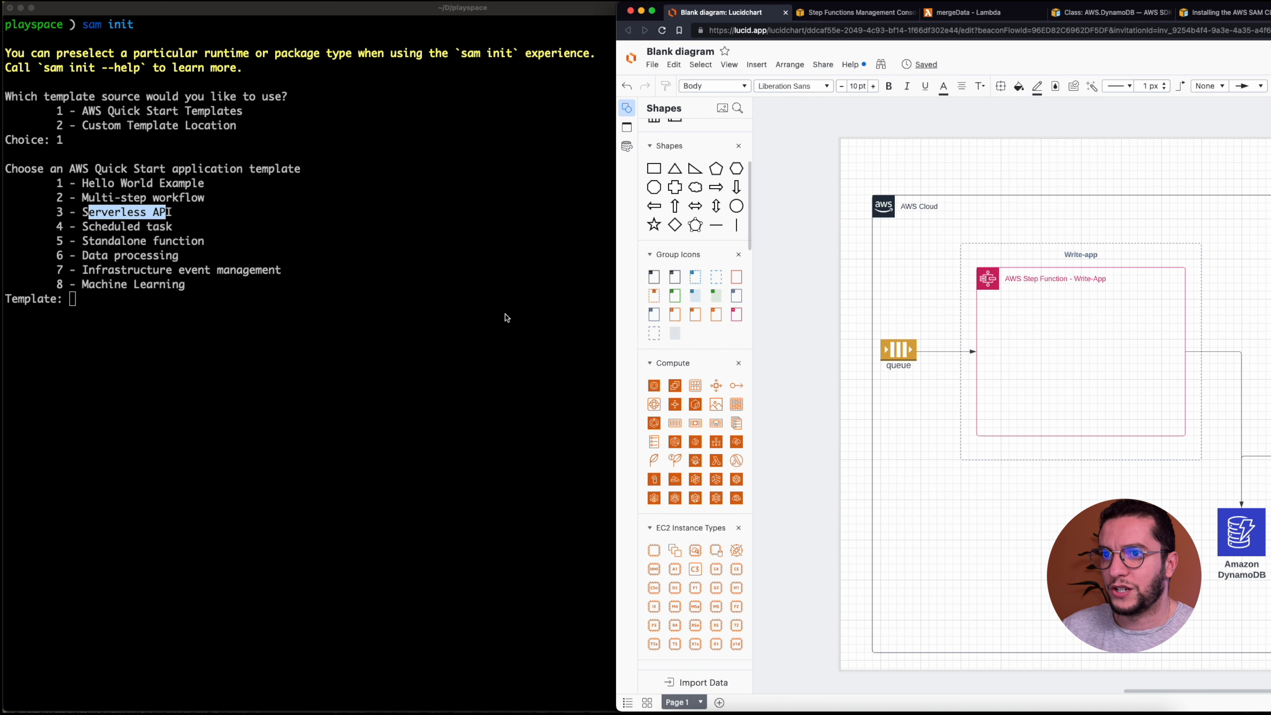
type("3")
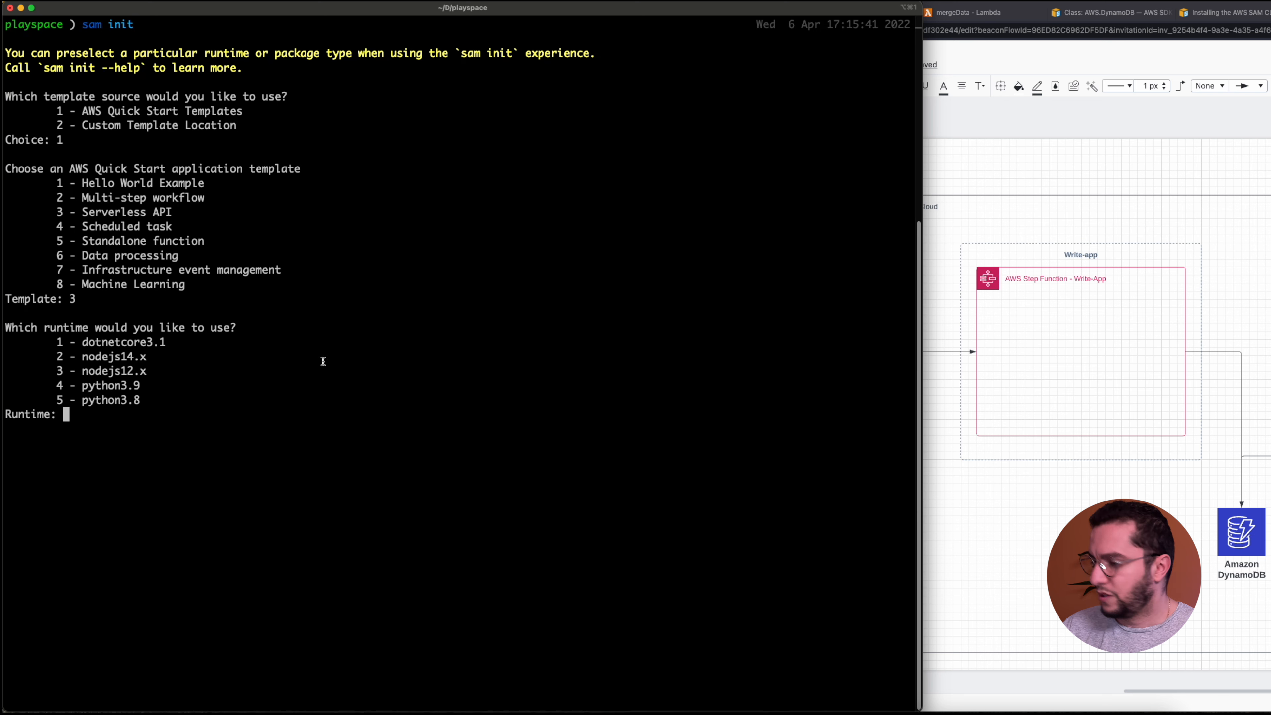
type("2")
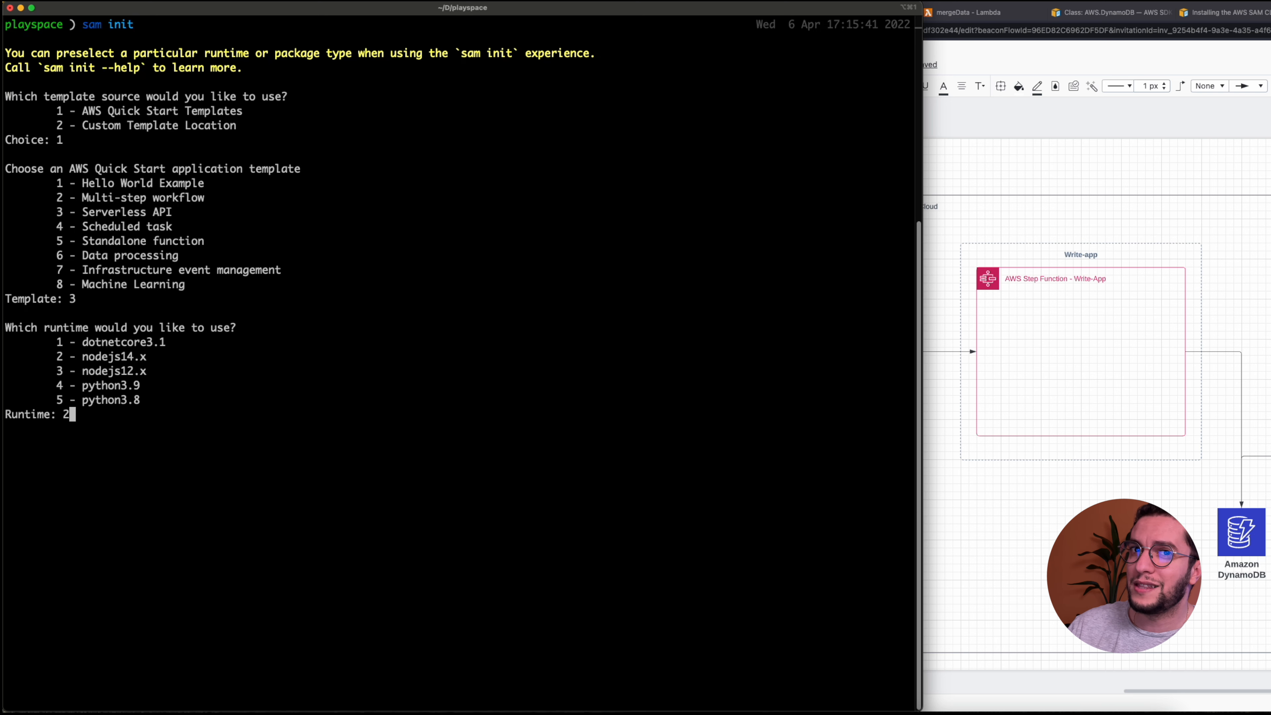
key("enter")
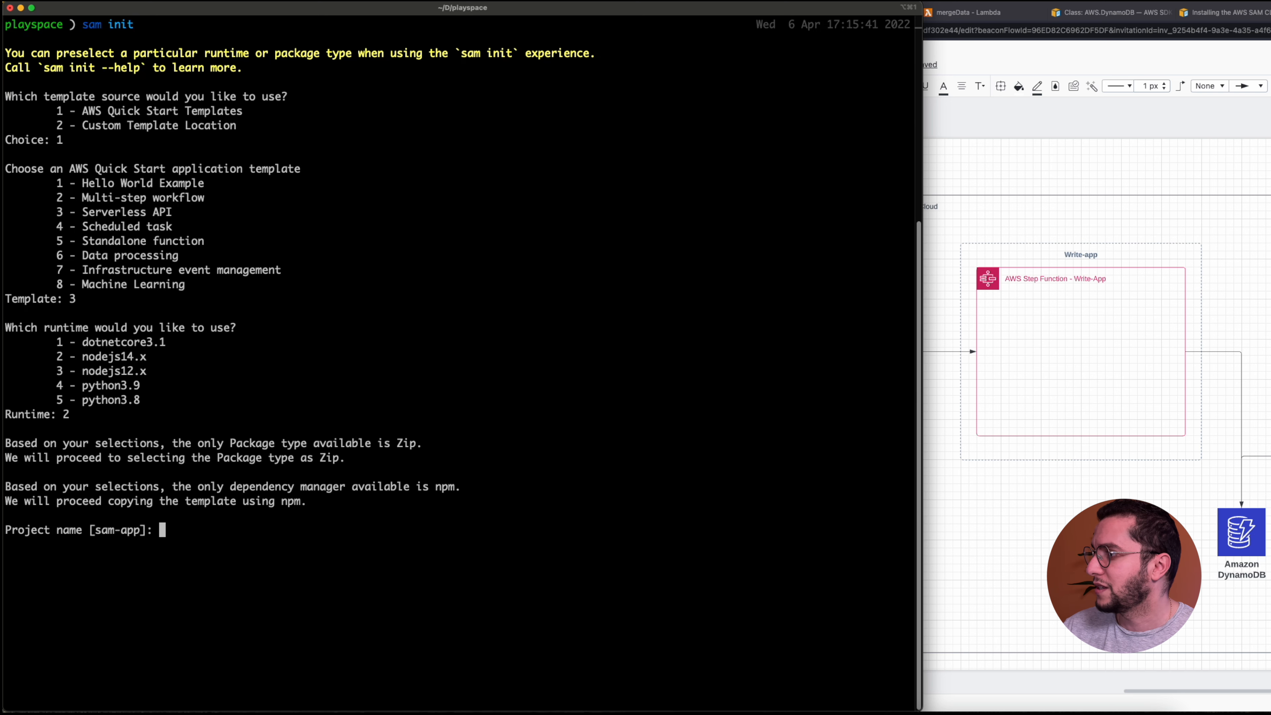
type("read-app-sam")
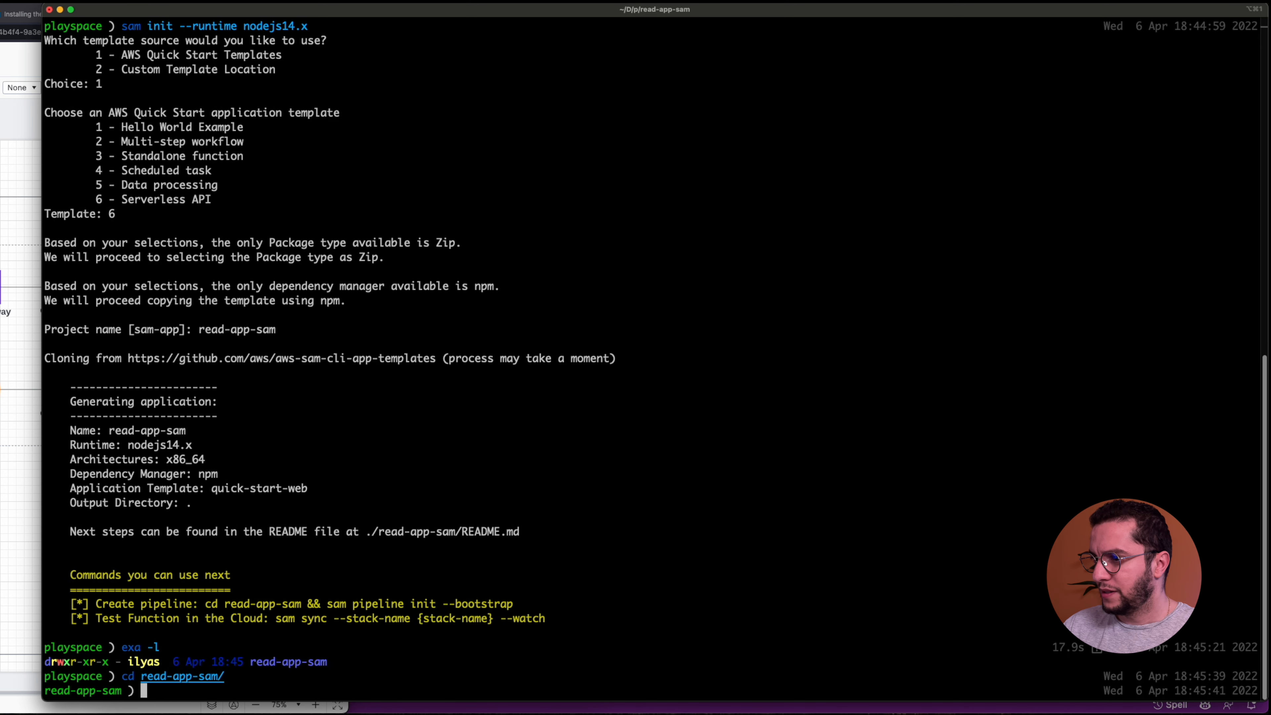
Launch the read-app-sam folder in VS Code via 'code .' and view template.yaml.
type("code .")
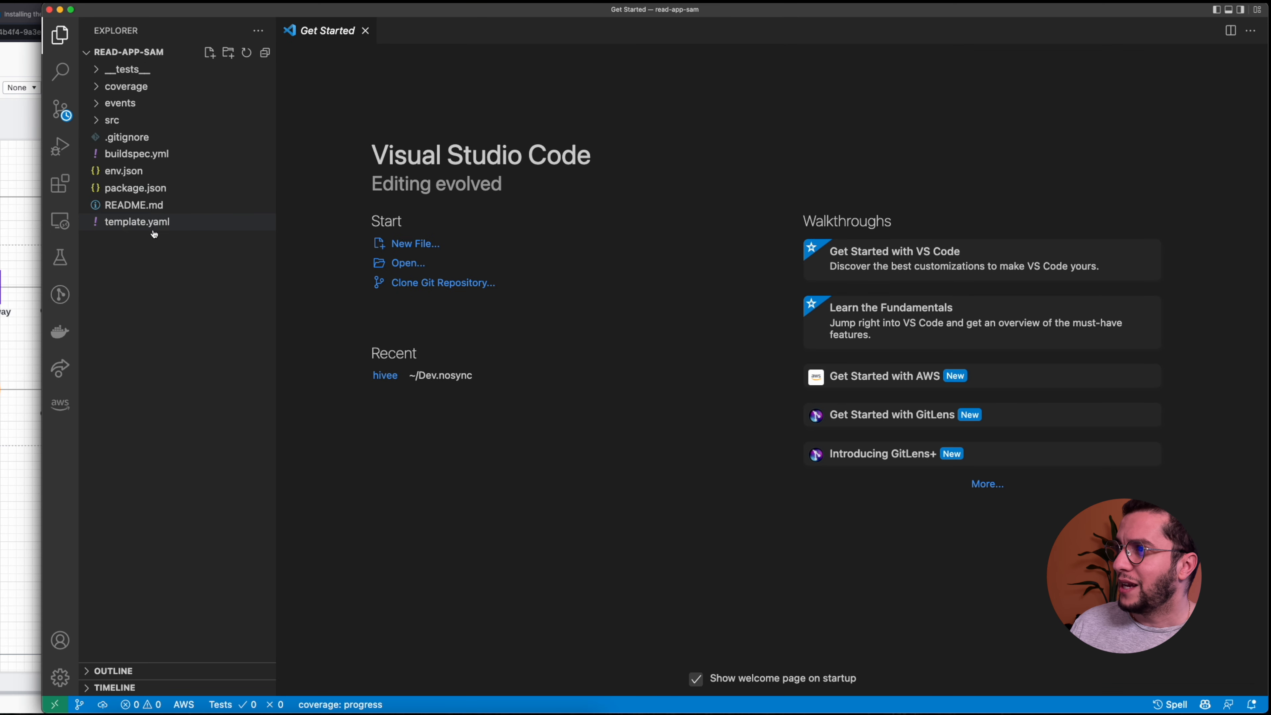
double_click(137, 221)
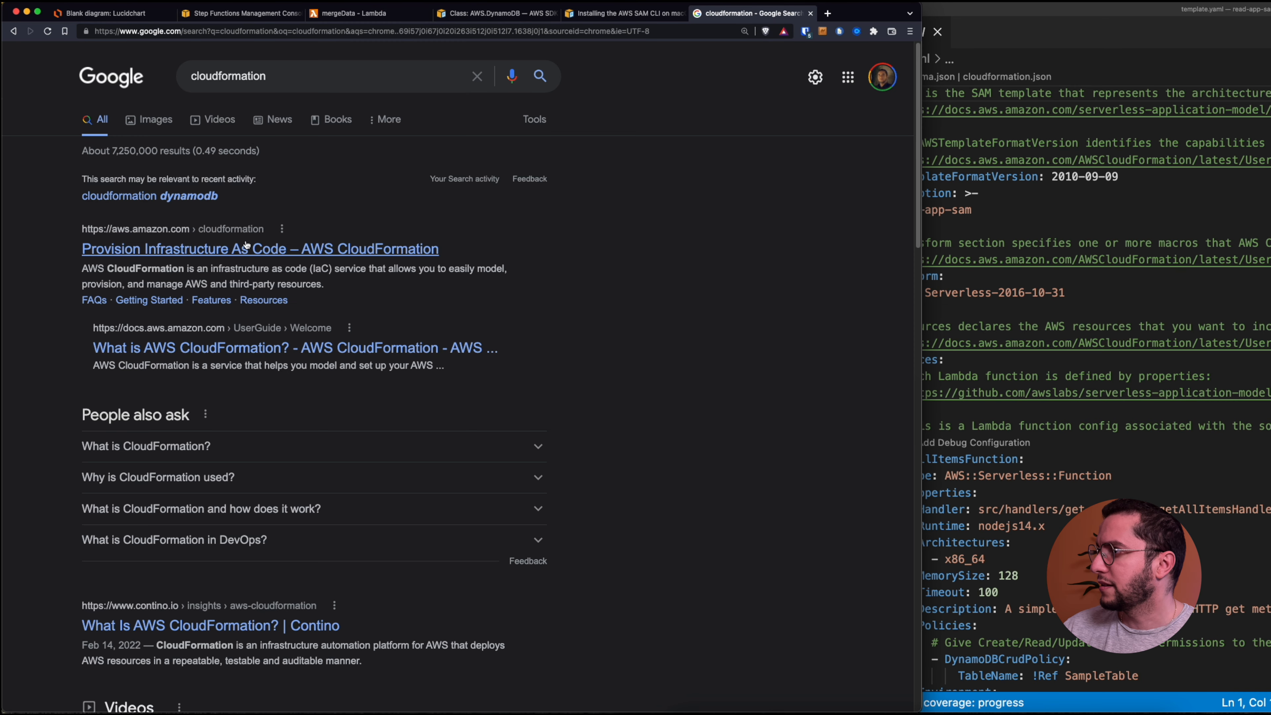
View the 'Provision Infrastructure As Code – AWS CloudFormation' page and skim its Use cases section.
left_click(260, 249)
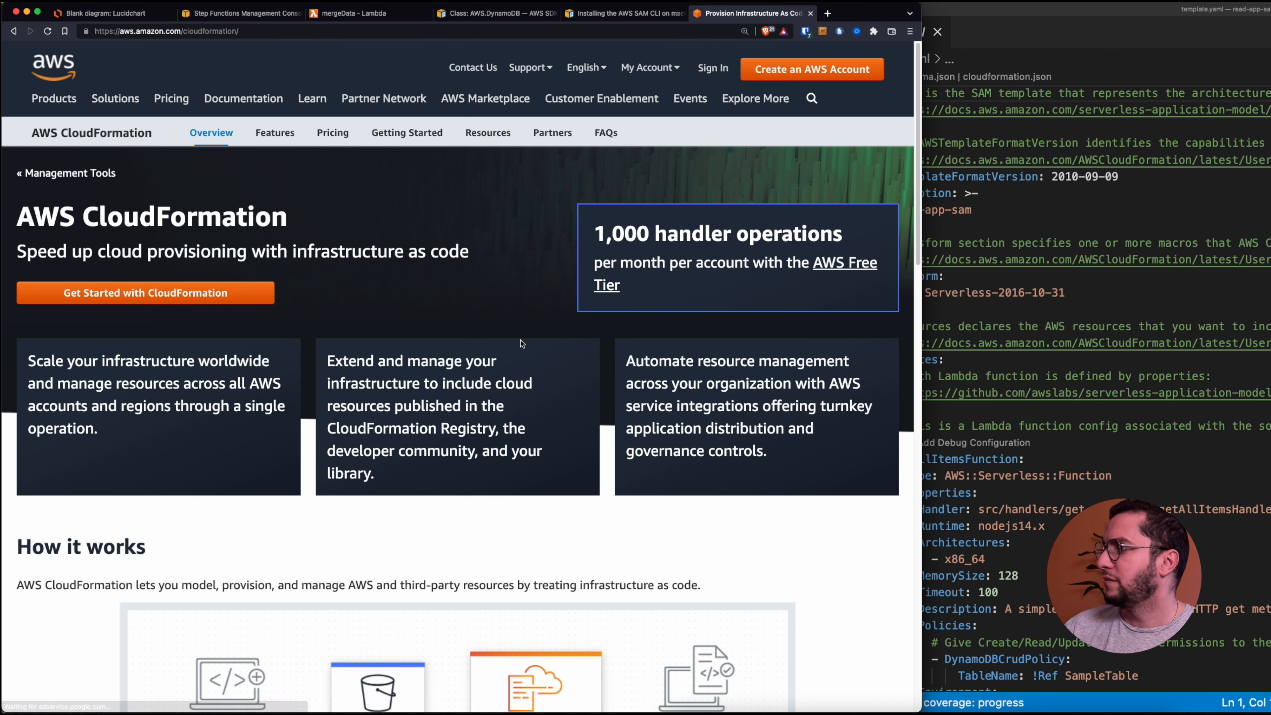
scroll("down", 3)
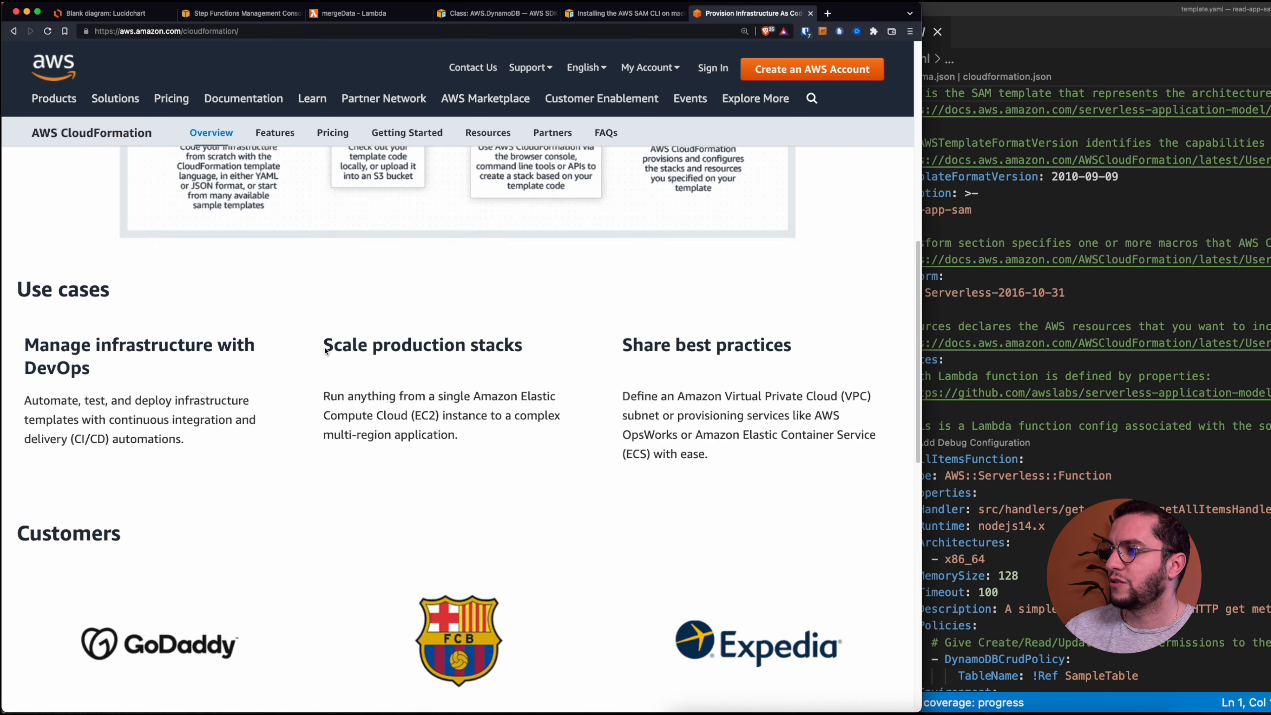
scroll("up", 3)
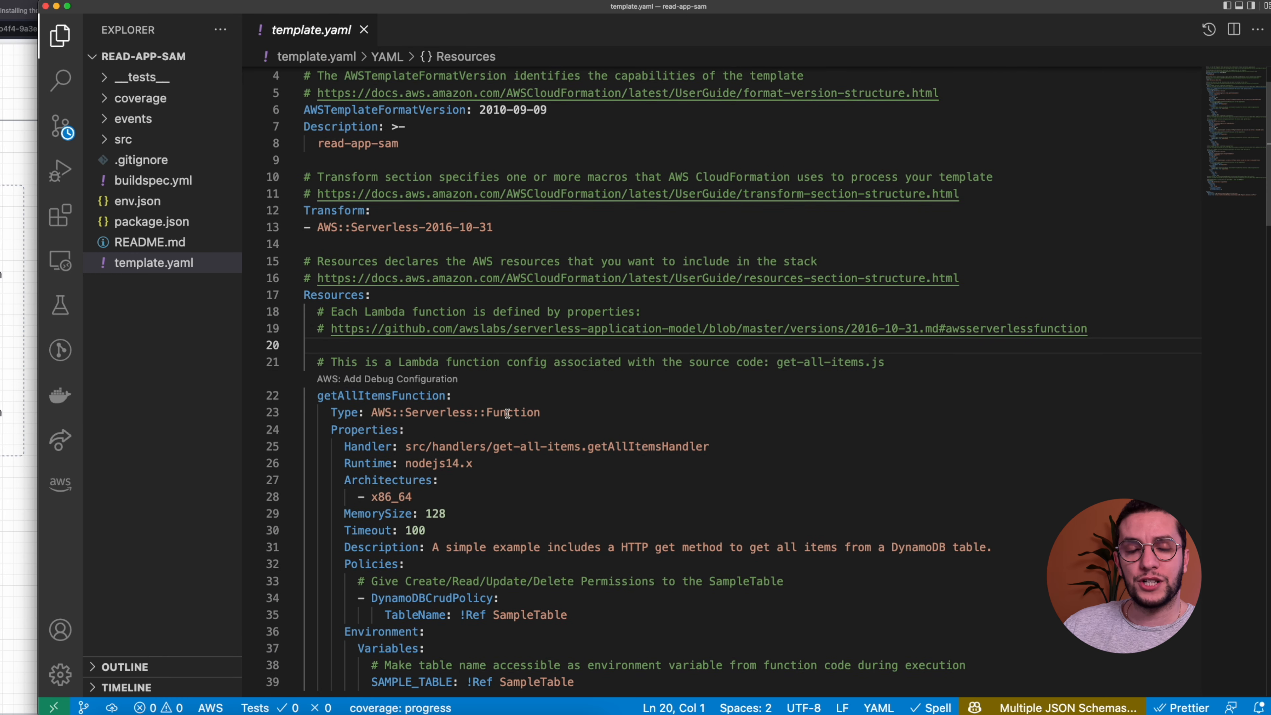
scroll("down", 3)
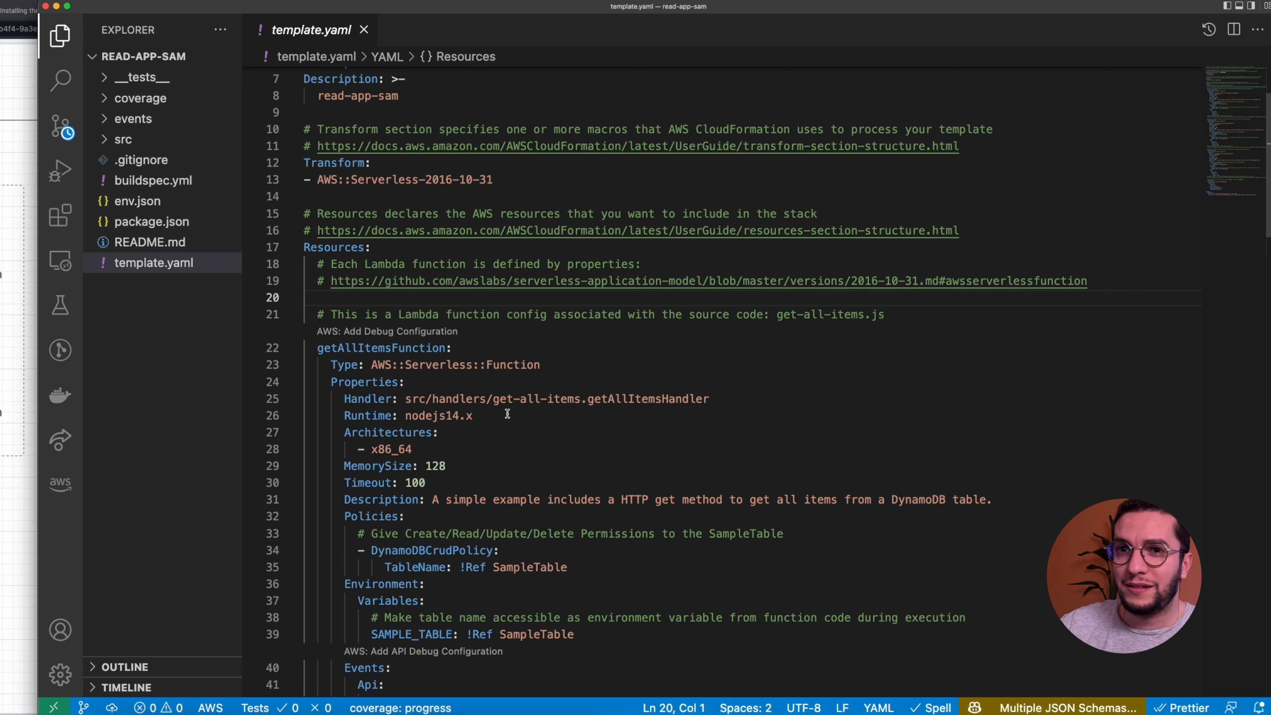
scroll("down", 3)
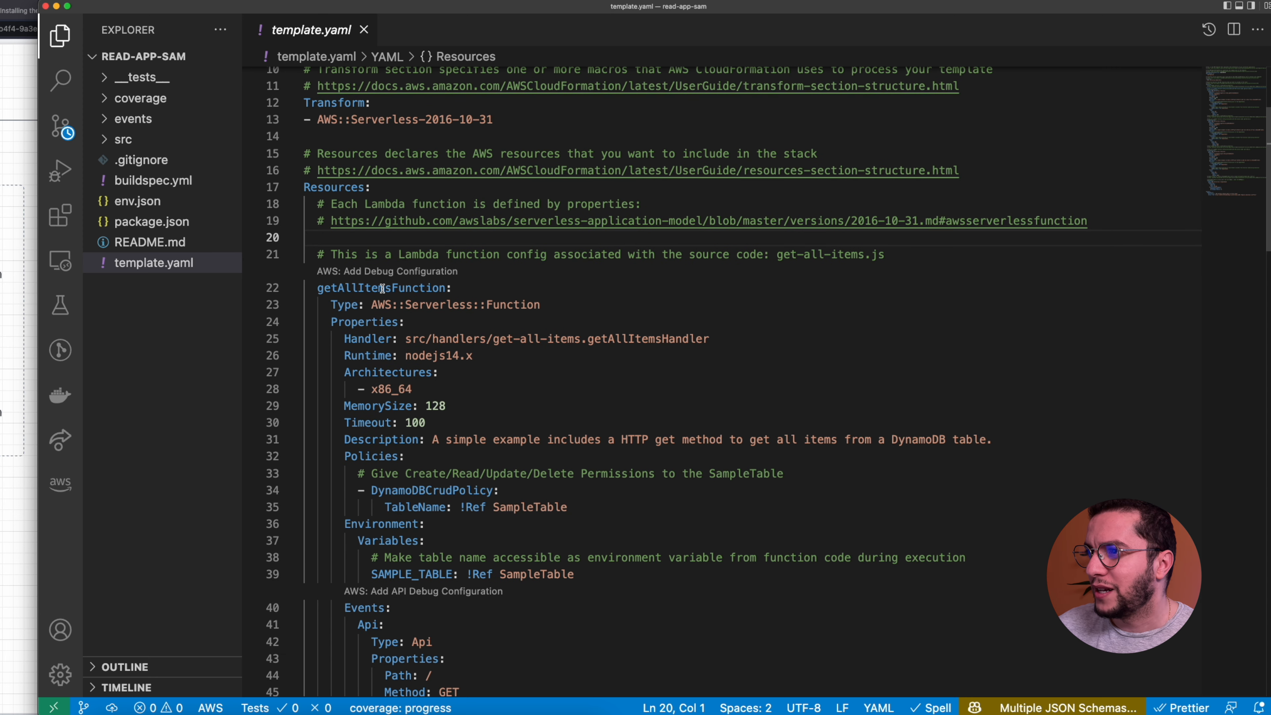
double_click(379, 288)
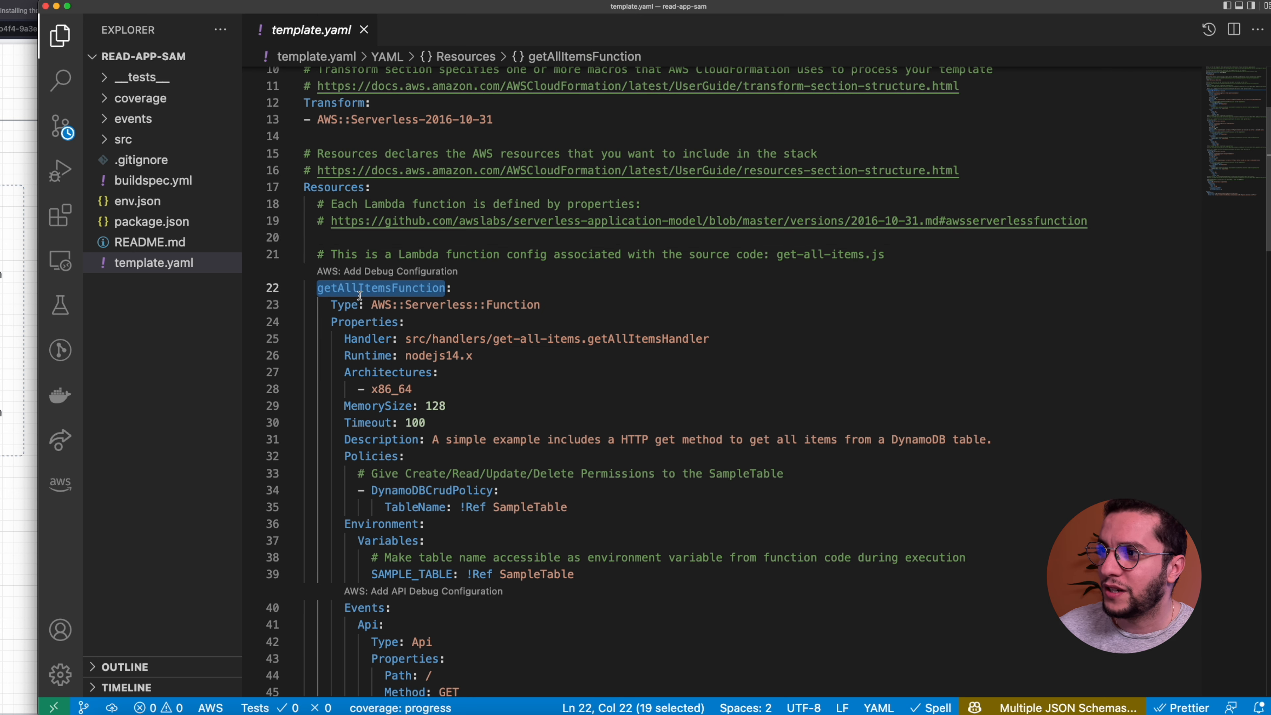
left_click(370, 304)
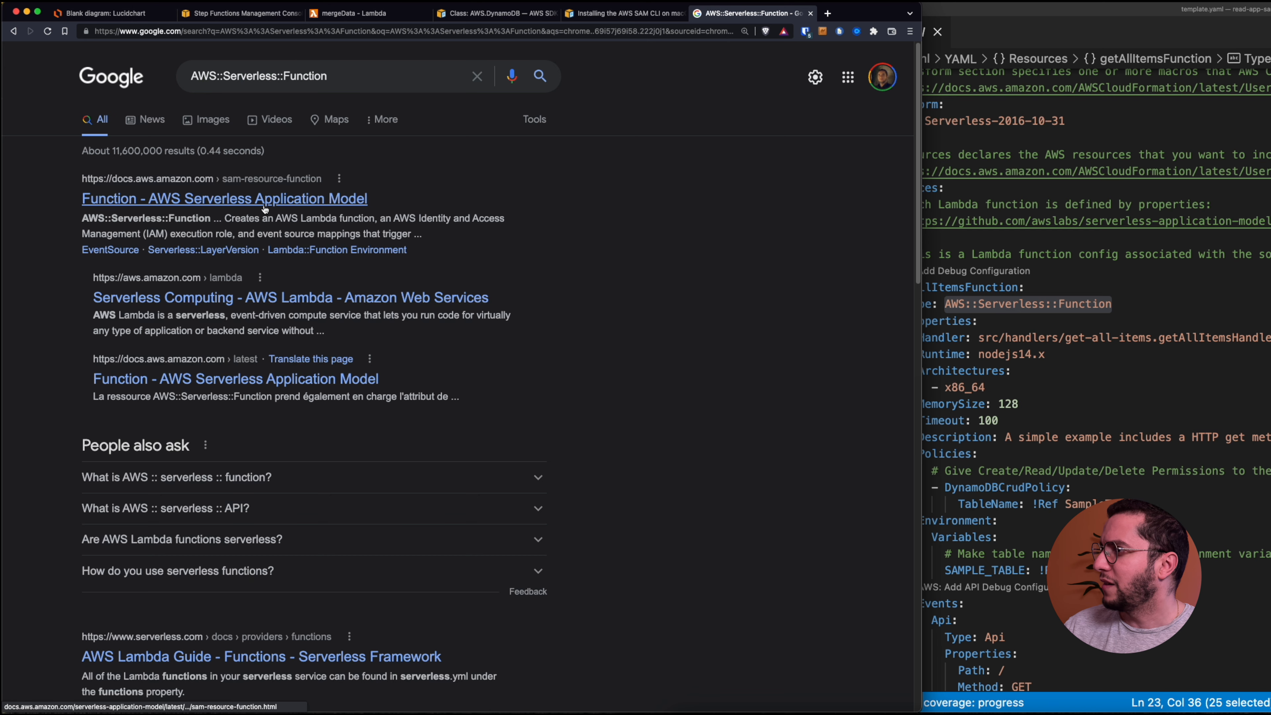
Read the AWS::Serverless::Function reference down to its YAML properties syntax block.
left_click(223, 198)
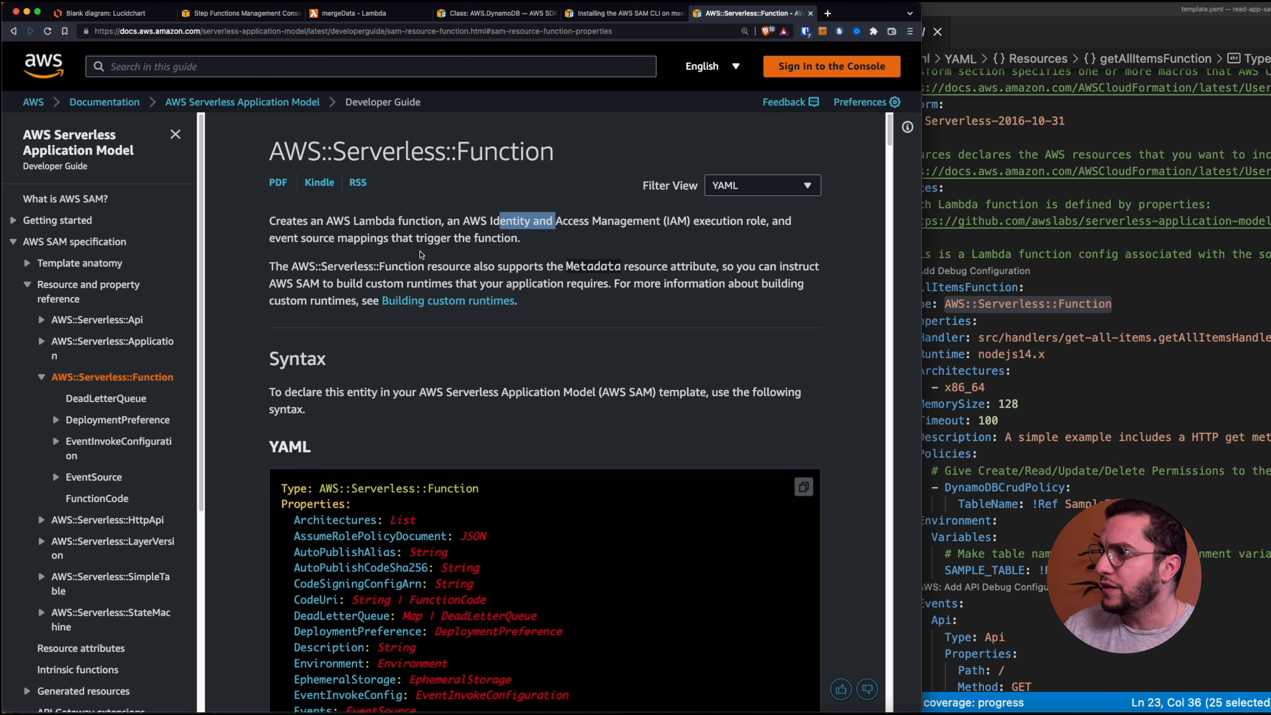
scroll("down", 3)
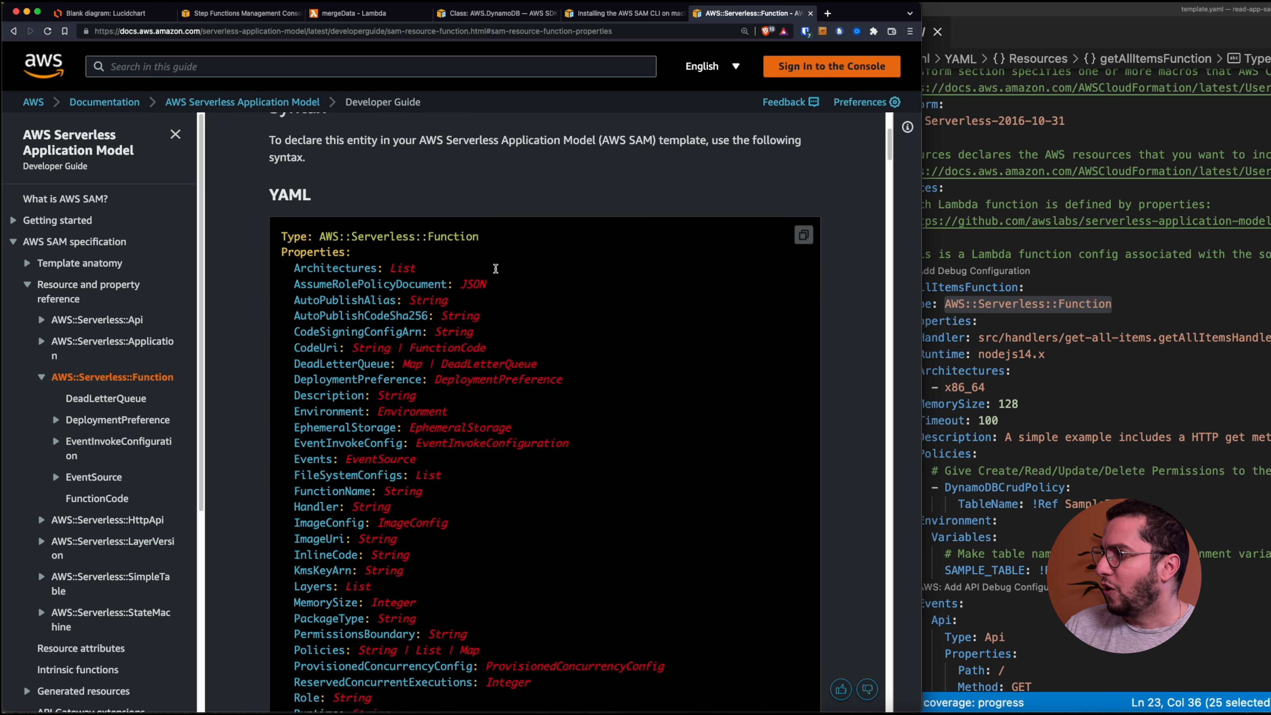
scroll("down", 3)
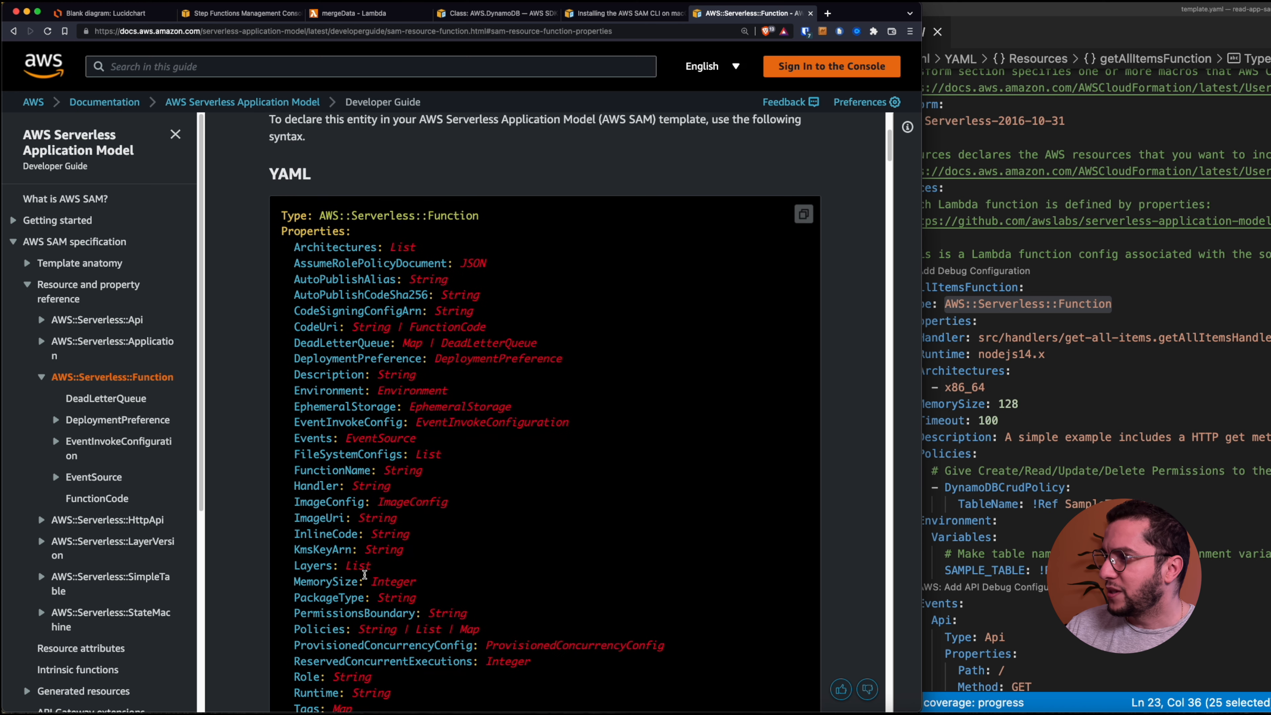
scroll("down", 3)
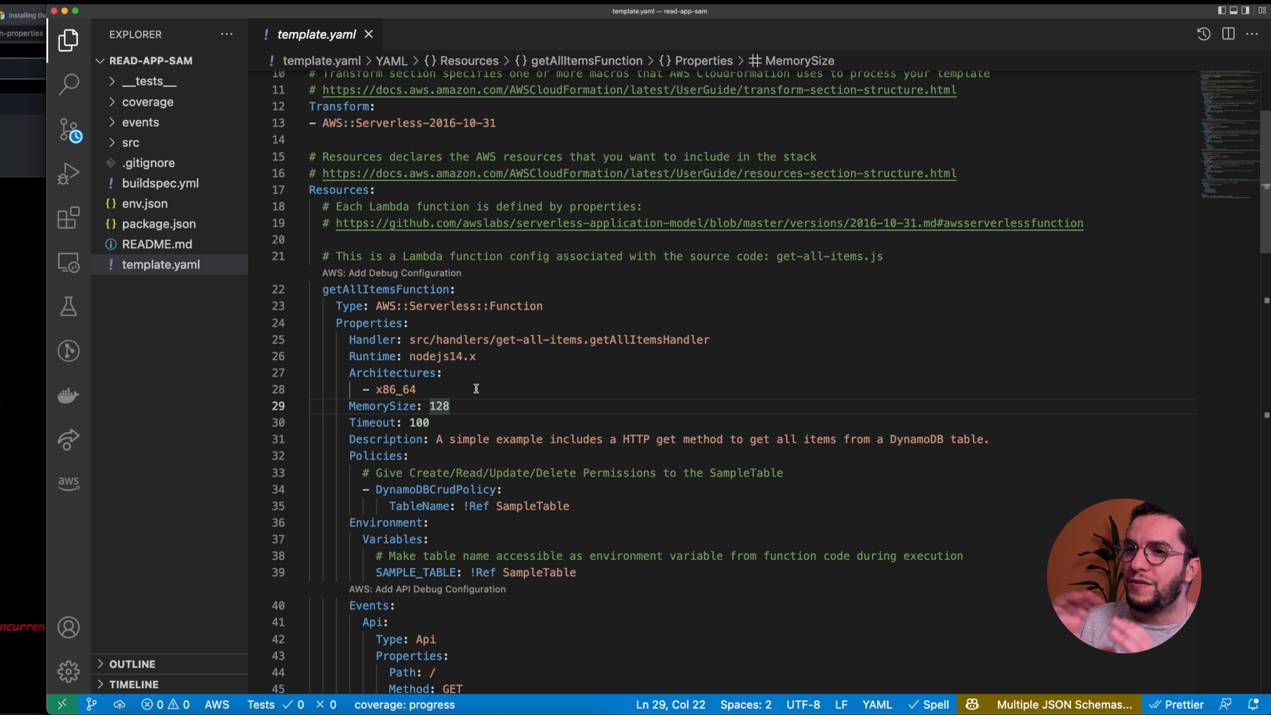
left_click(481, 340)
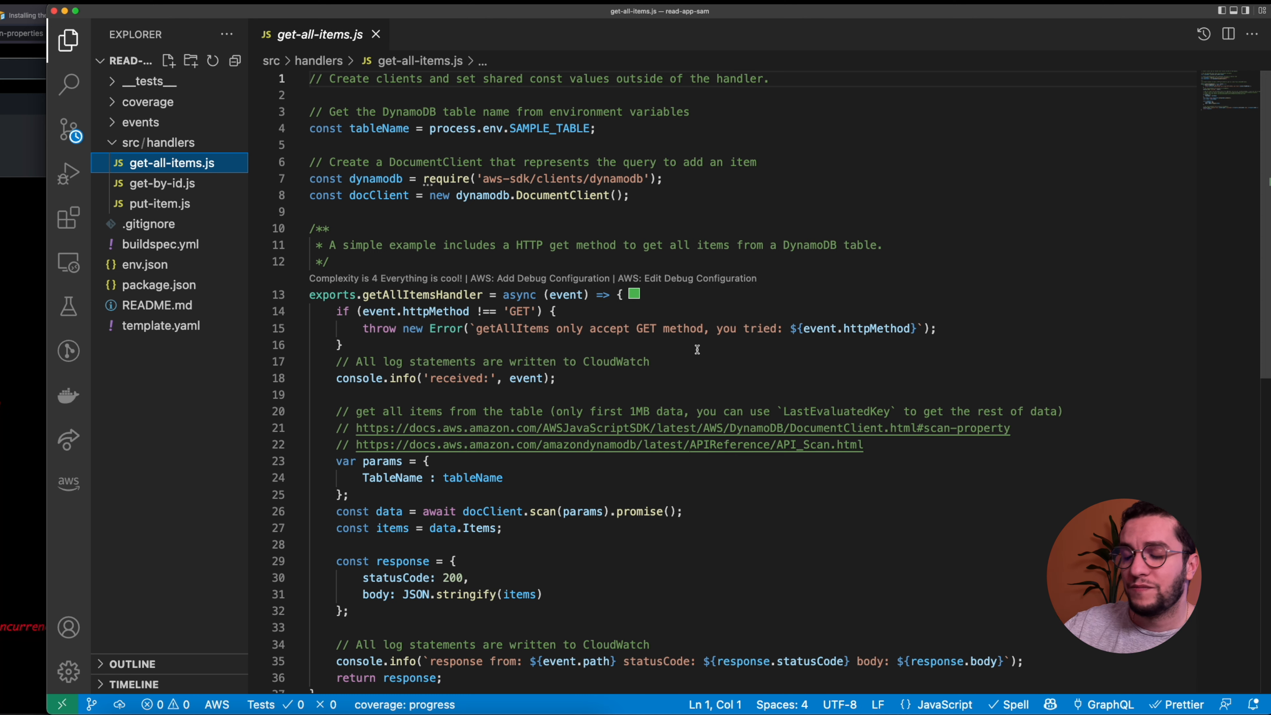
left_click(375, 33)
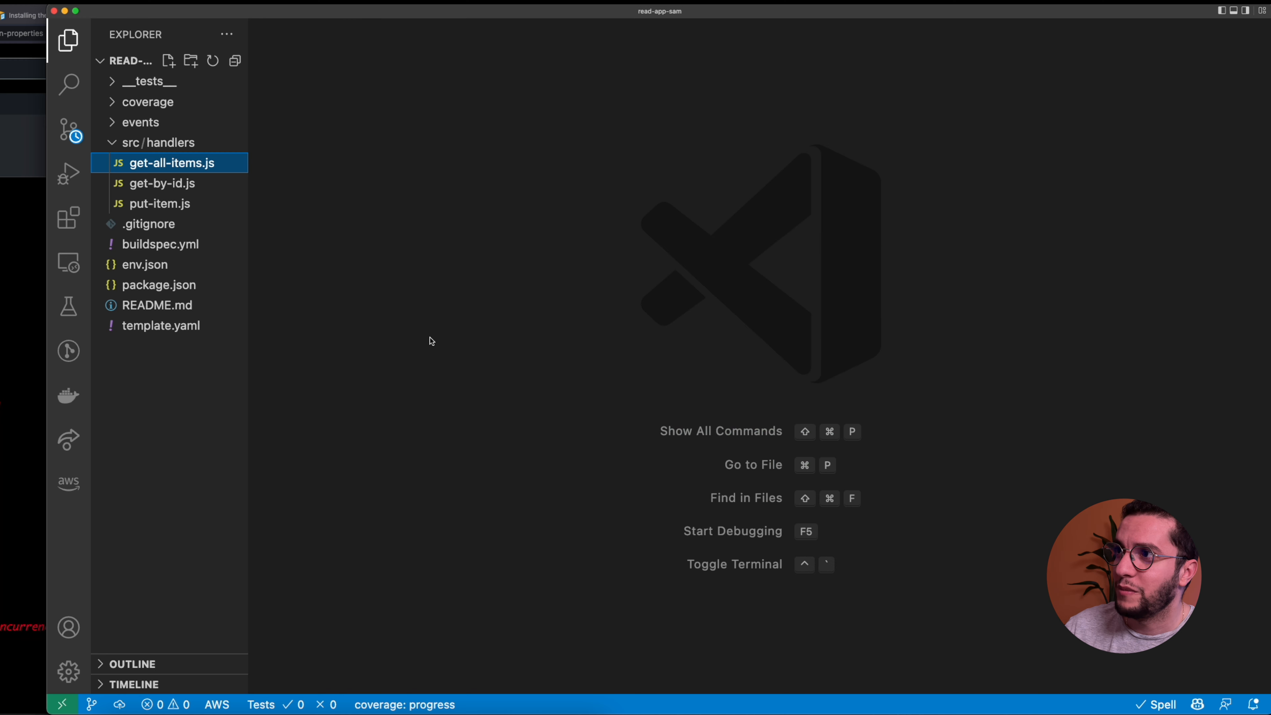
left_click(161, 325)
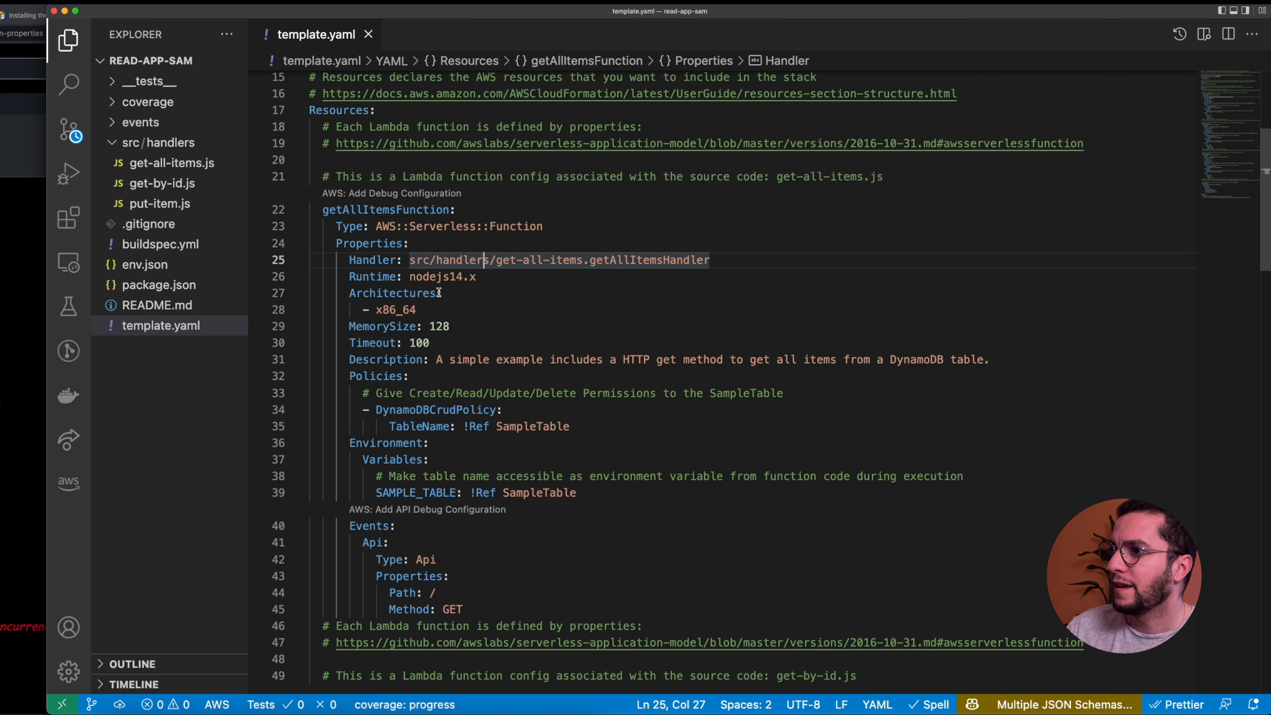
left_click(480, 277)
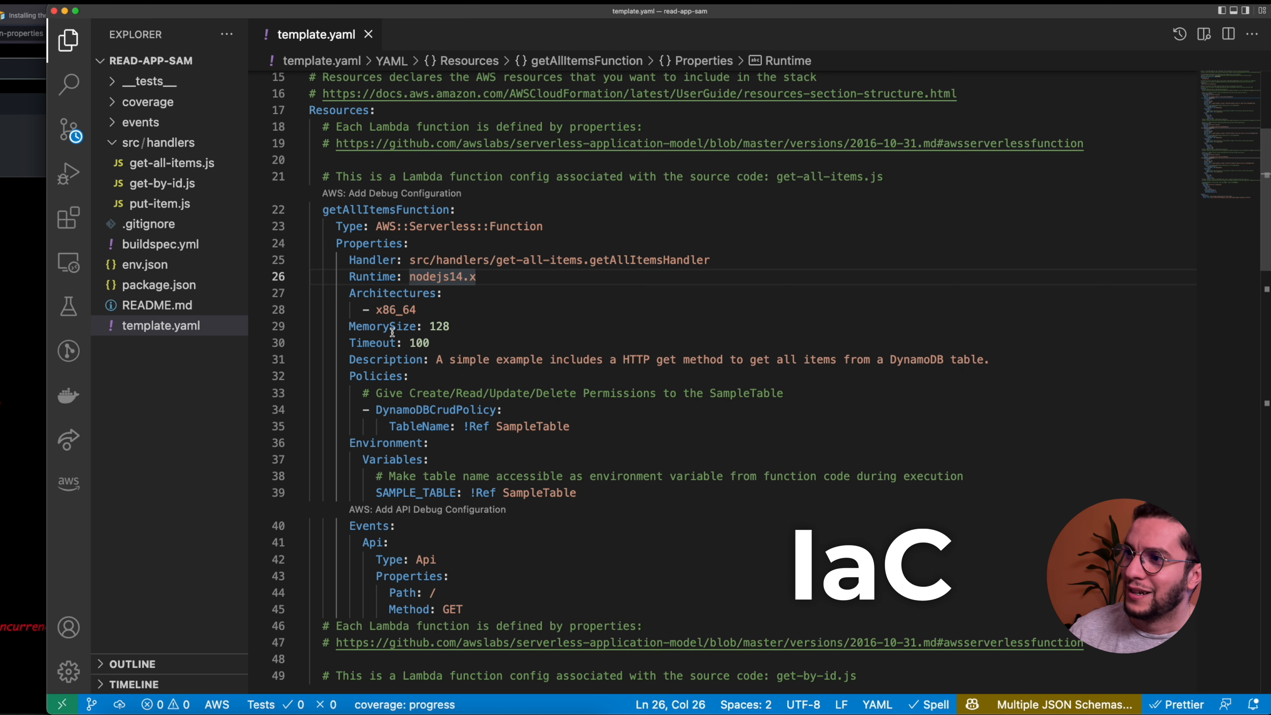
left_click(440, 325)
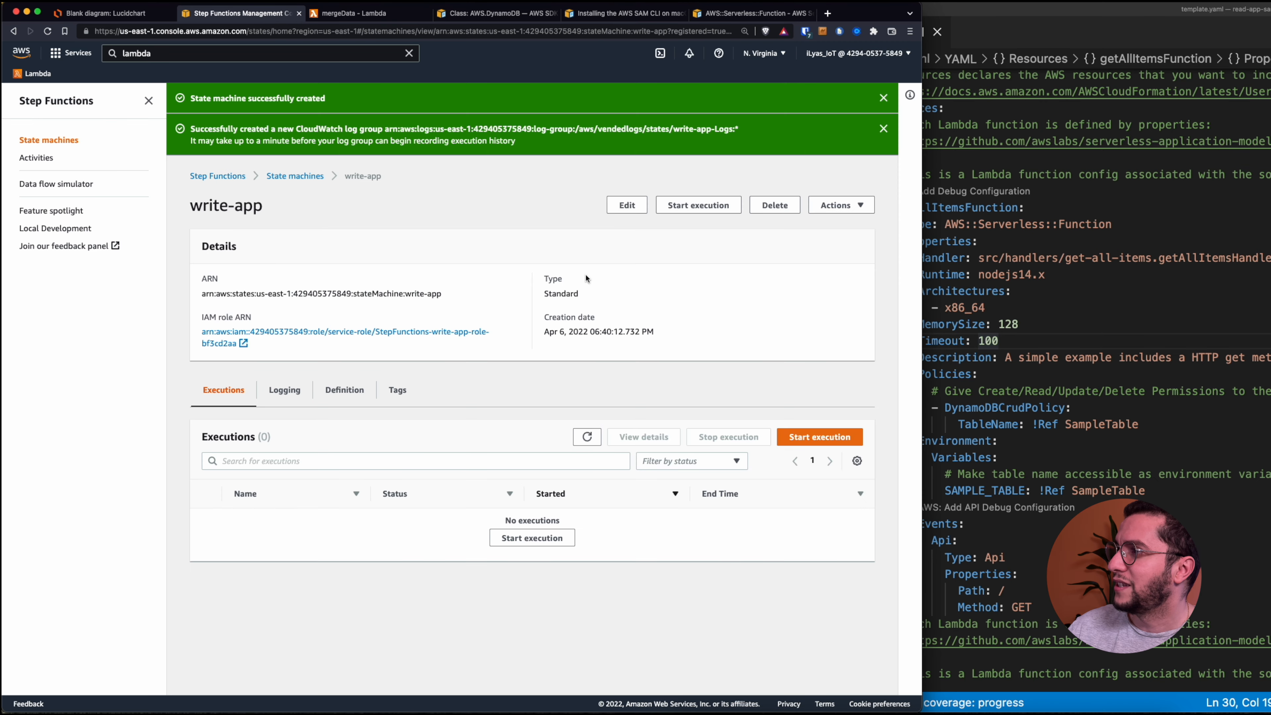
Change getAllItemsFunction's Timeout from 100 to 29 in template.yaml.
left_click(105, 13)
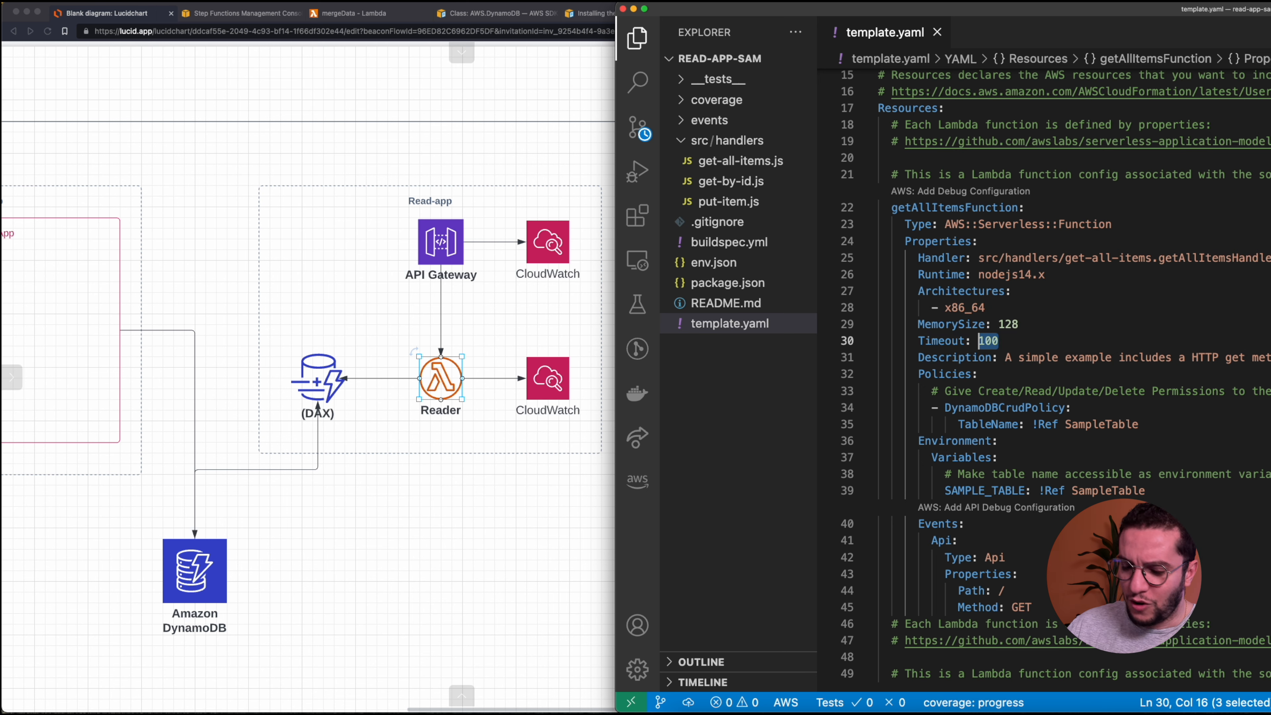
type("29")
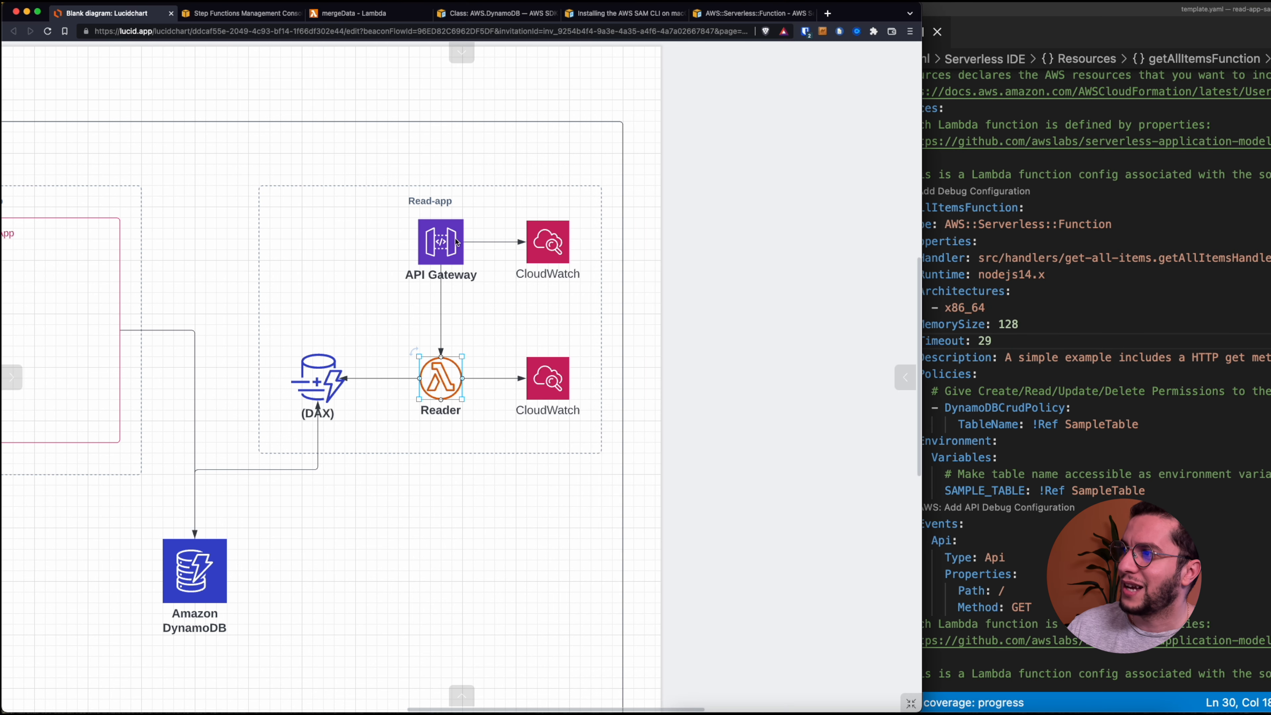
mouse_move(1216, 372)
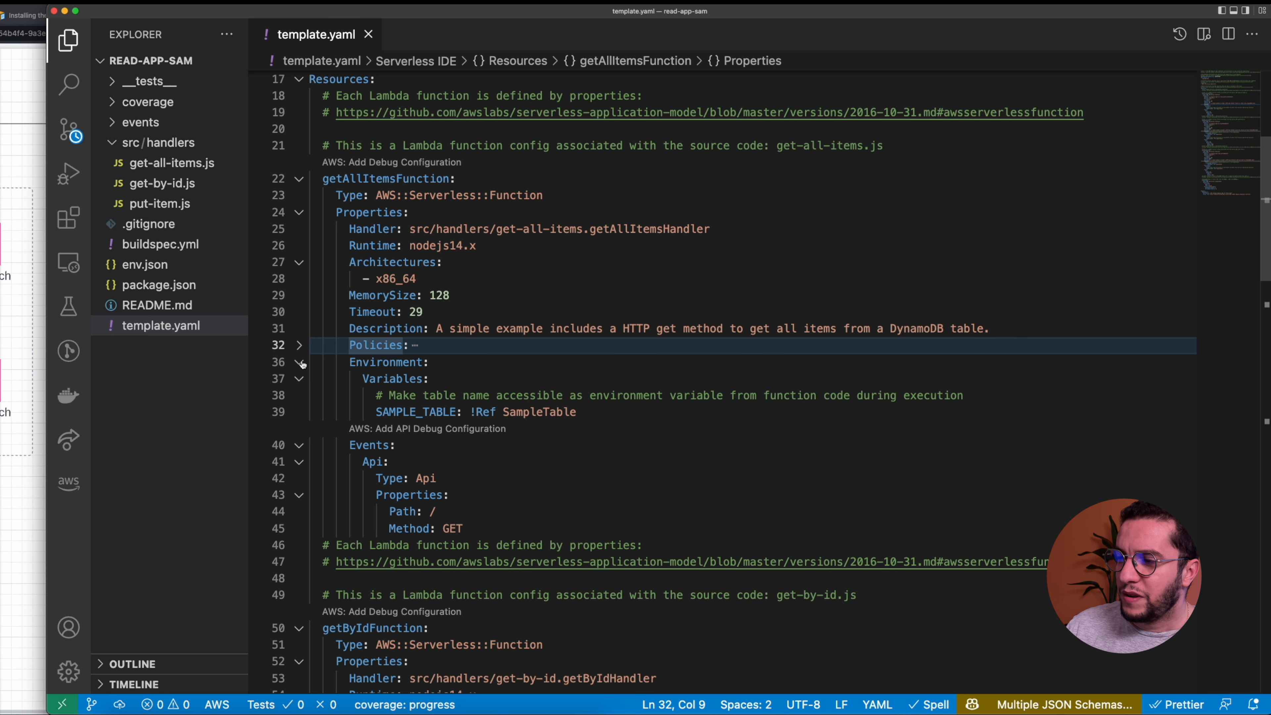
Fold getAllItemsFunction's Environment block so the Events section is visible.
left_click(298, 362)
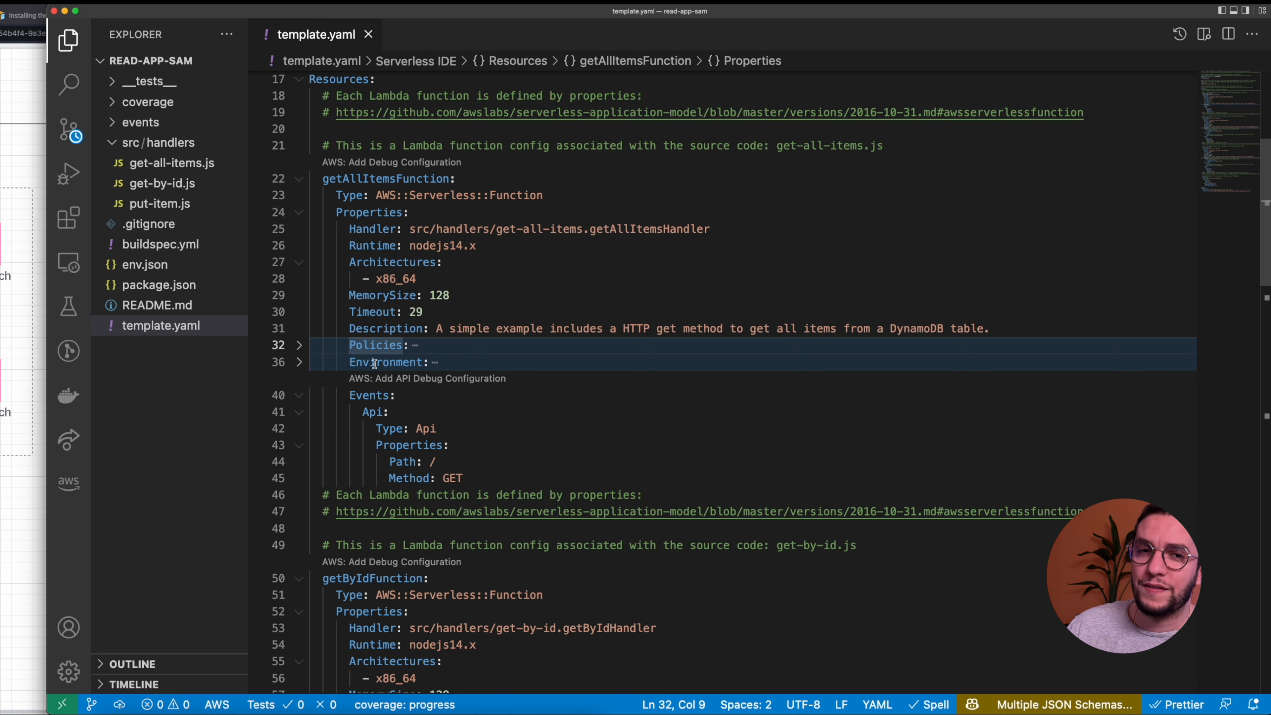
scroll("down", 3)
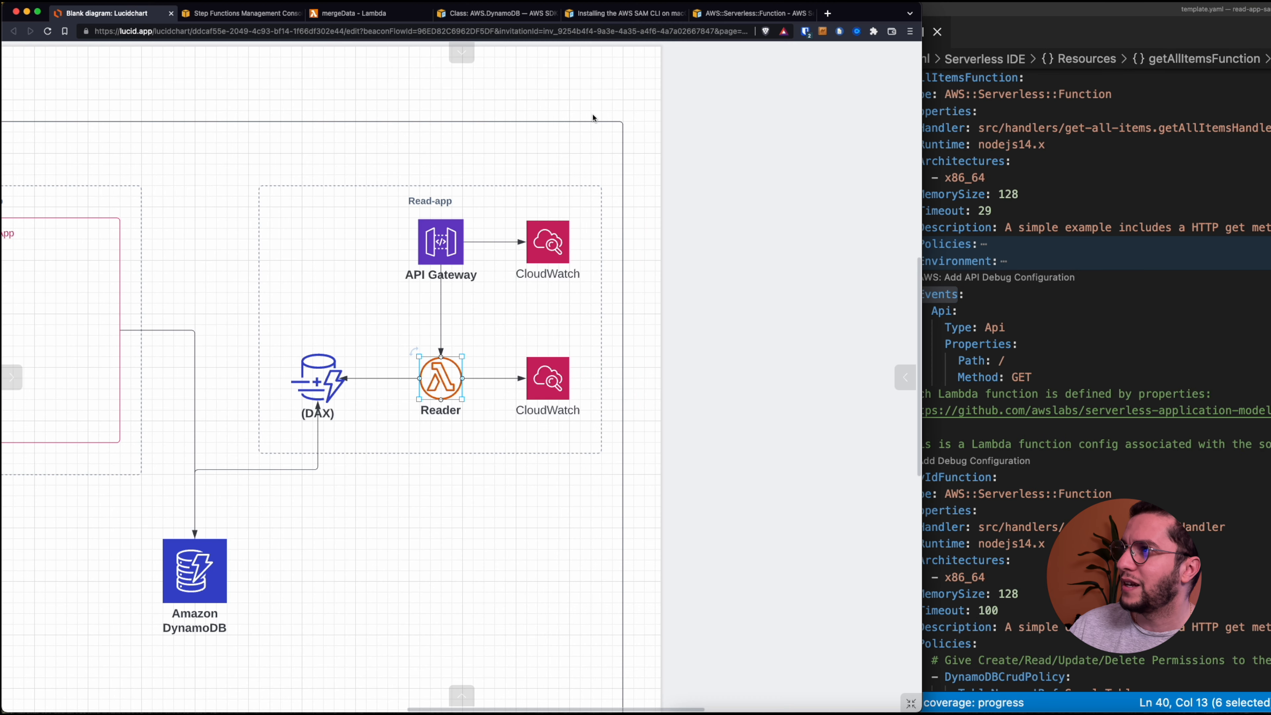
Browse the SAM Function docs through the Events property to the EventSource and HttpApi references.
left_click(750, 13)
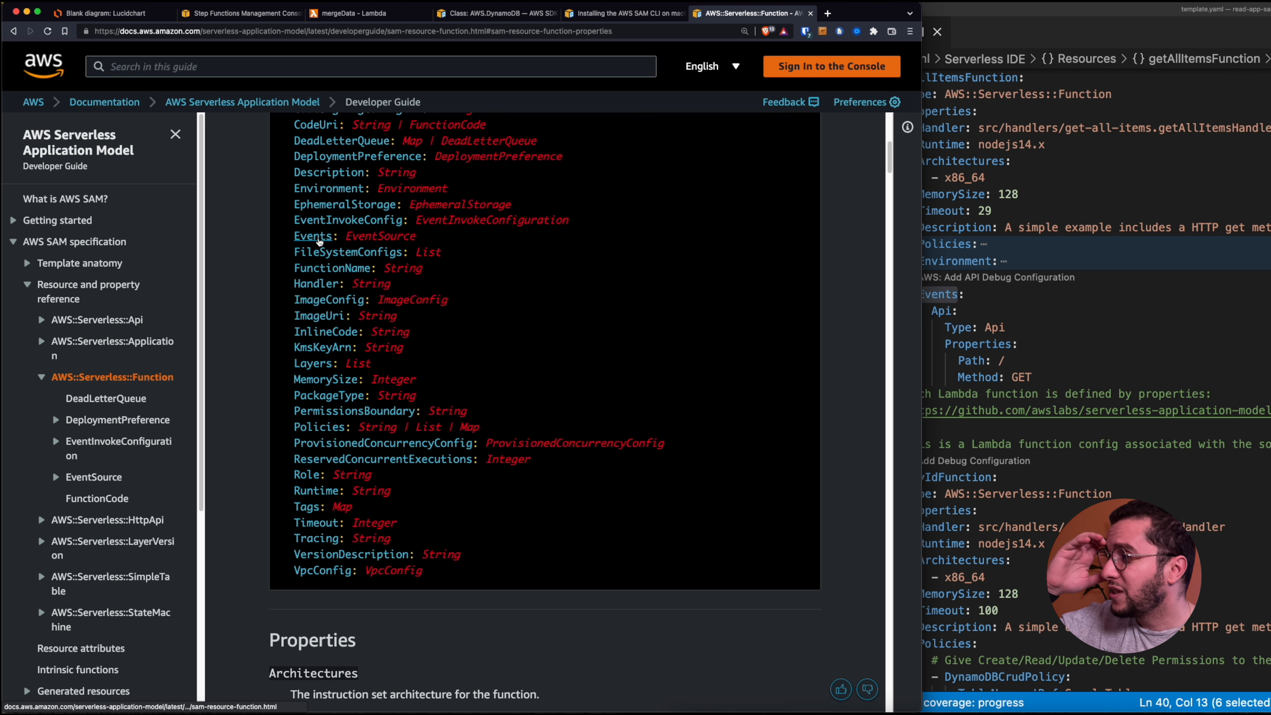
left_click(312, 235)
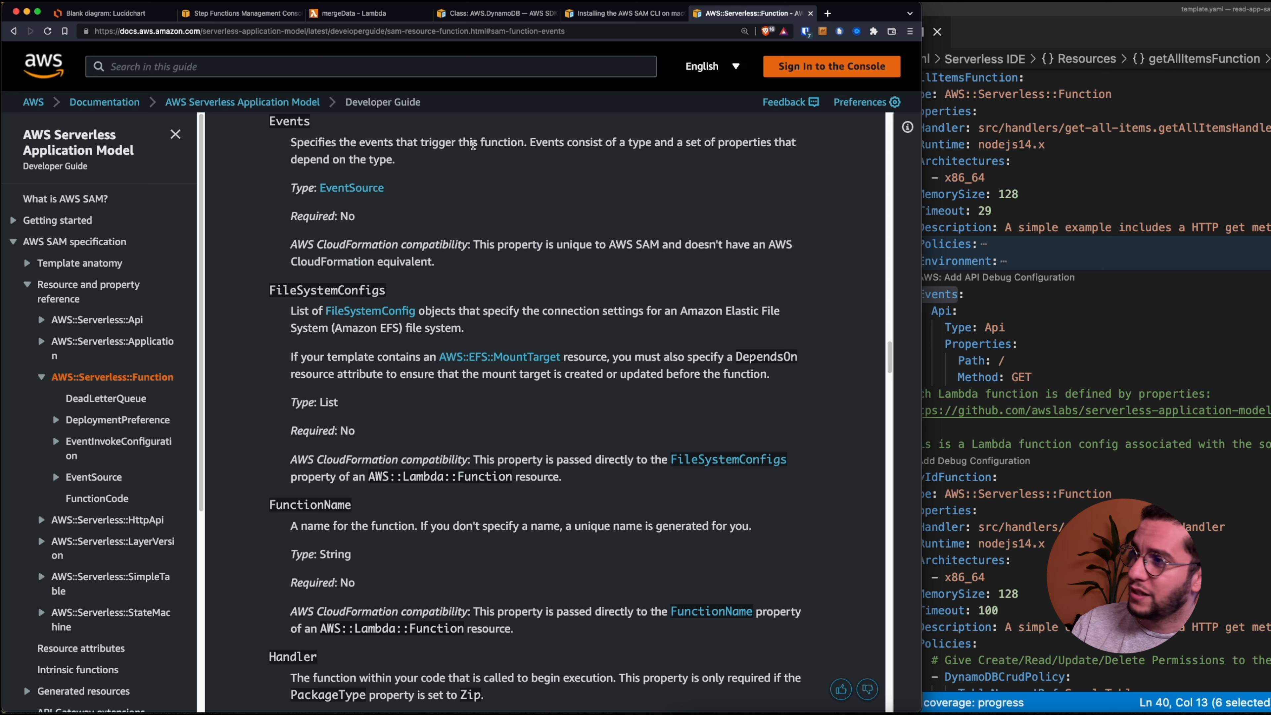
mouse_move(351, 187)
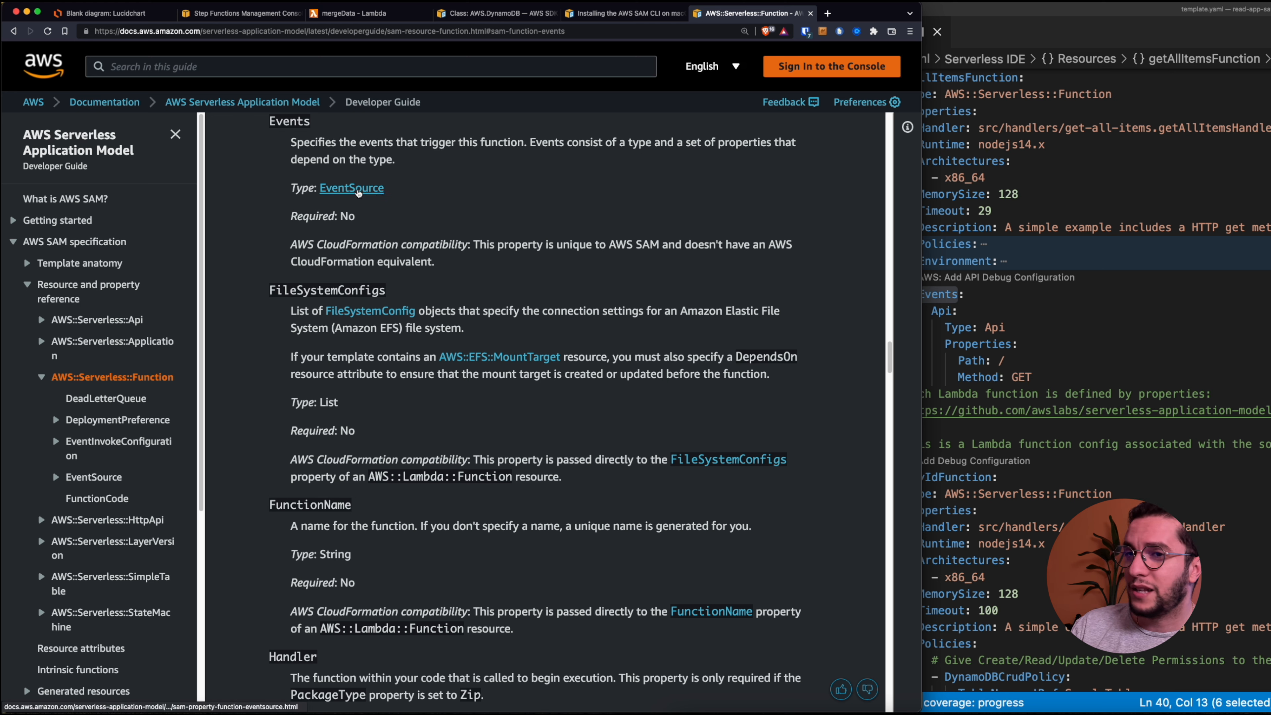
left_click(351, 187)
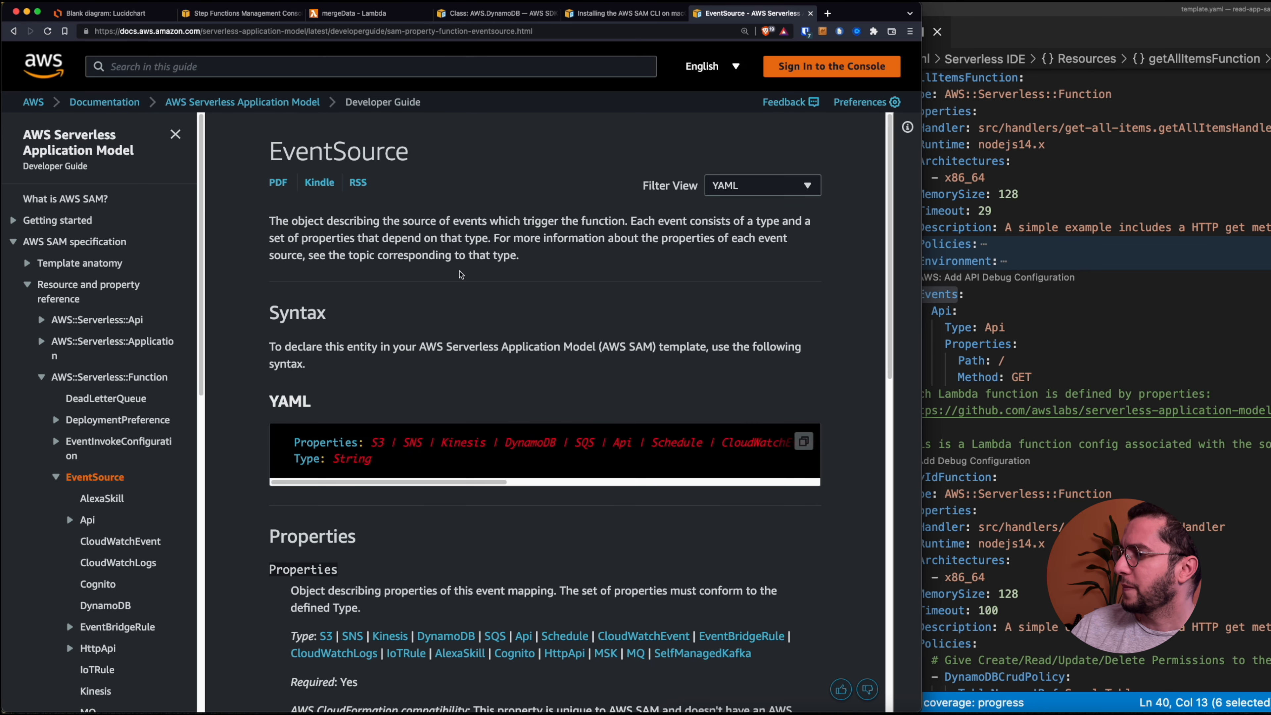
scroll("down", 3)
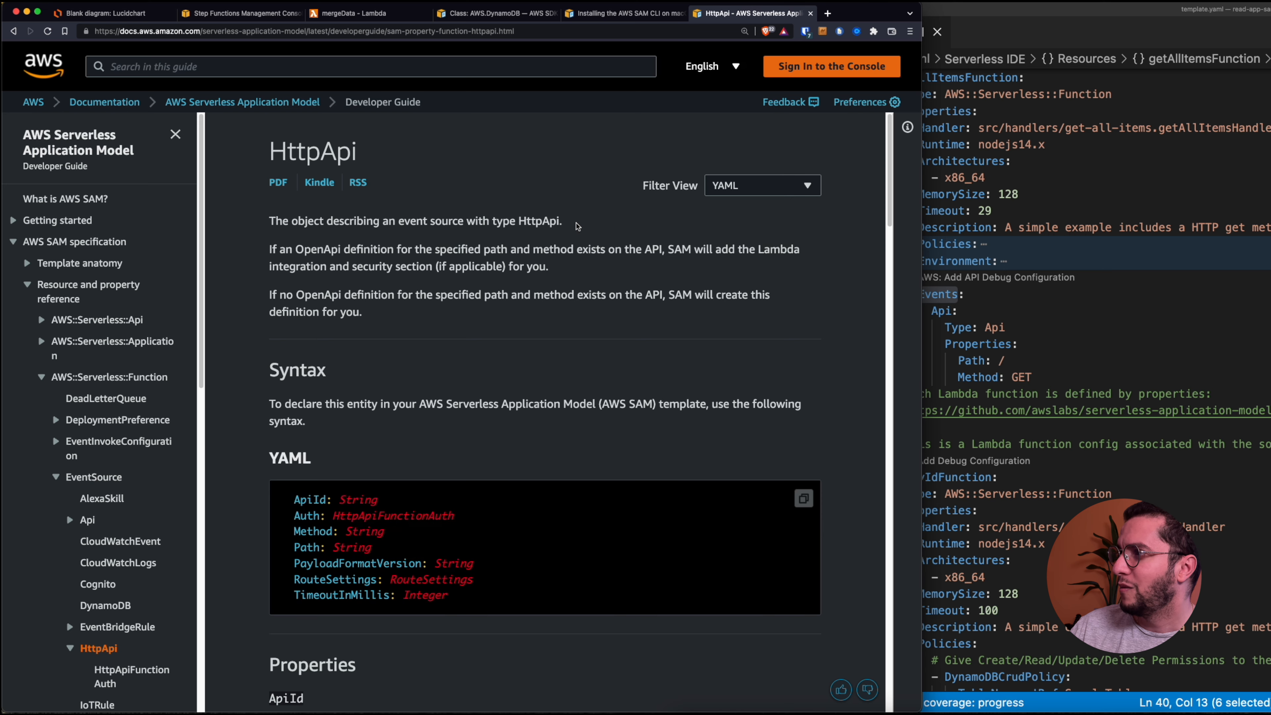
scroll("down", 3)
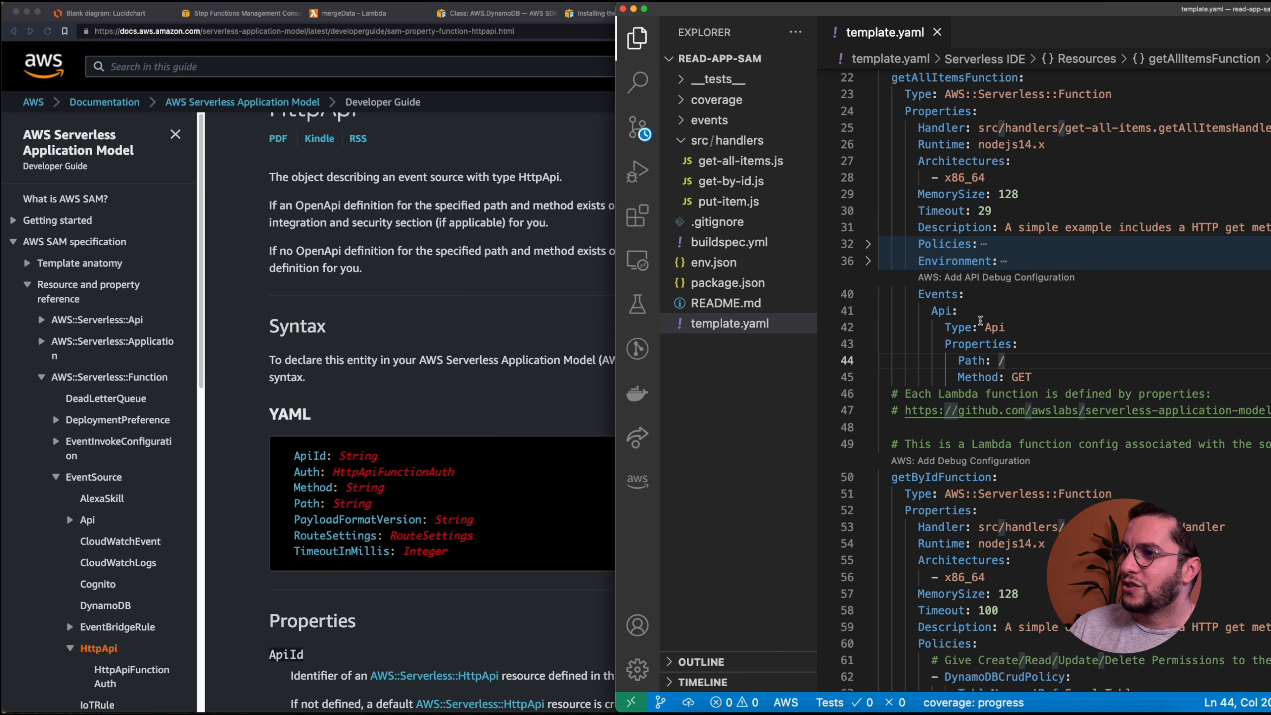
Set getAllItemsFunction's API event Type to HttpApi in template.yaml.
type("Ht")
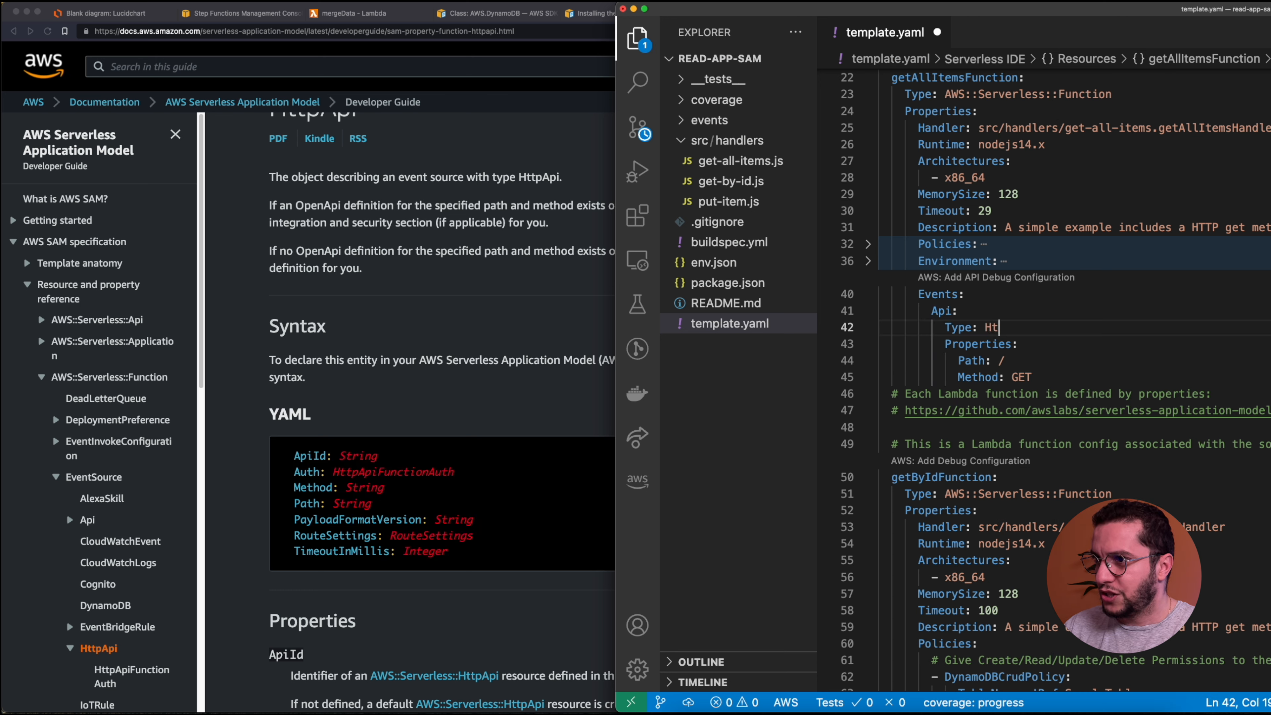
type("tpApi")
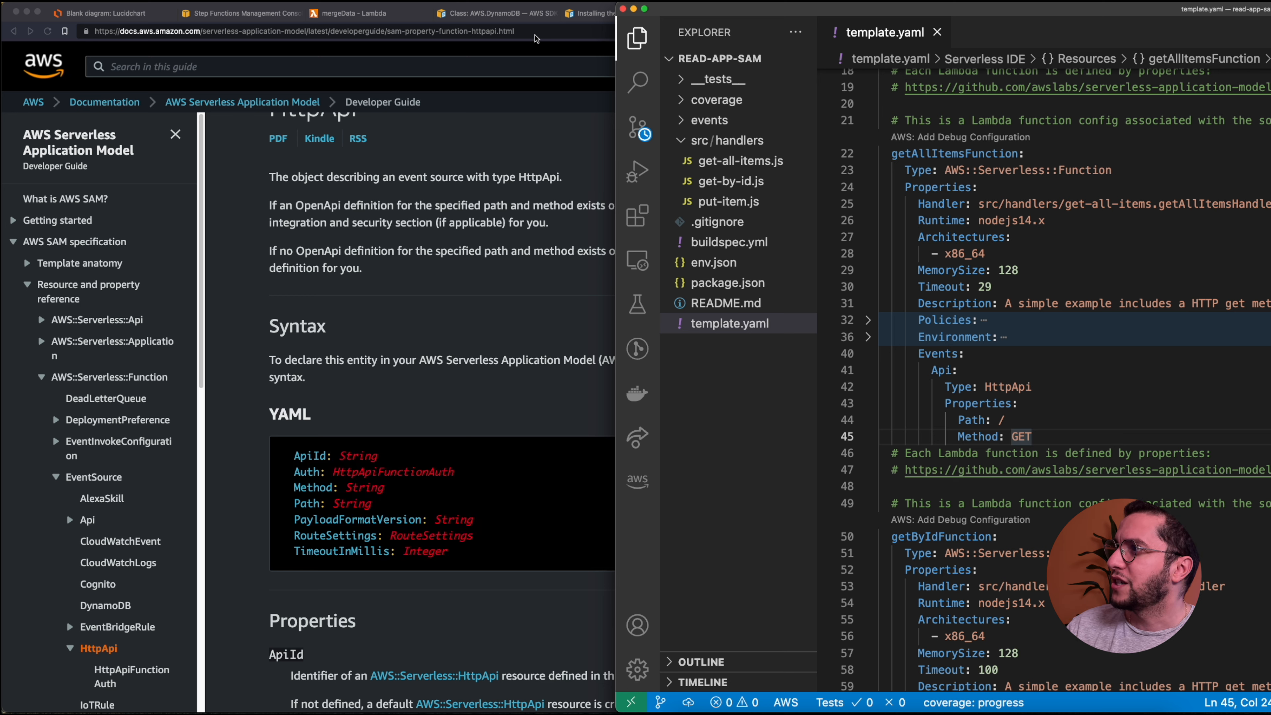
Locate the formatEvent function in the Lambda console and start adding a trigger.
left_click(349, 14)
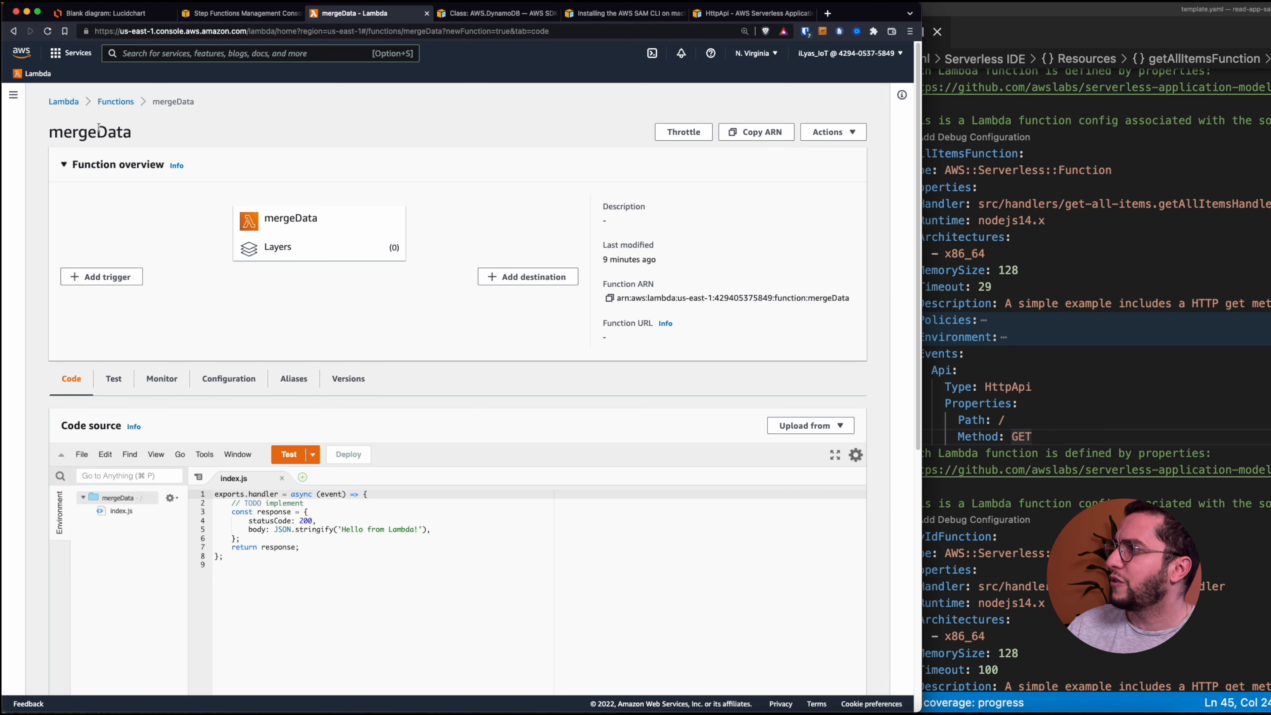
left_click(115, 101)
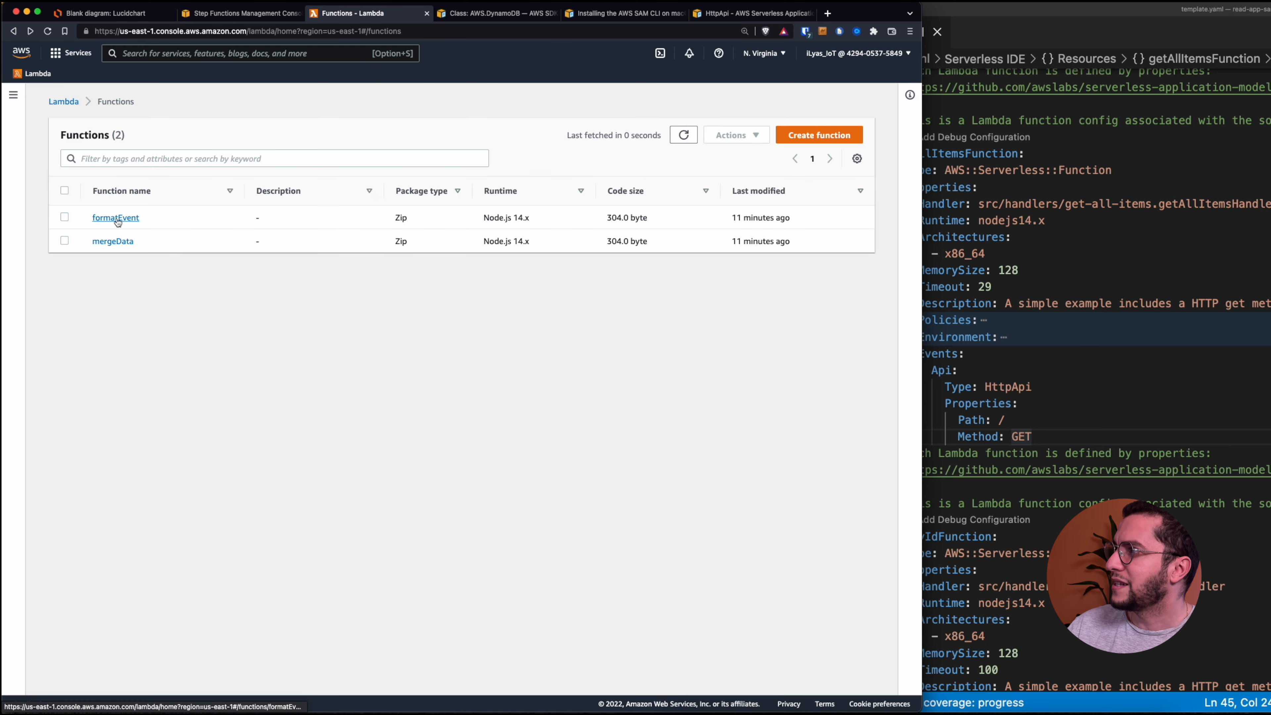
left_click(115, 218)
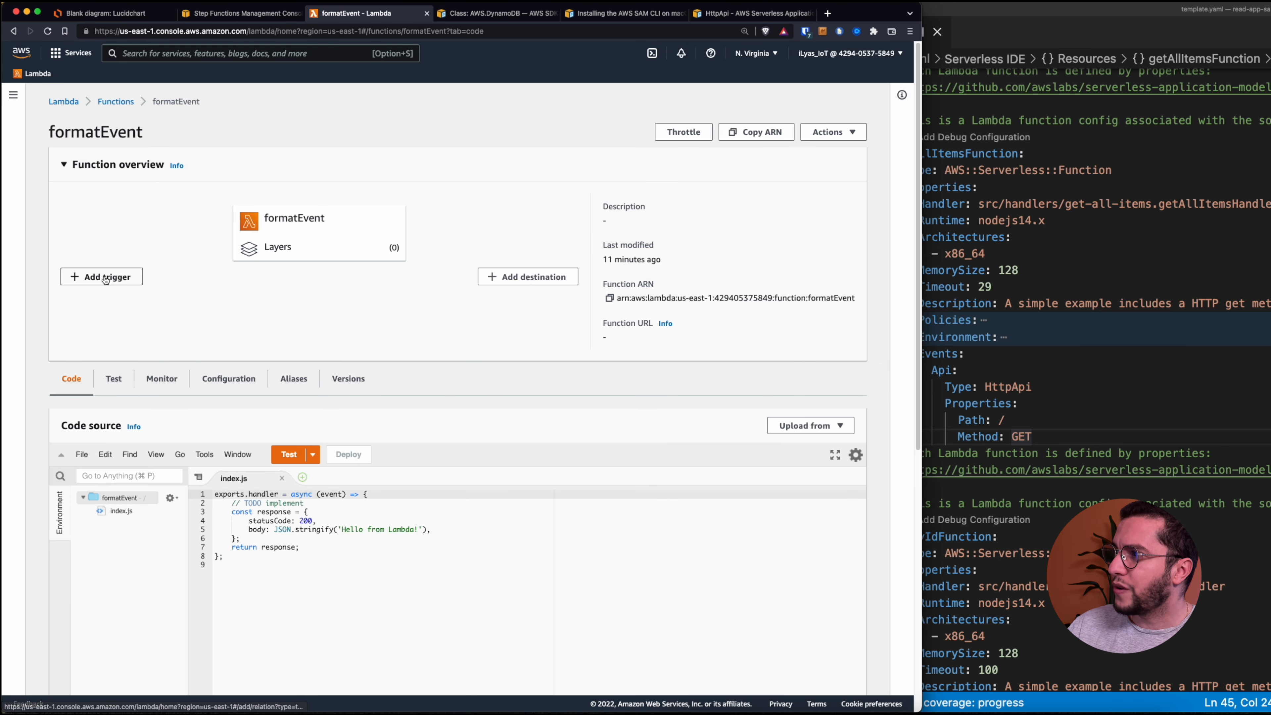
left_click(101, 277)
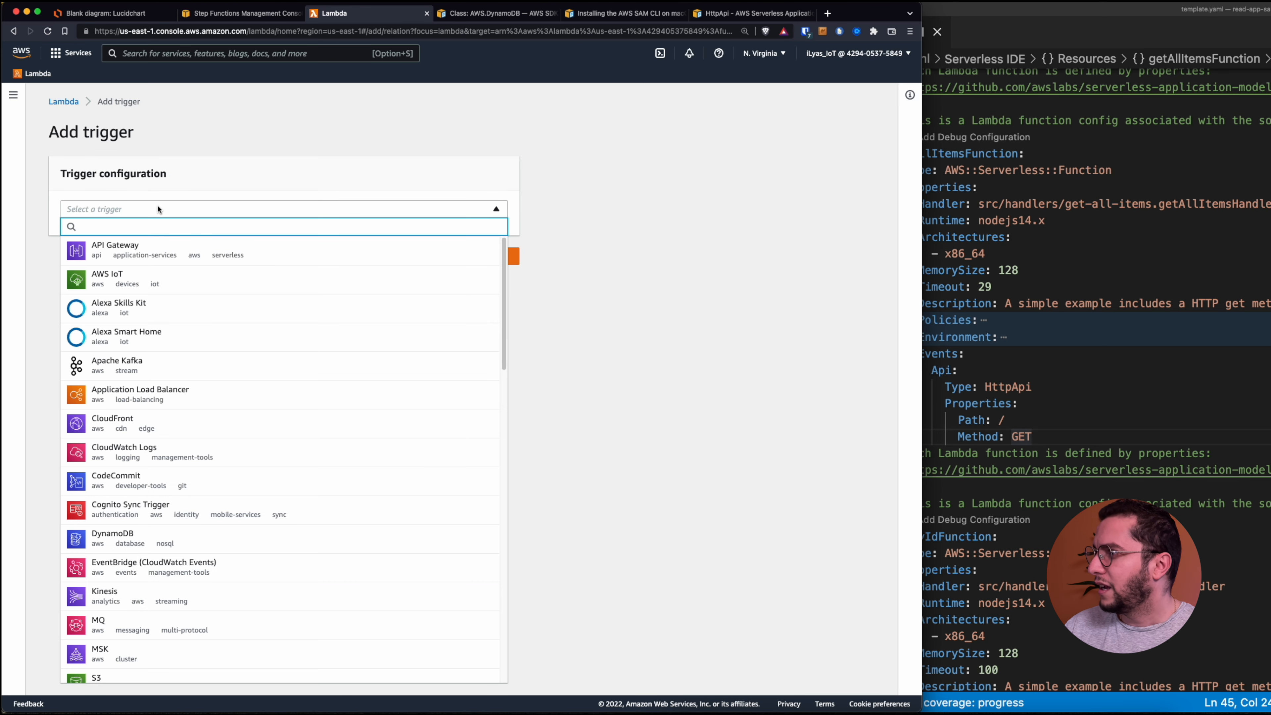
Add an API Gateway trigger creating a new HTTP API with Open security.
left_click(116, 249)
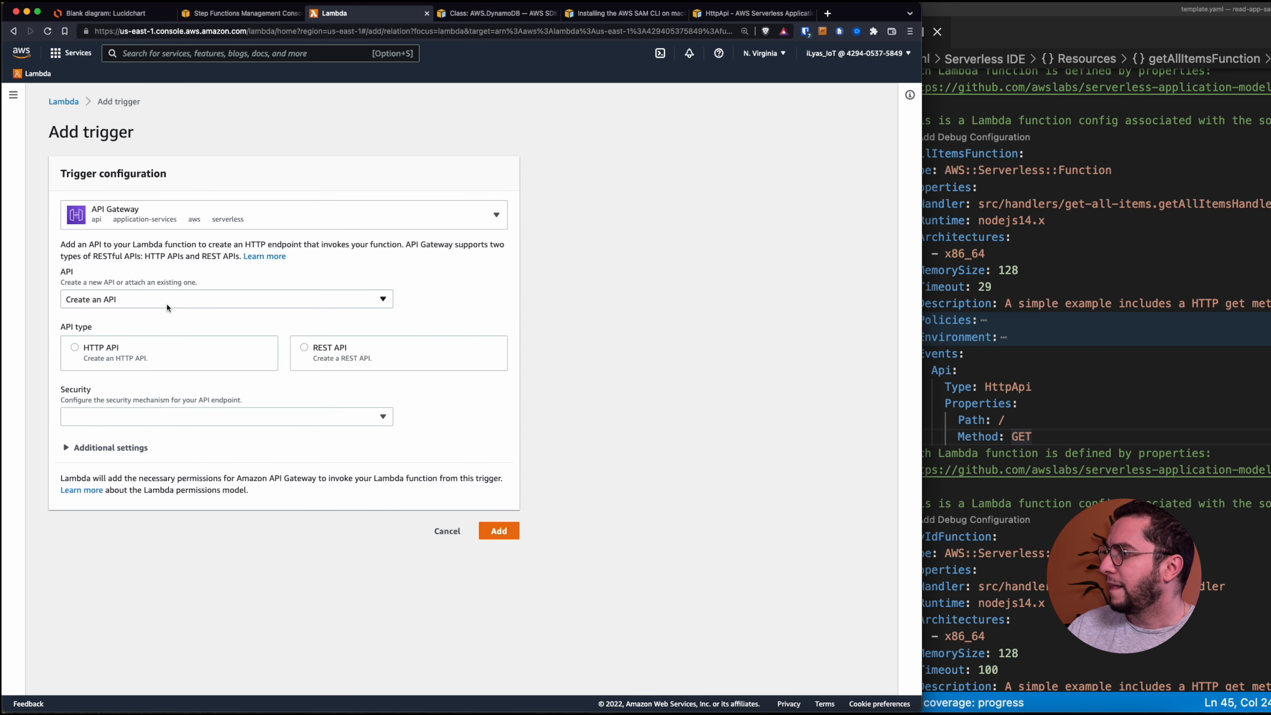
left_click(74, 347)
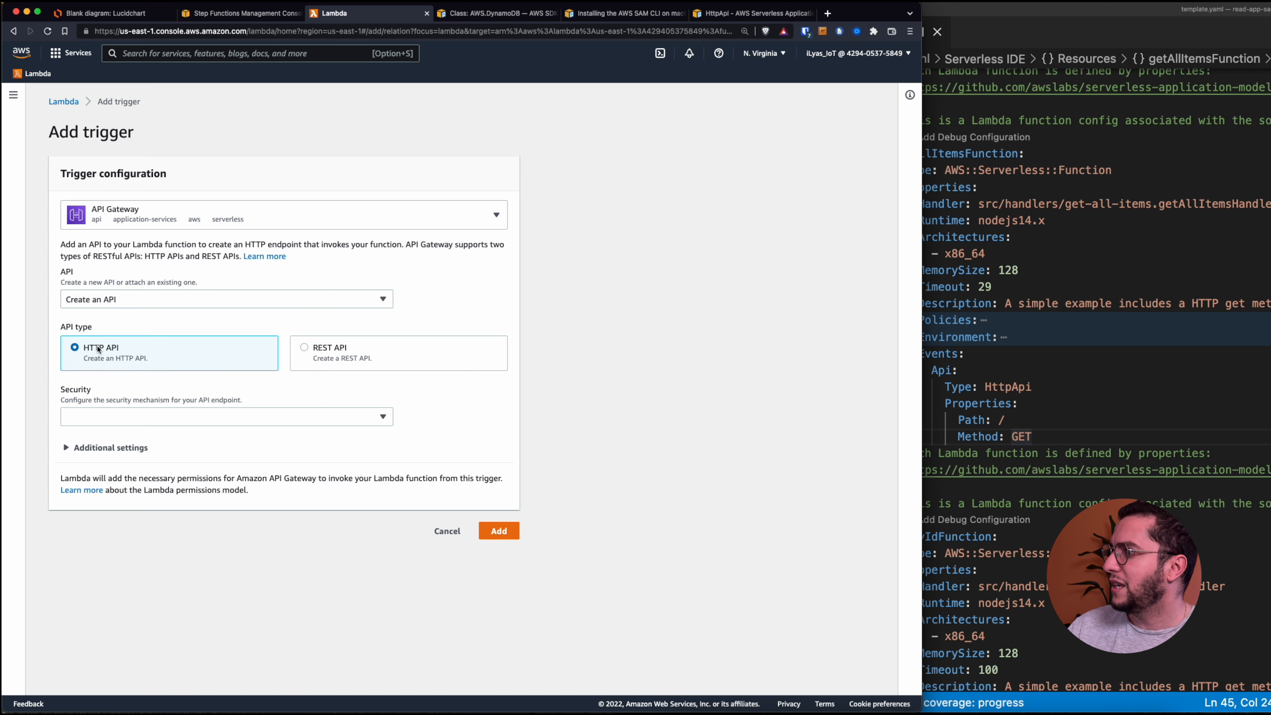
left_click(227, 416)
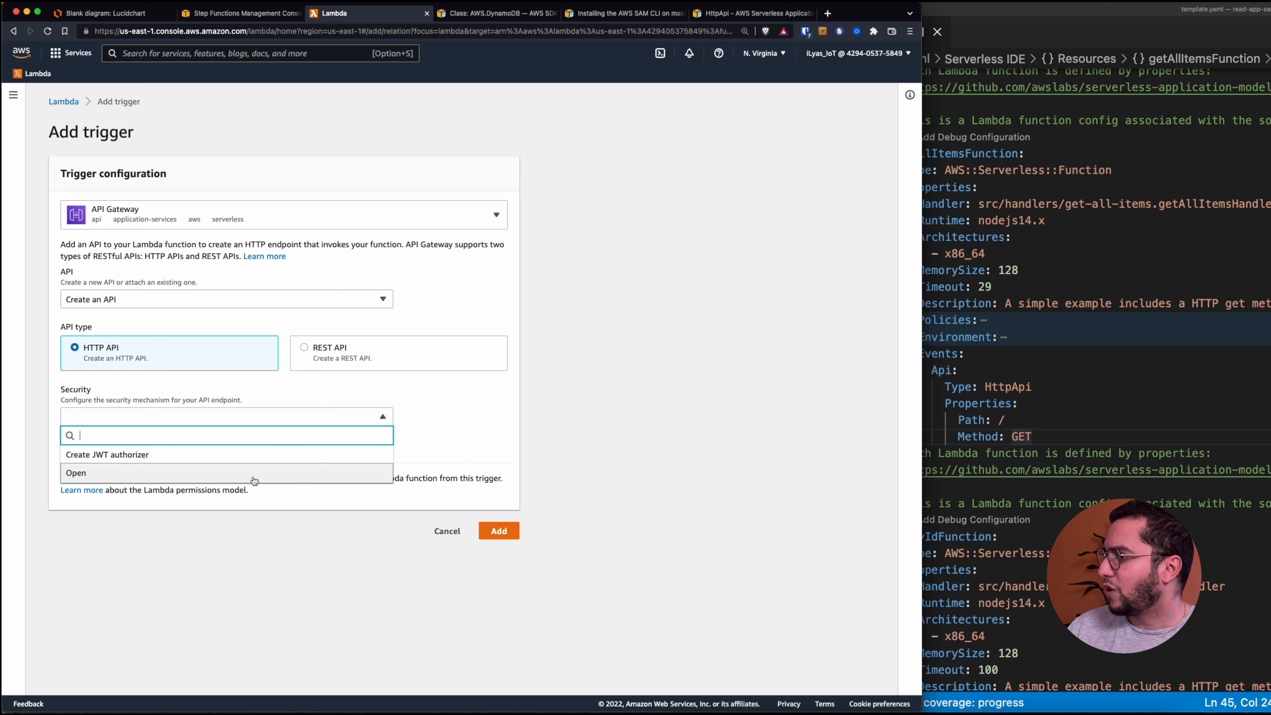
left_click(75, 472)
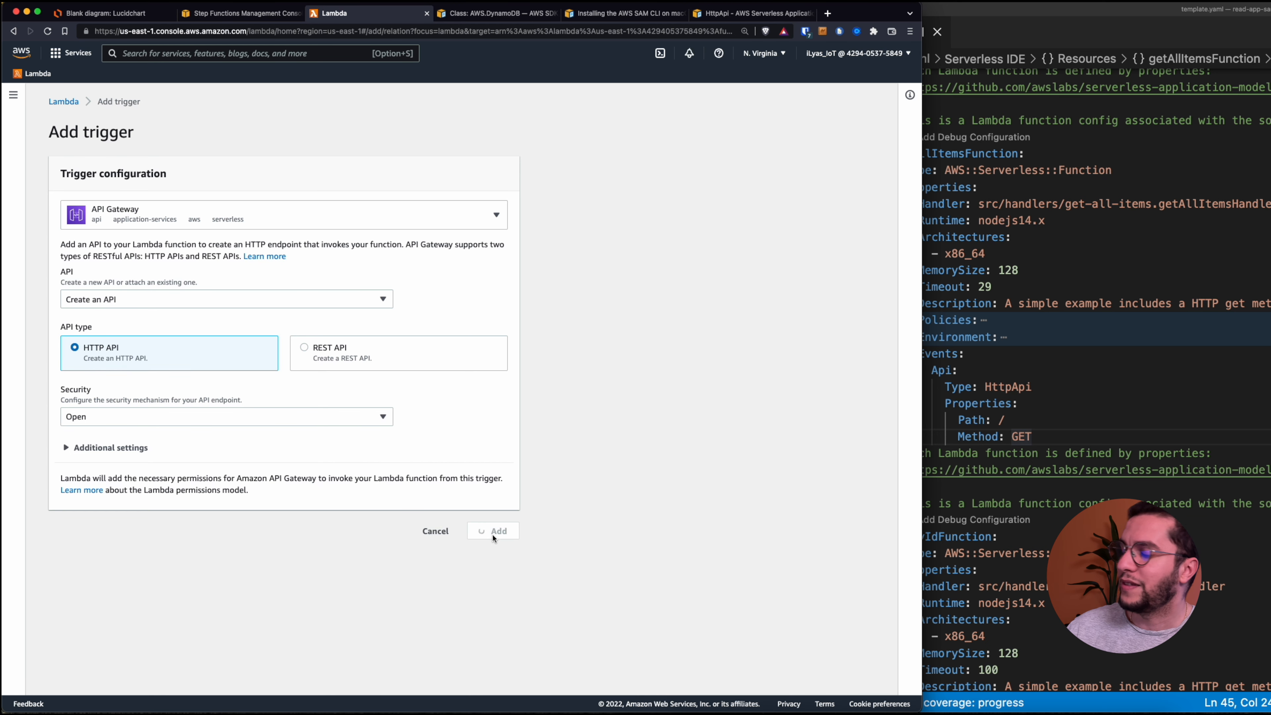
left_click(492, 530)
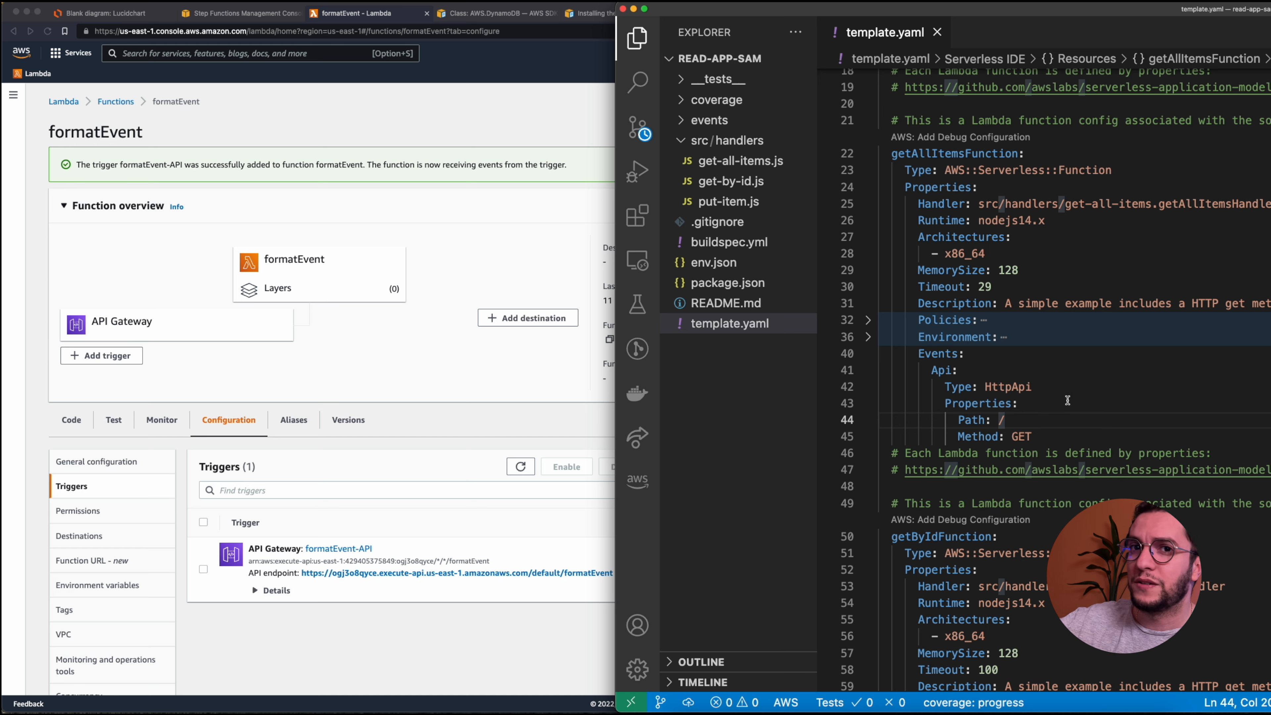
mouse_move(450, 370)
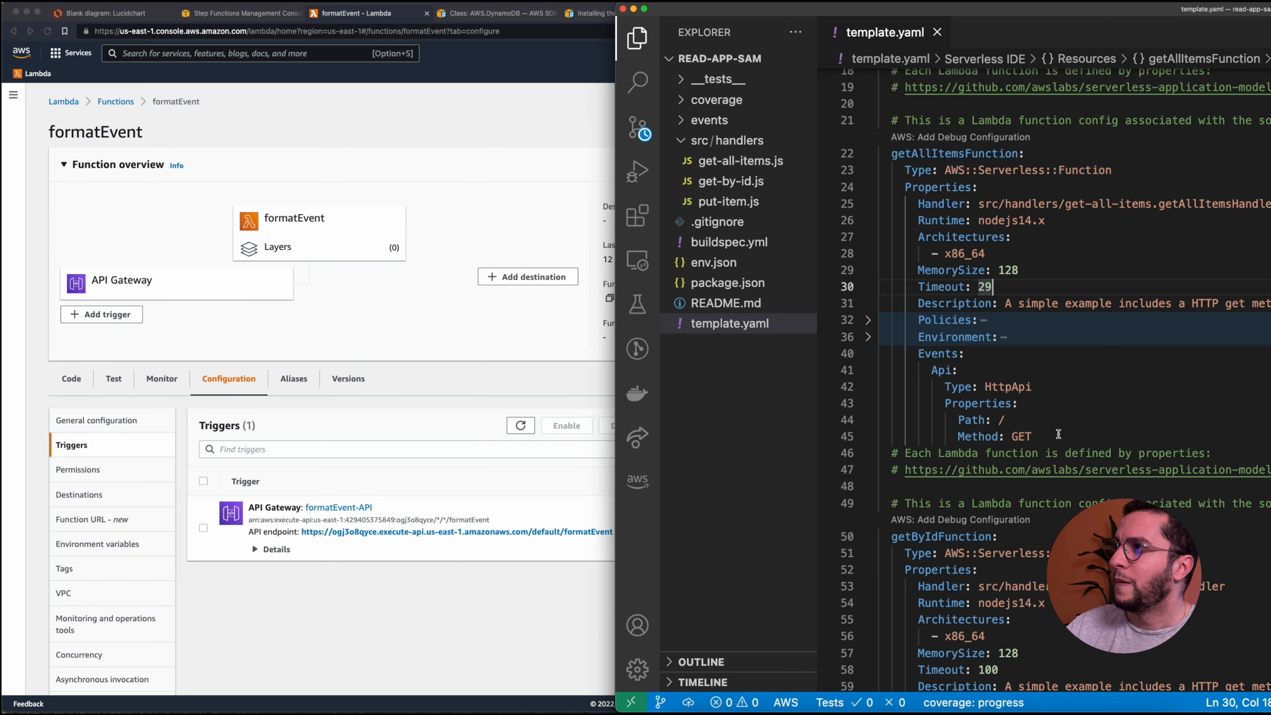
Review the Read-app diagram in Lucidchart, highlighting the Reader function triggered by API Gateway.
left_click(105, 14)
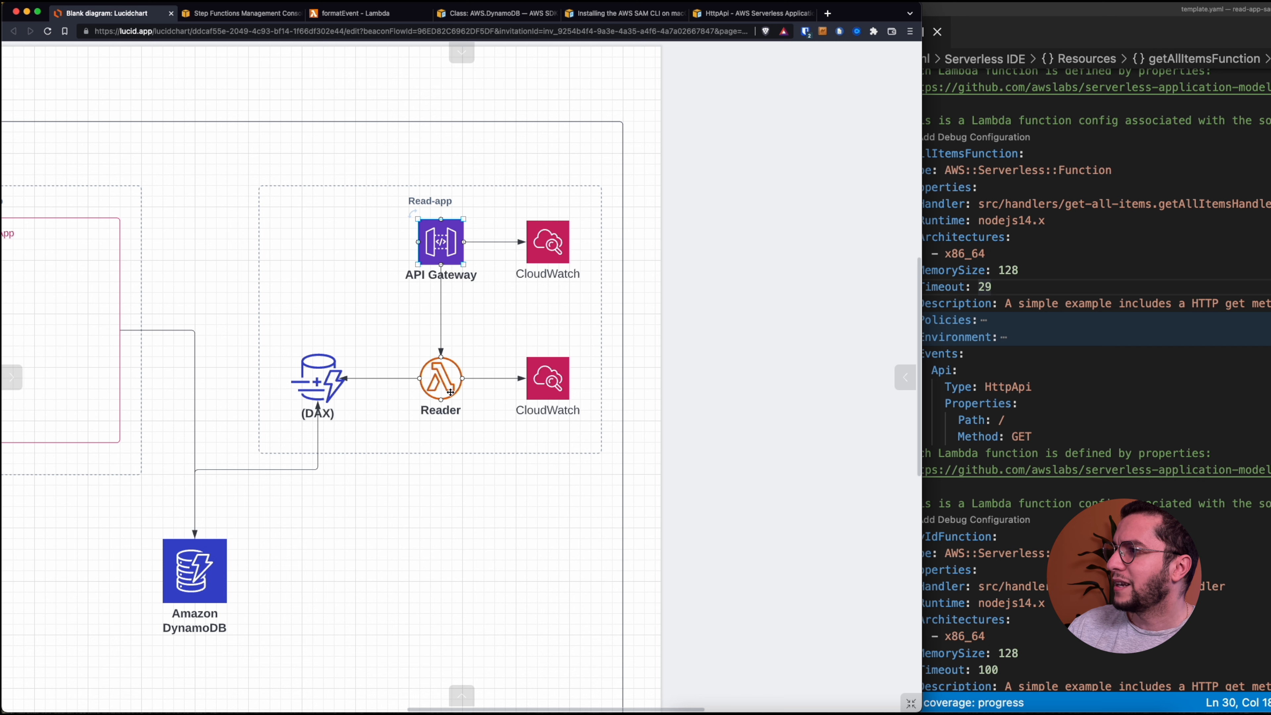
left_click(441, 378)
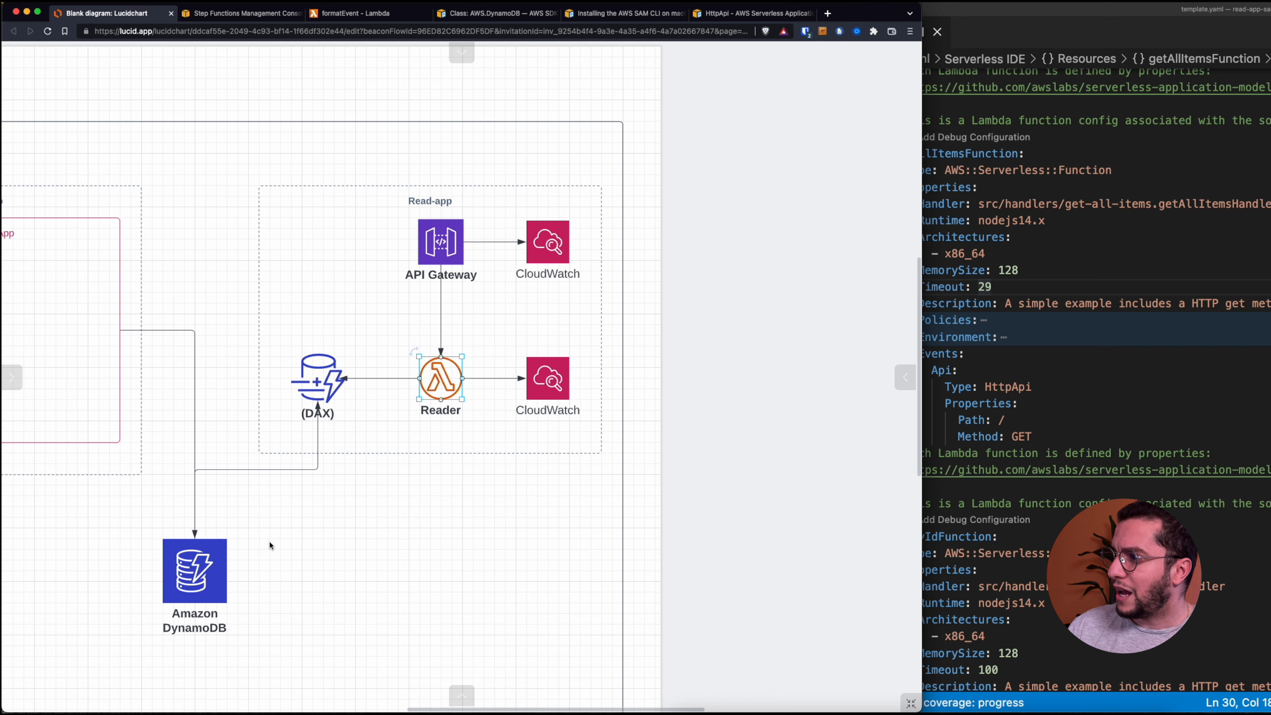
left_click(520, 517)
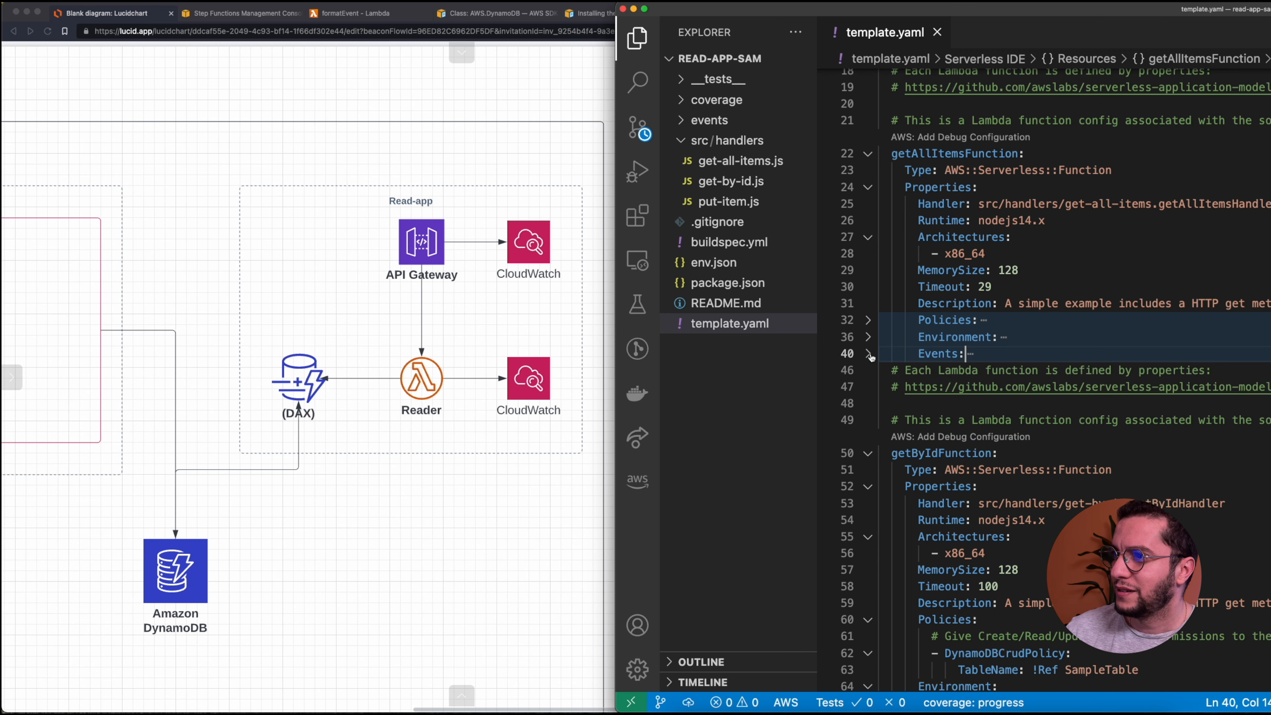
Reveal getAllItemsFunction's DynamoDBCrudPolicy on SampleTable and start a new browser tab.
left_click(867, 319)
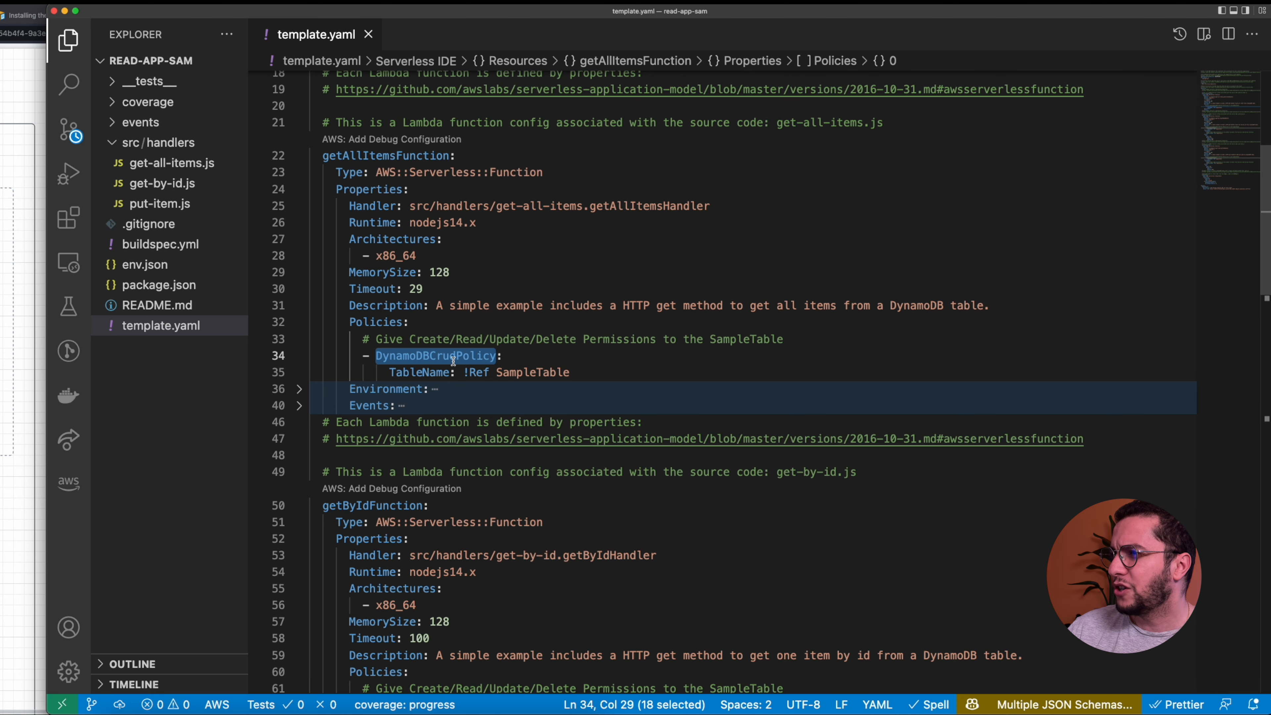
left_click(585, 360)
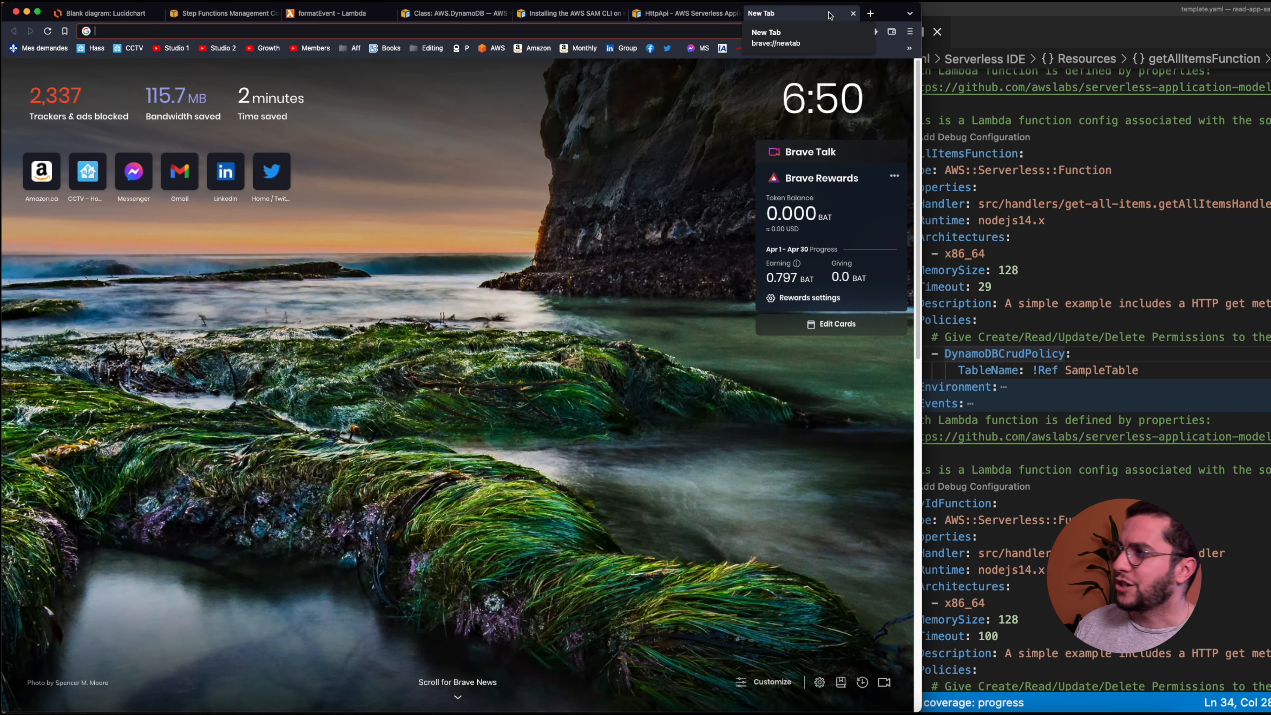
Find the AWS SAM policy templates page and review the DynamoDBCrudPolicy template details.
type("aws sam managed policies")
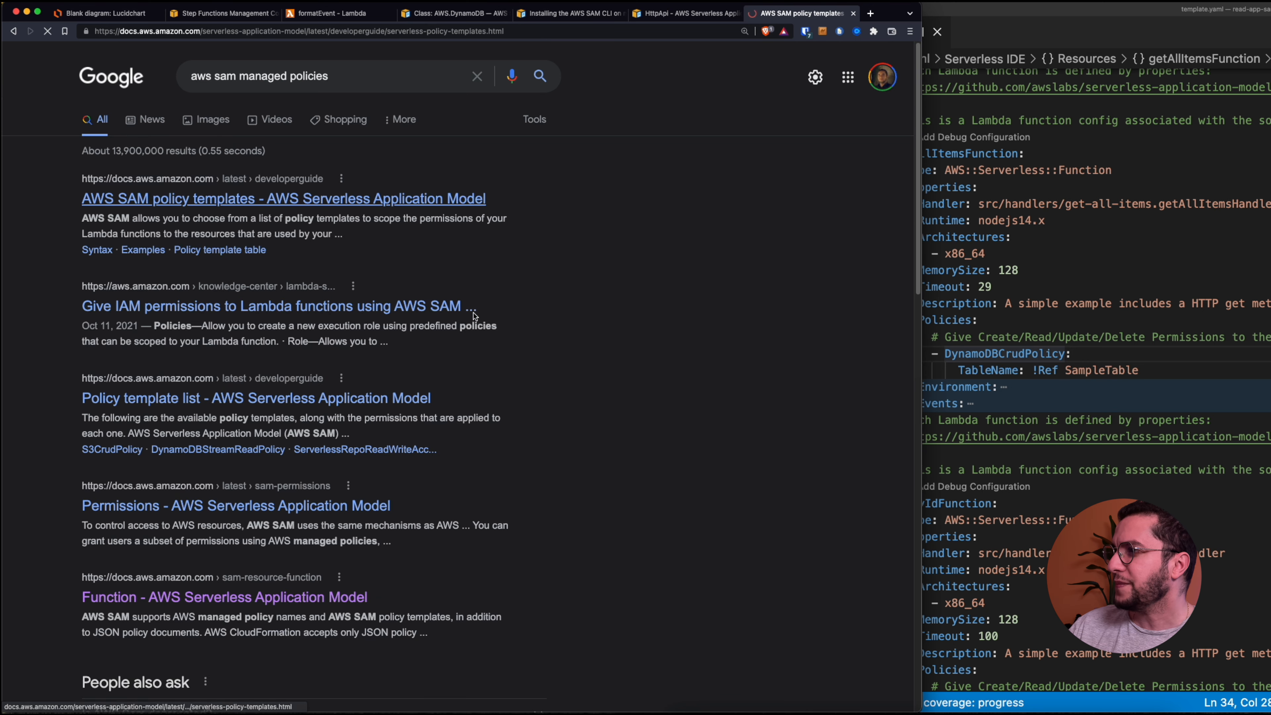
left_click(282, 198)
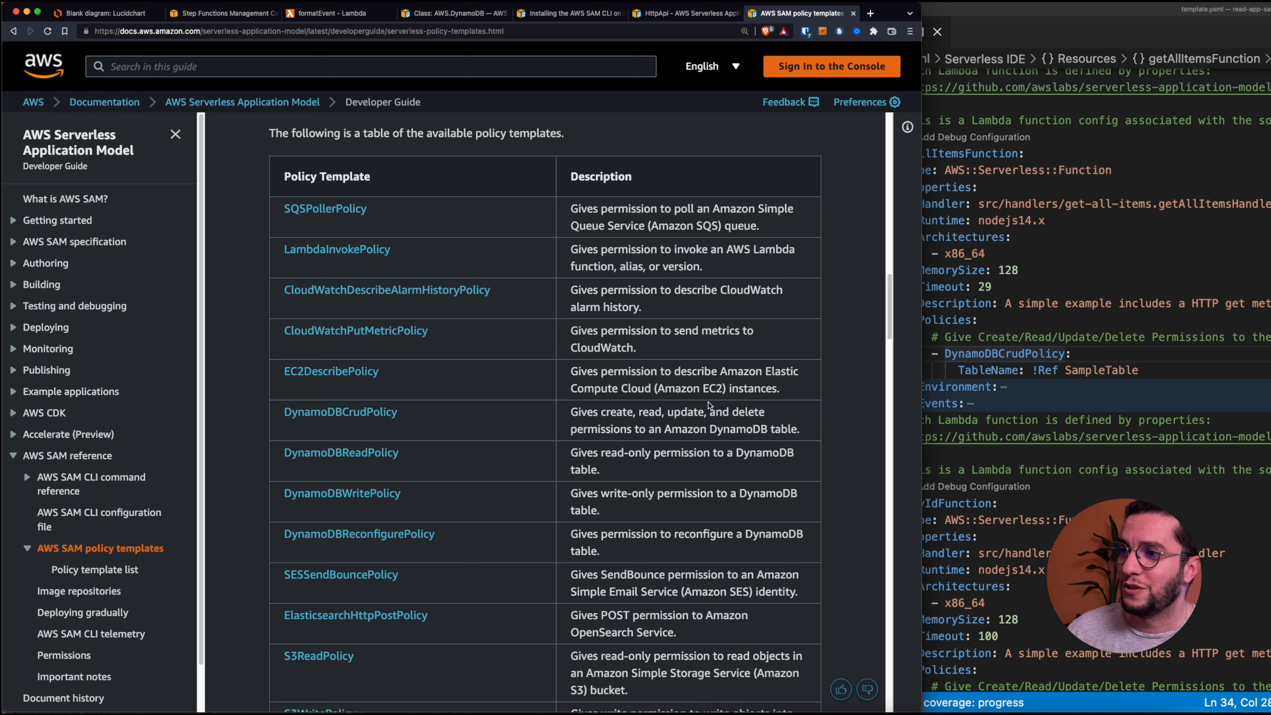
mouse_move(1021, 361)
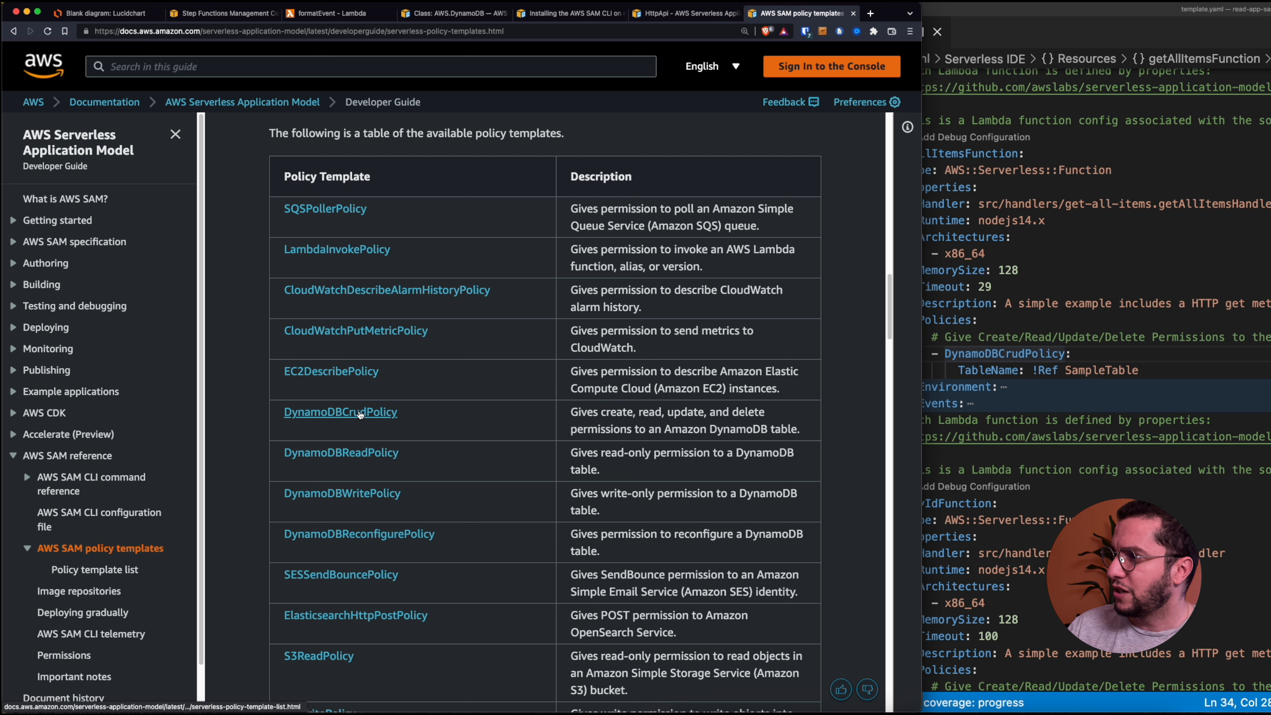
left_click(340, 411)
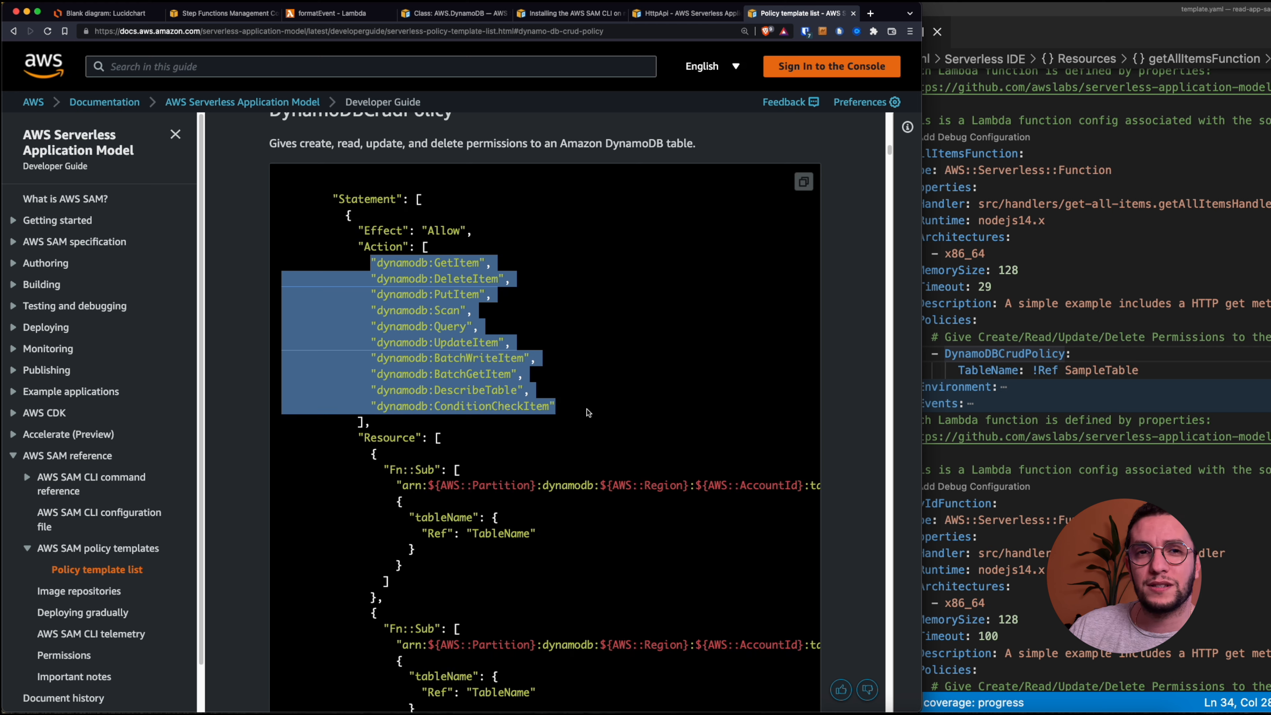
left_click(588, 412)
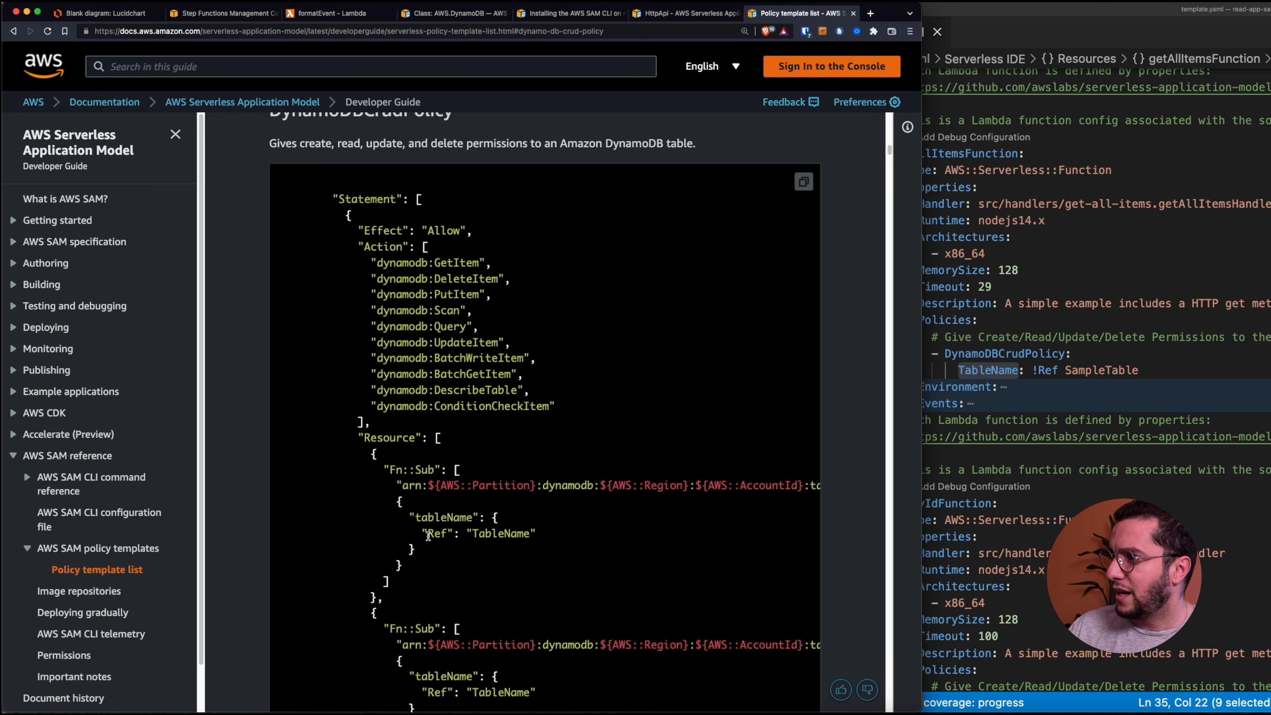
mouse_move(555, 396)
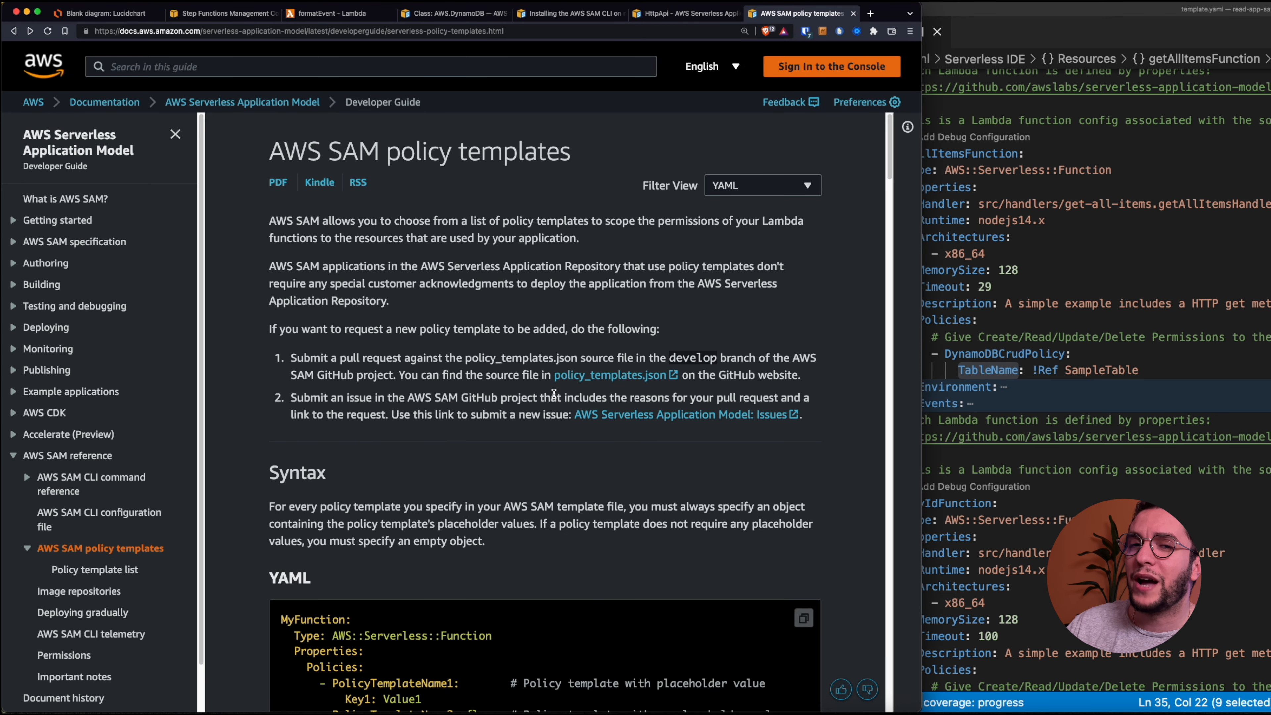
scroll("down", 3)
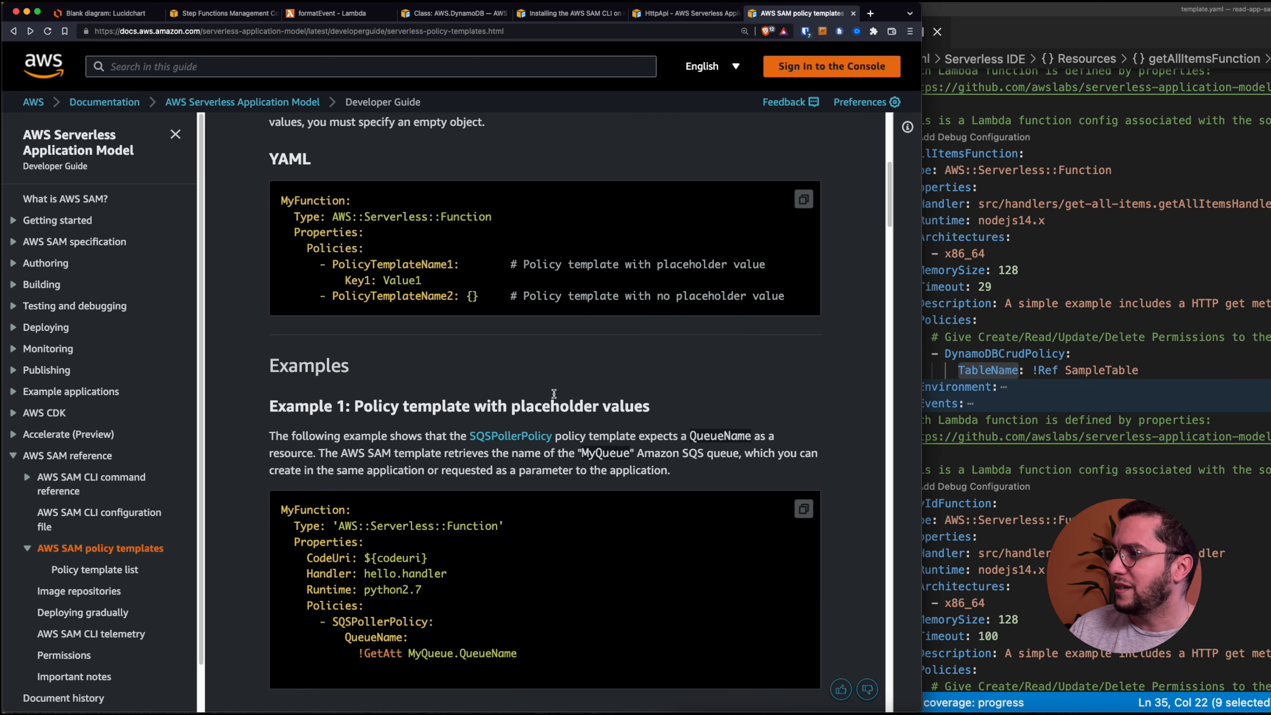
scroll("down", 3)
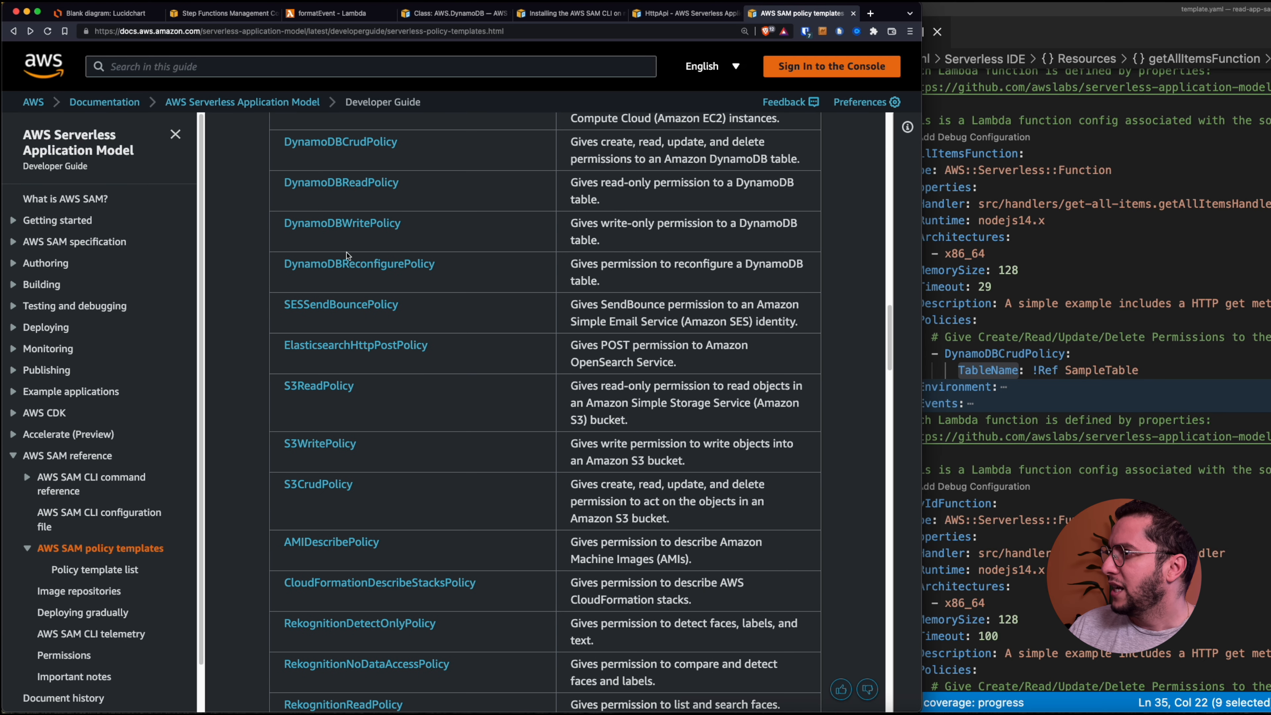
mouse_move(341, 183)
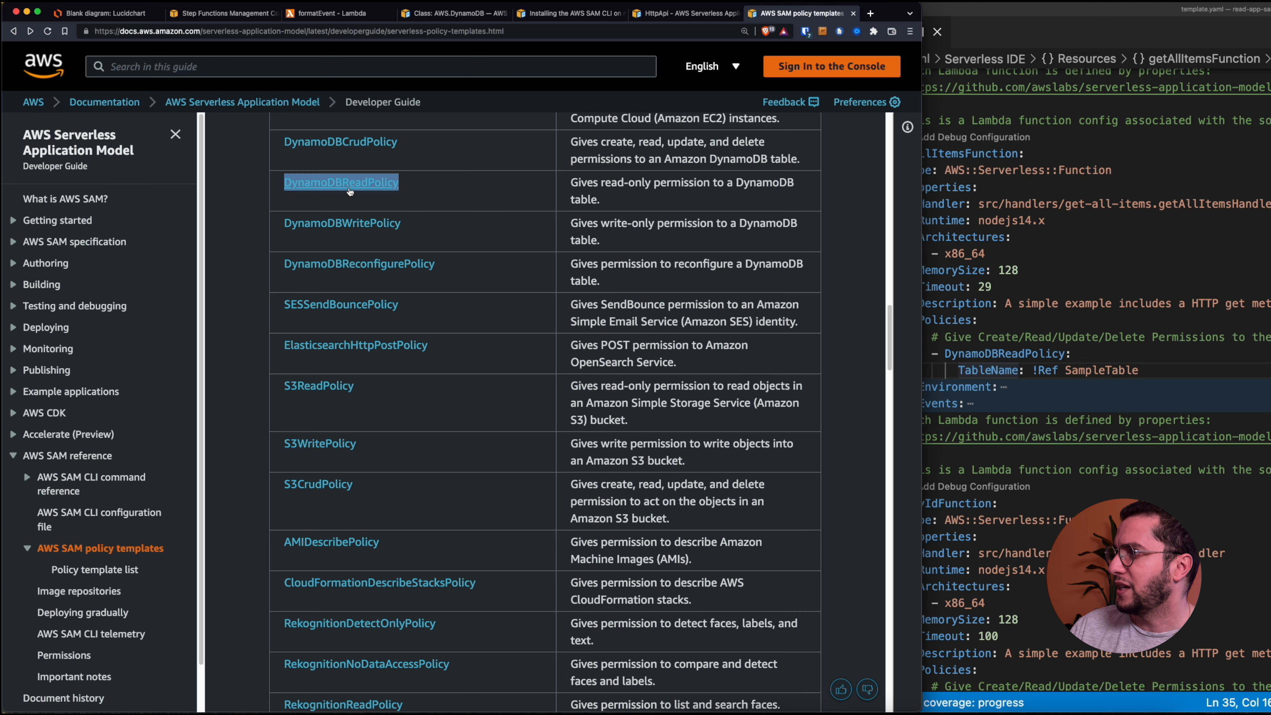
View the DynamoDBReadPolicy template details with its read-only DynamoDB actions.
left_click(340, 181)
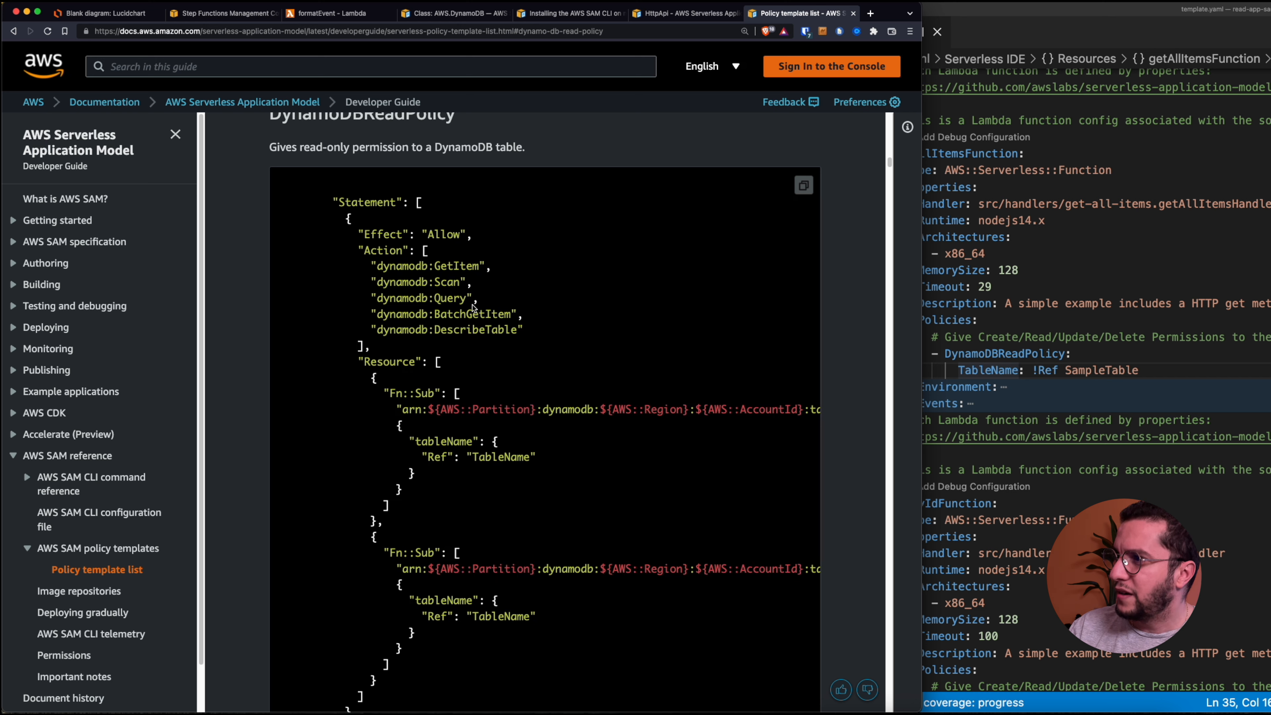
scroll("down", 3)
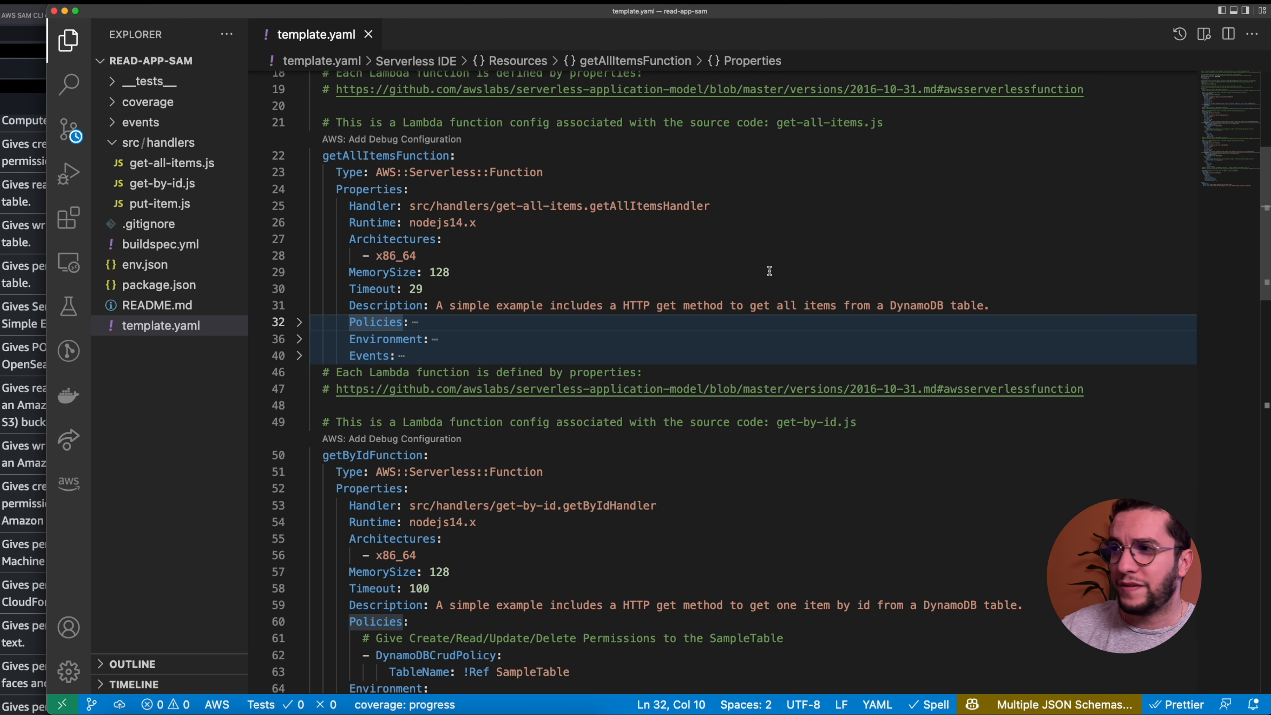
mouse_move(702, 277)
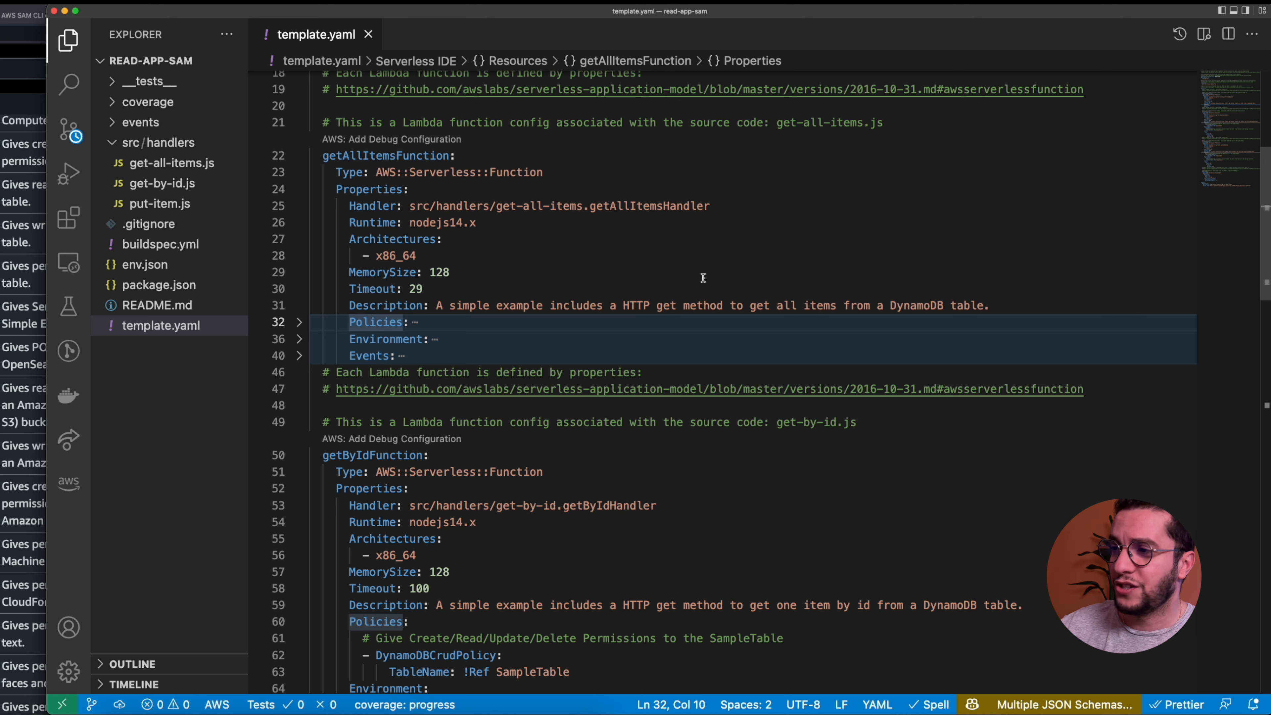
mouse_move(675, 259)
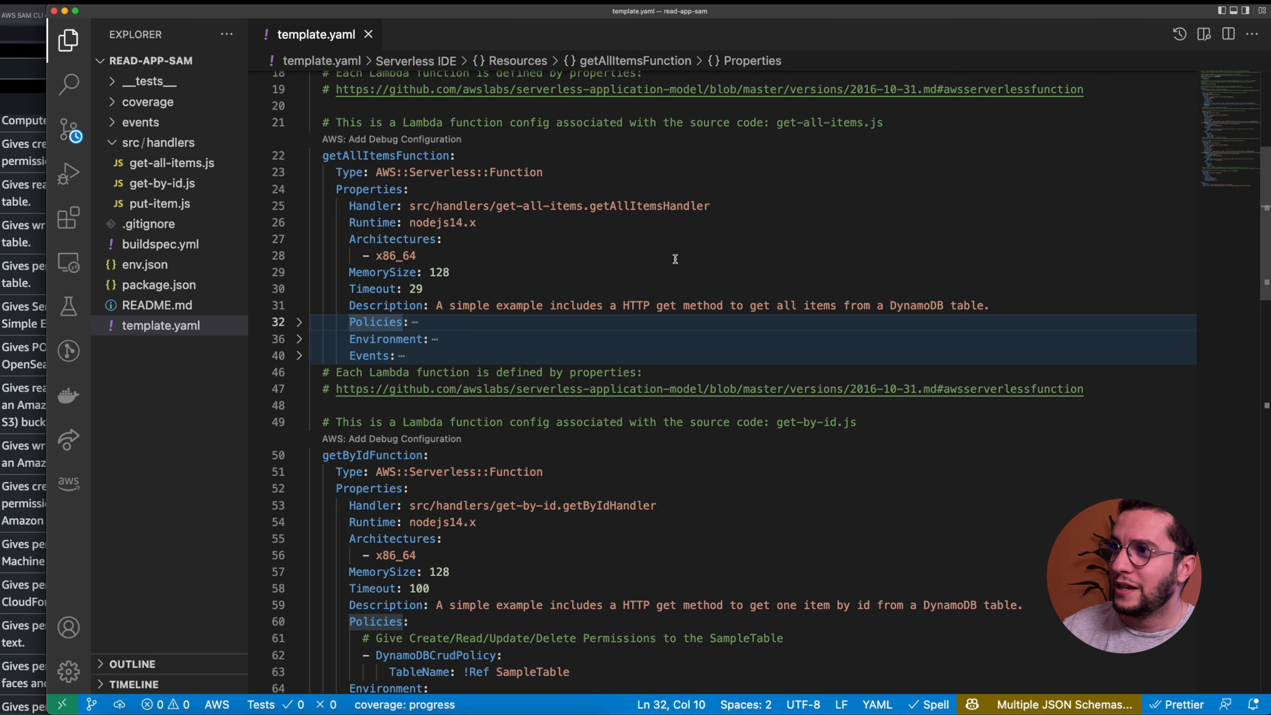
mouse_move(474, 205)
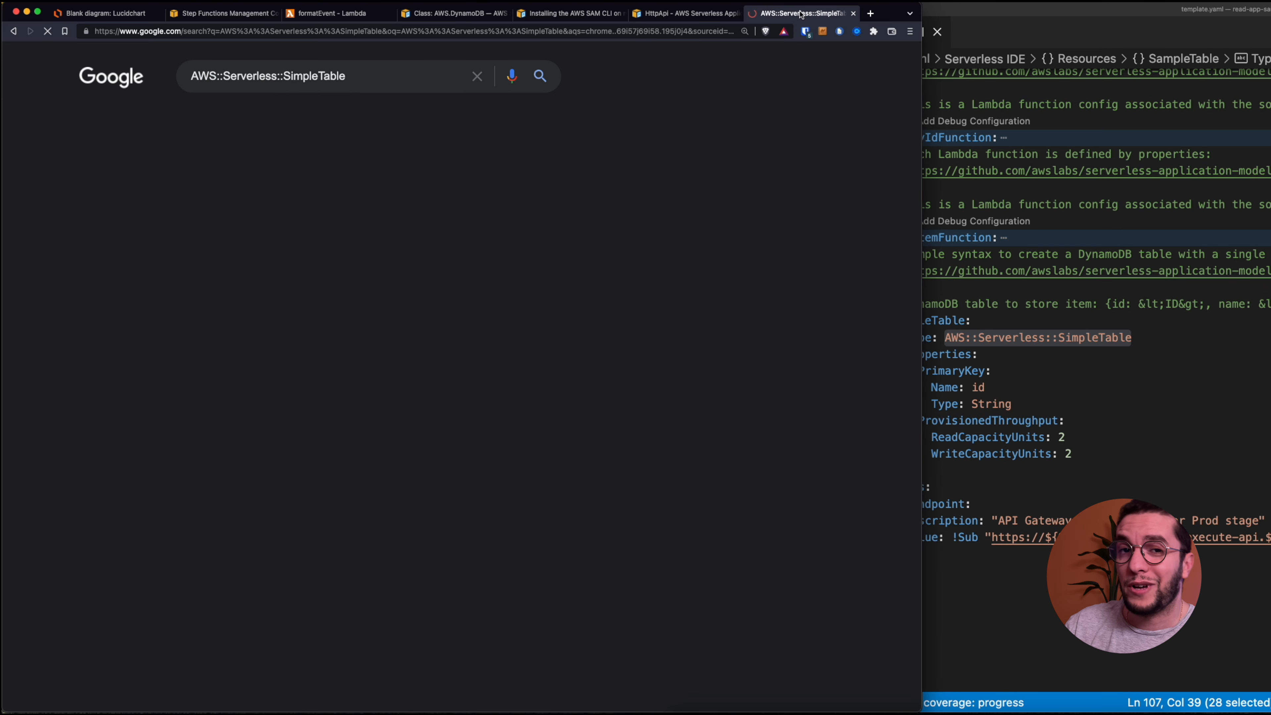
Read the AWS::Serverless::SimpleTable reference page beside template.yaml's SampleTable resource.
left_click(235, 199)
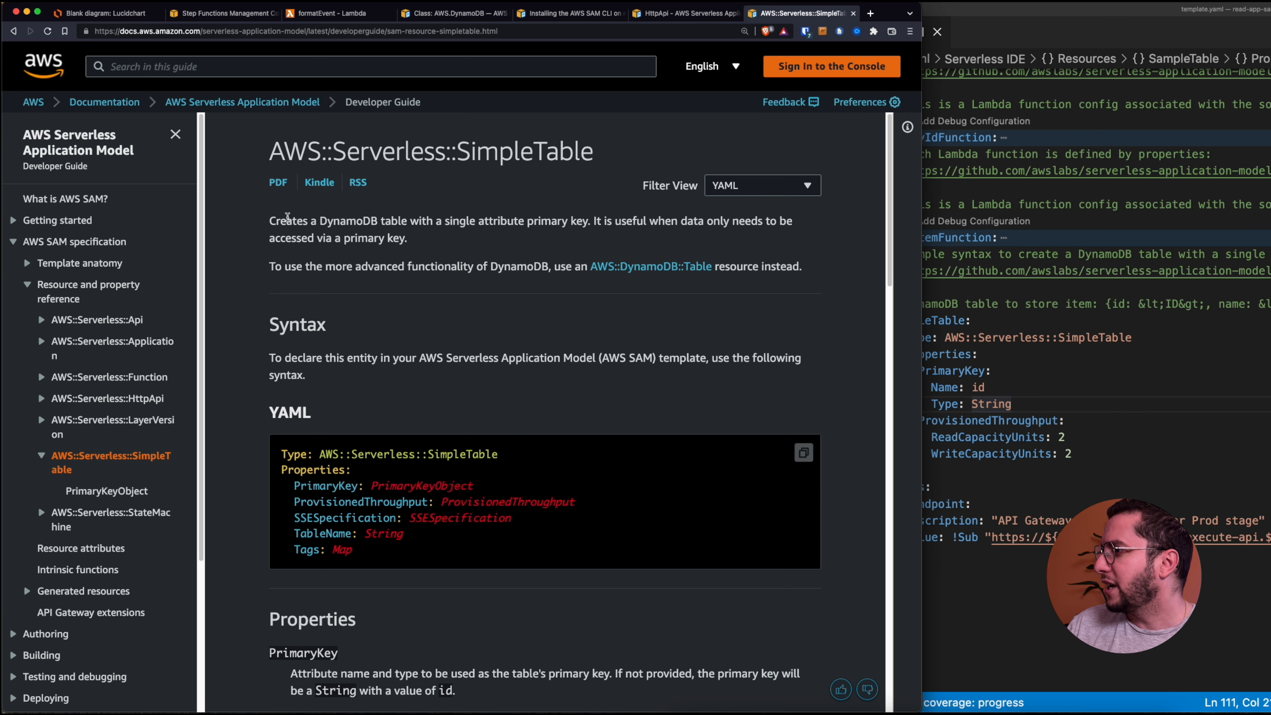
left_click_drag(310, 220, 538, 220)
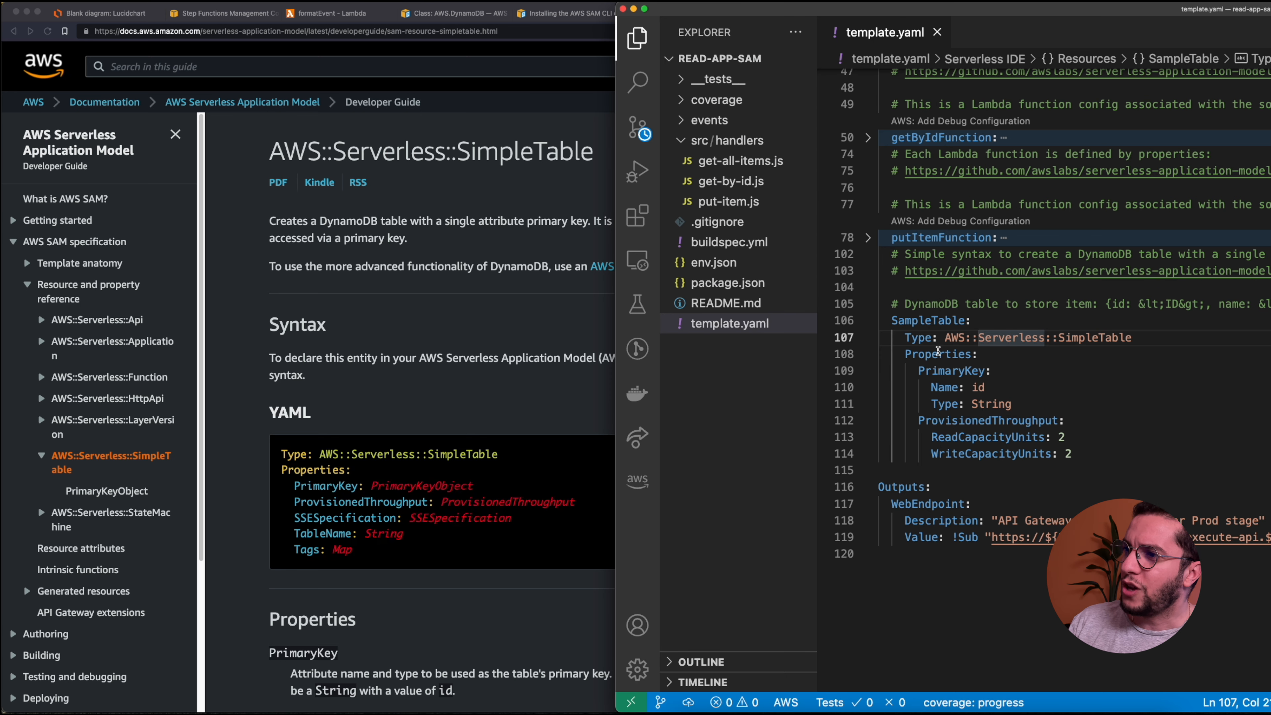
double_click(1037, 337)
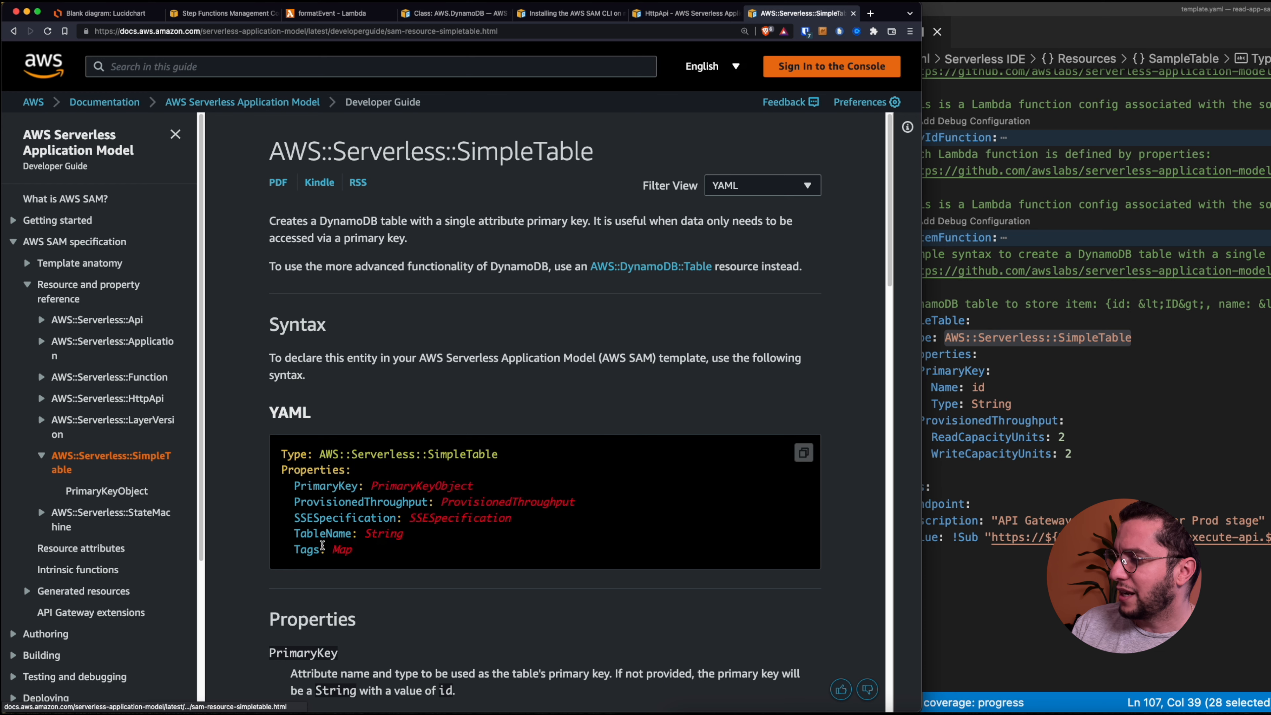
scroll("down", 3)
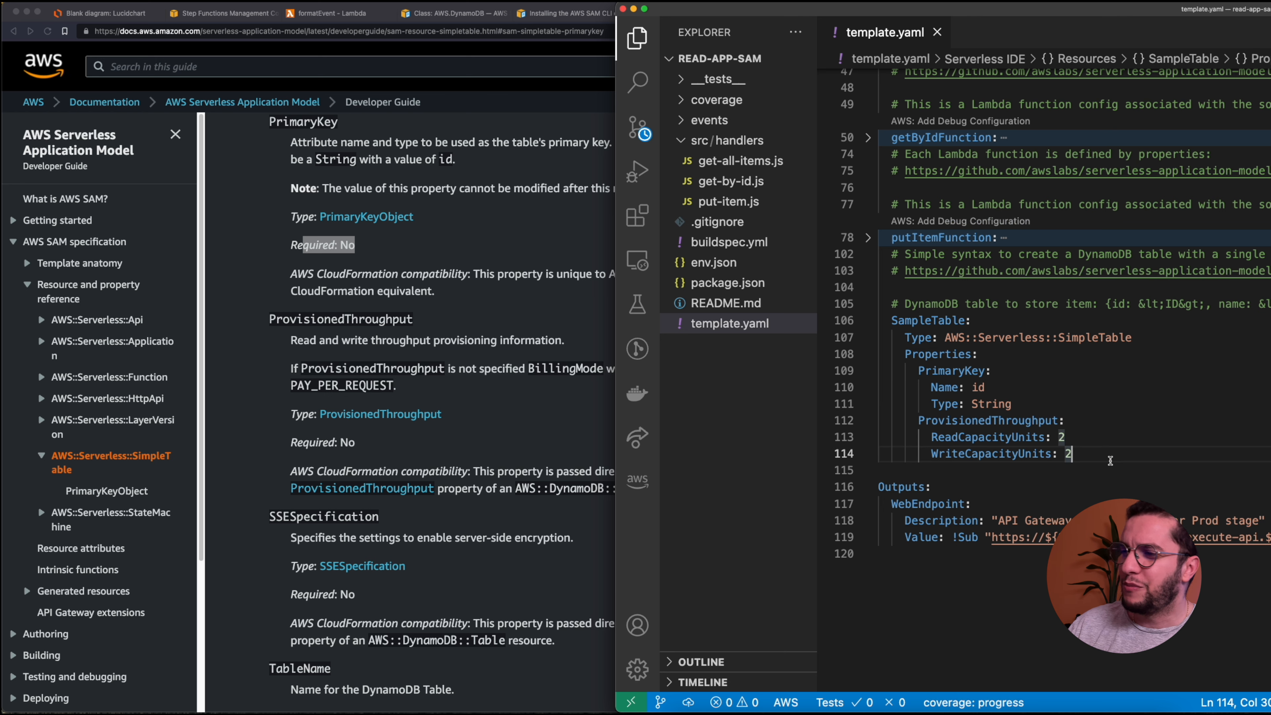
Remove SampleTable's ProvisionedThroughput block and fold sections to reach getByIdFunction and putItemFunction for deletion.
left_click_drag(1070, 453, 919, 420)
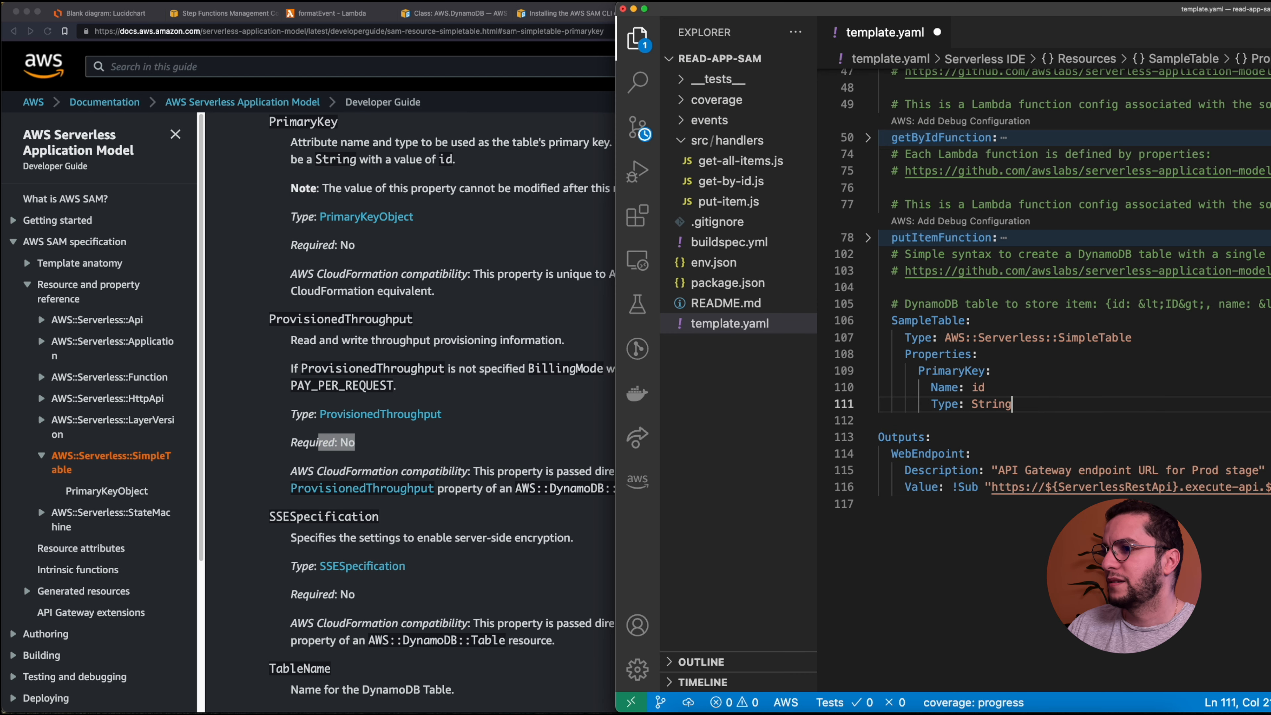
left_click(867, 320)
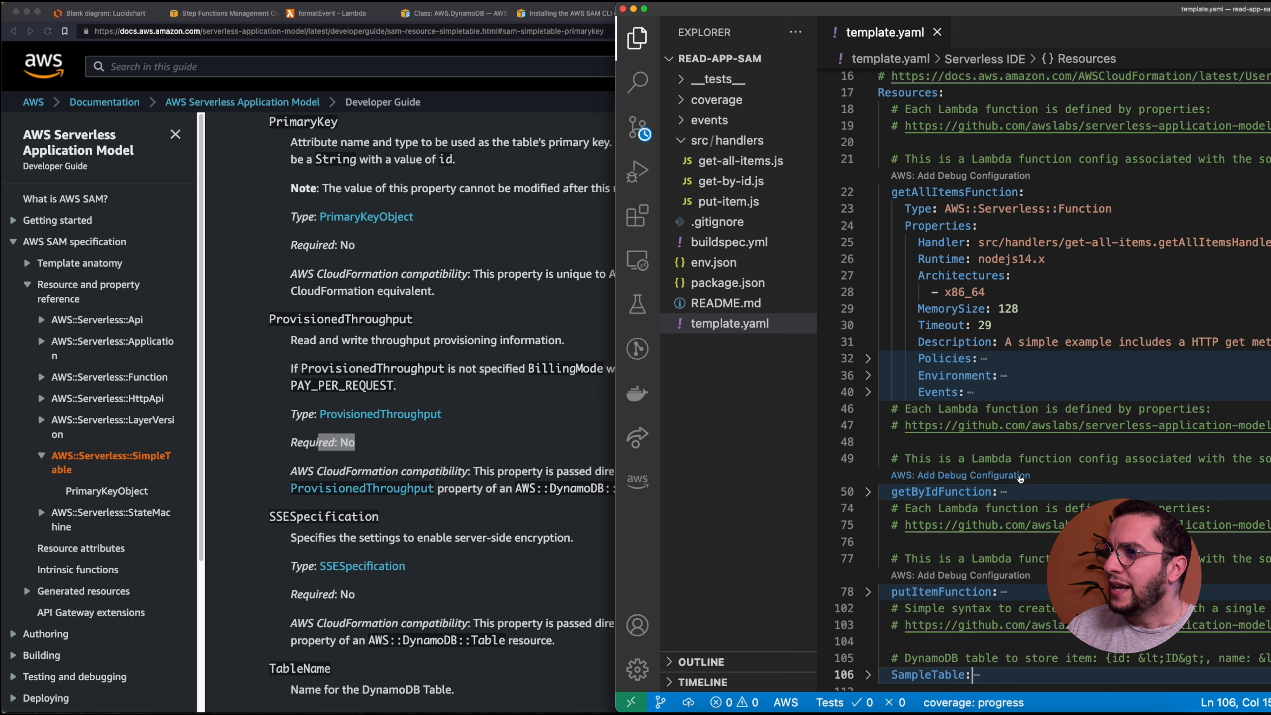
left_click(868, 192)
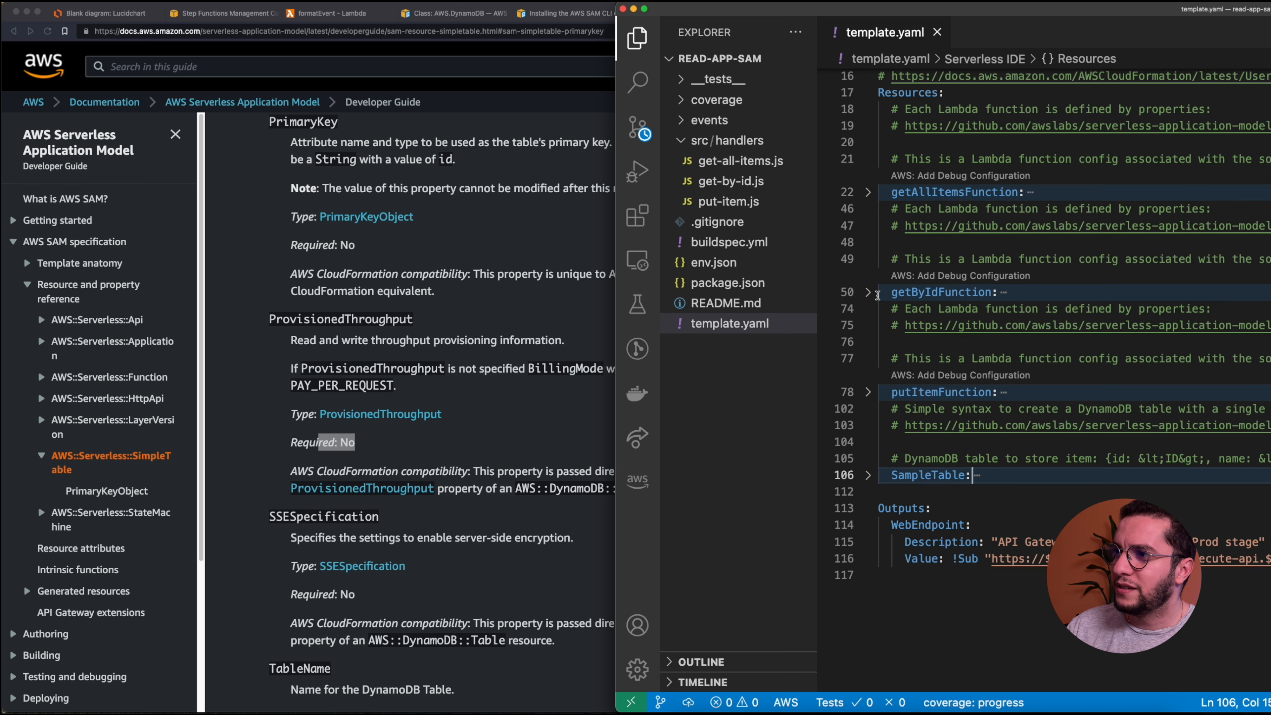
left_click(867, 292)
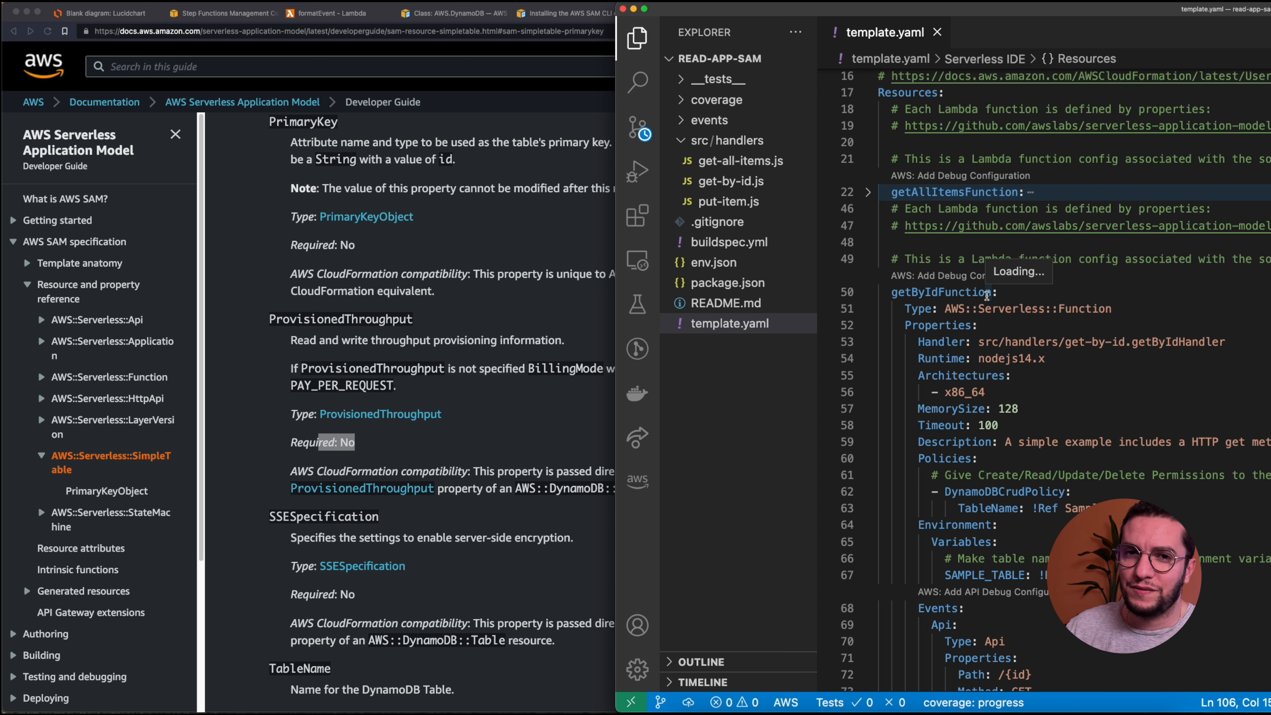
scroll("down", 3)
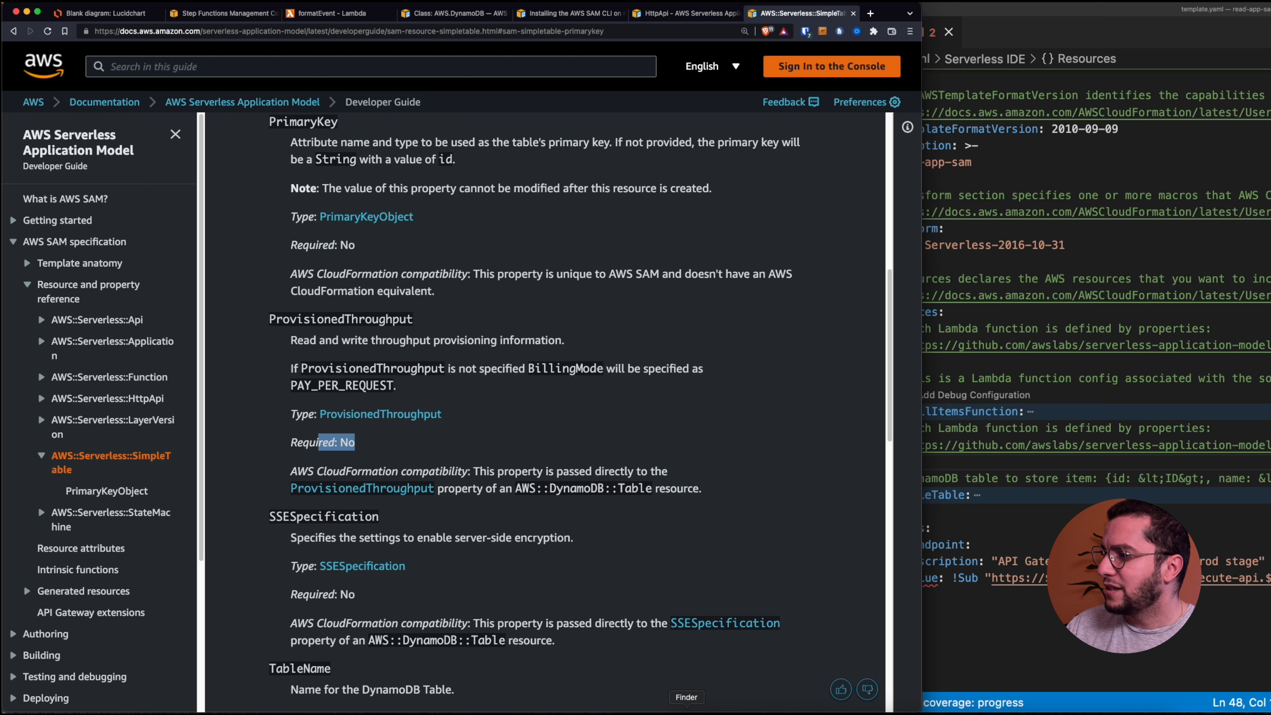
Revisit the Lucidchart read-app diagram, then return to template.yaml in the editor.
left_click(104, 13)
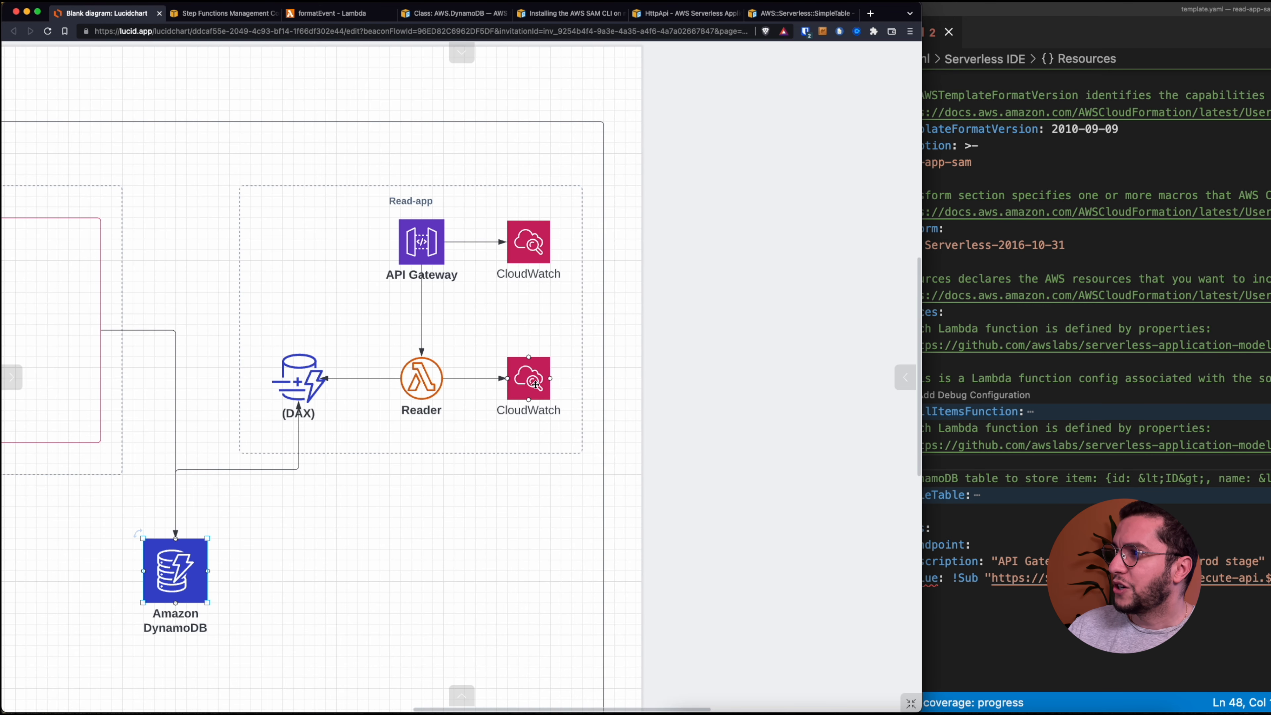
left_click(528, 378)
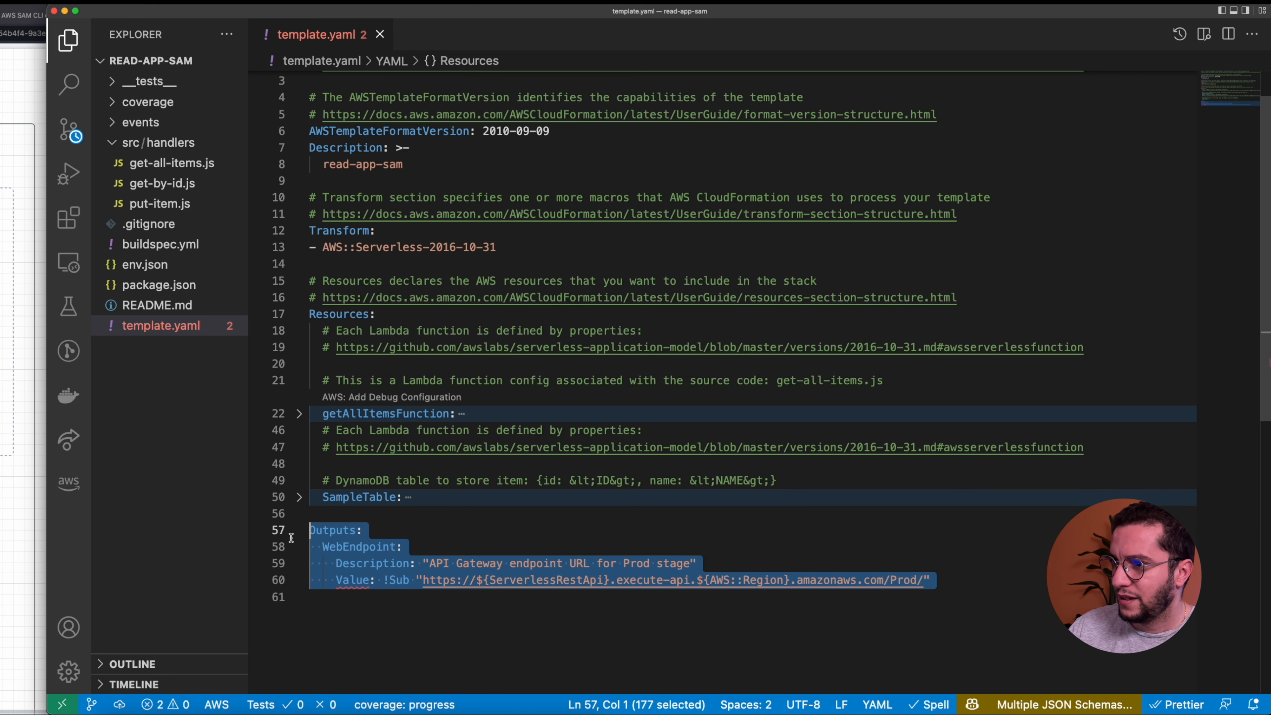
Replace the Outputs section with a new LambdaFunctionLogGroup resource entry.
key("Delete")
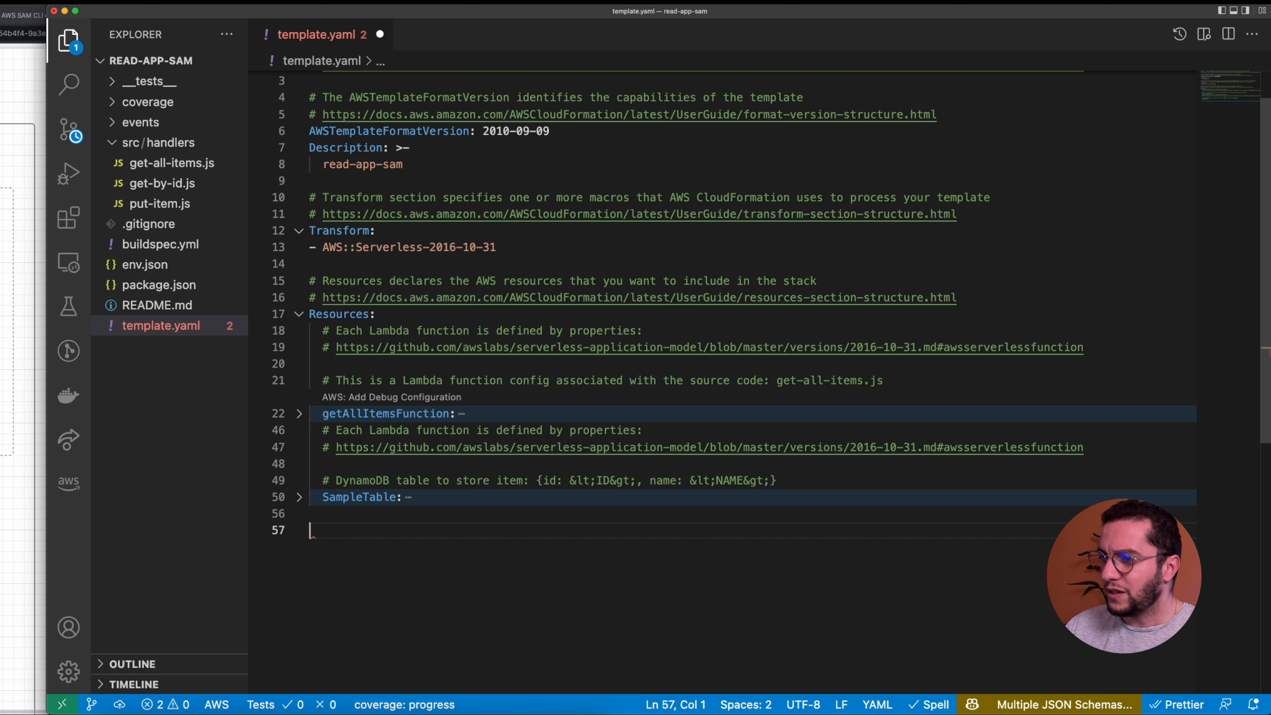
type("\"  \"")
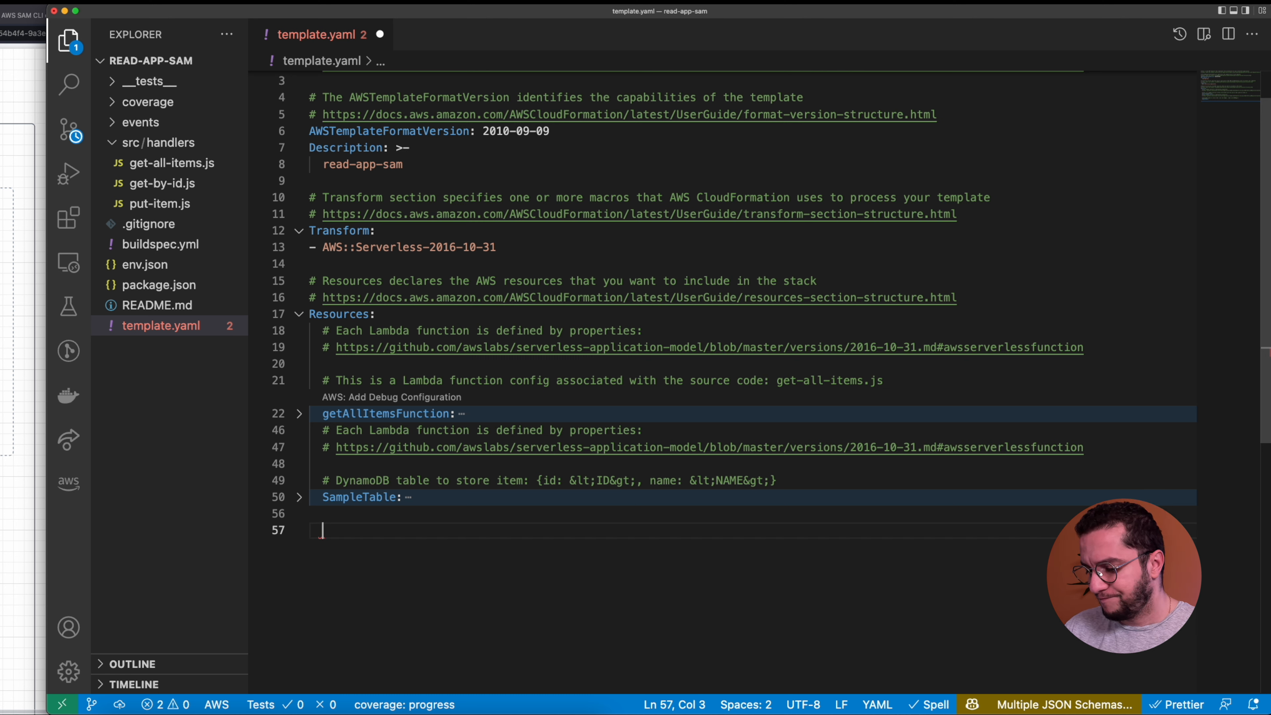
type("LambdaFunctionL")
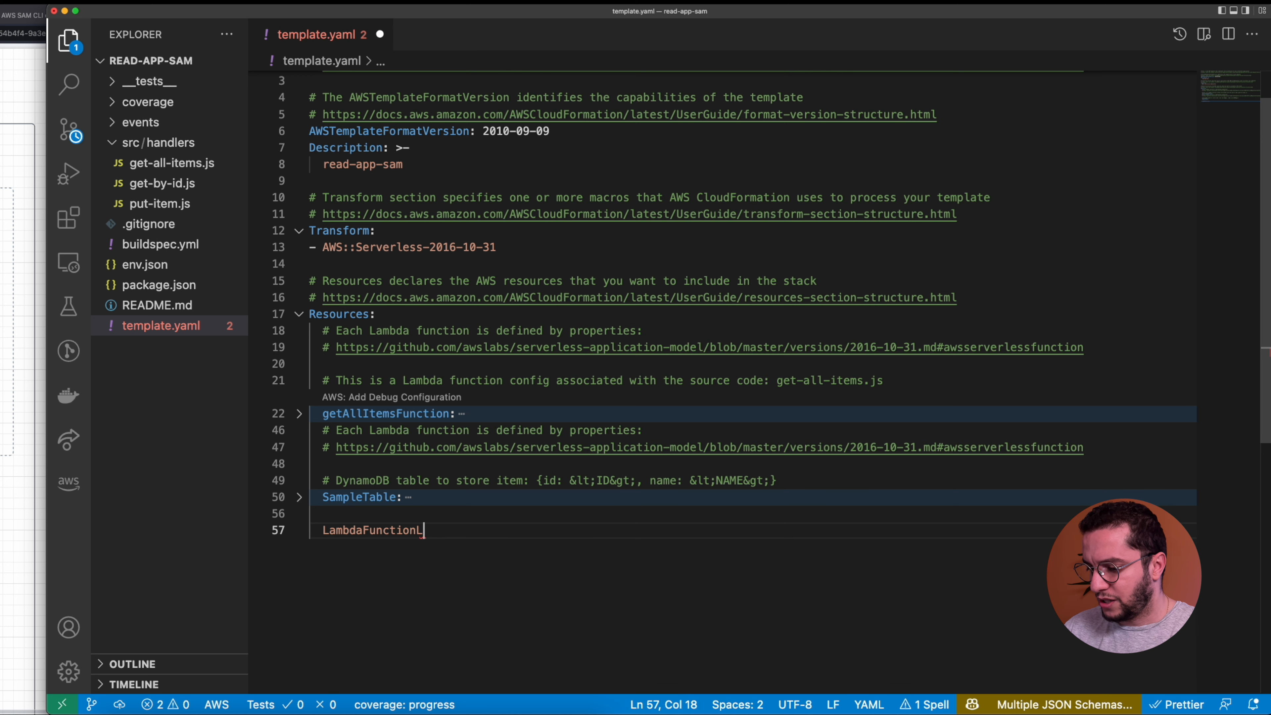
type("ogGroup")
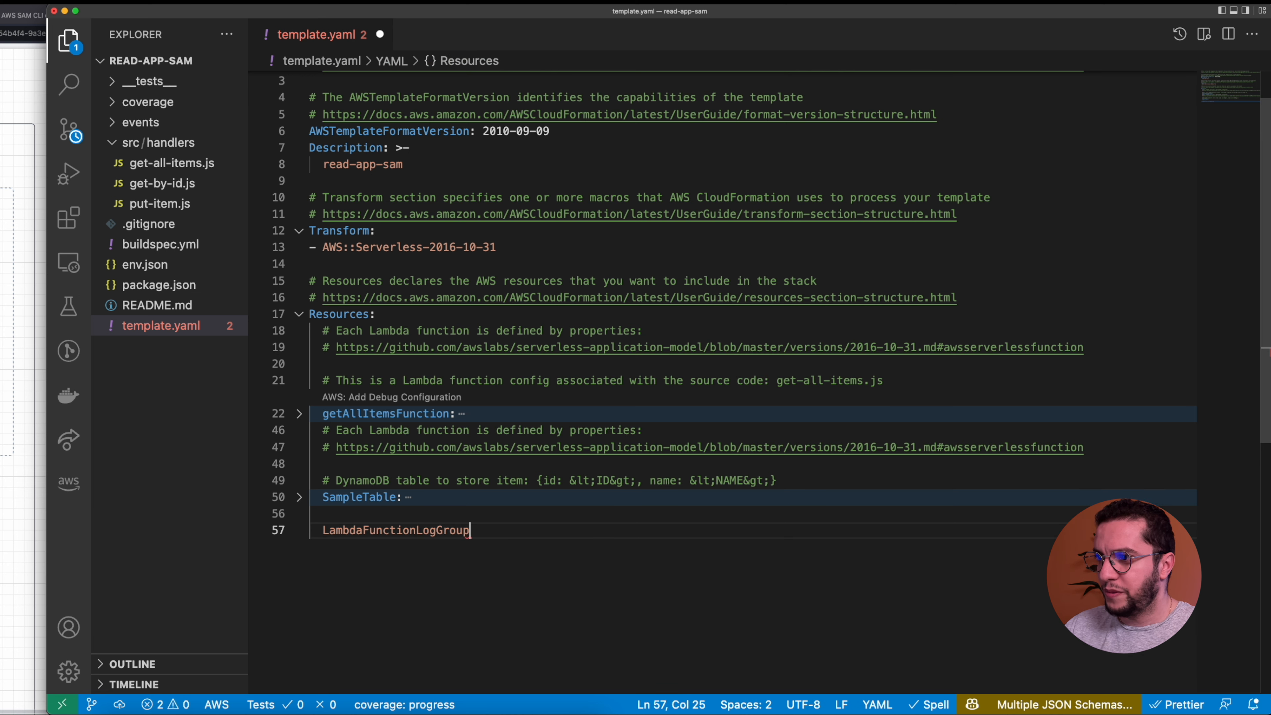
type(":")
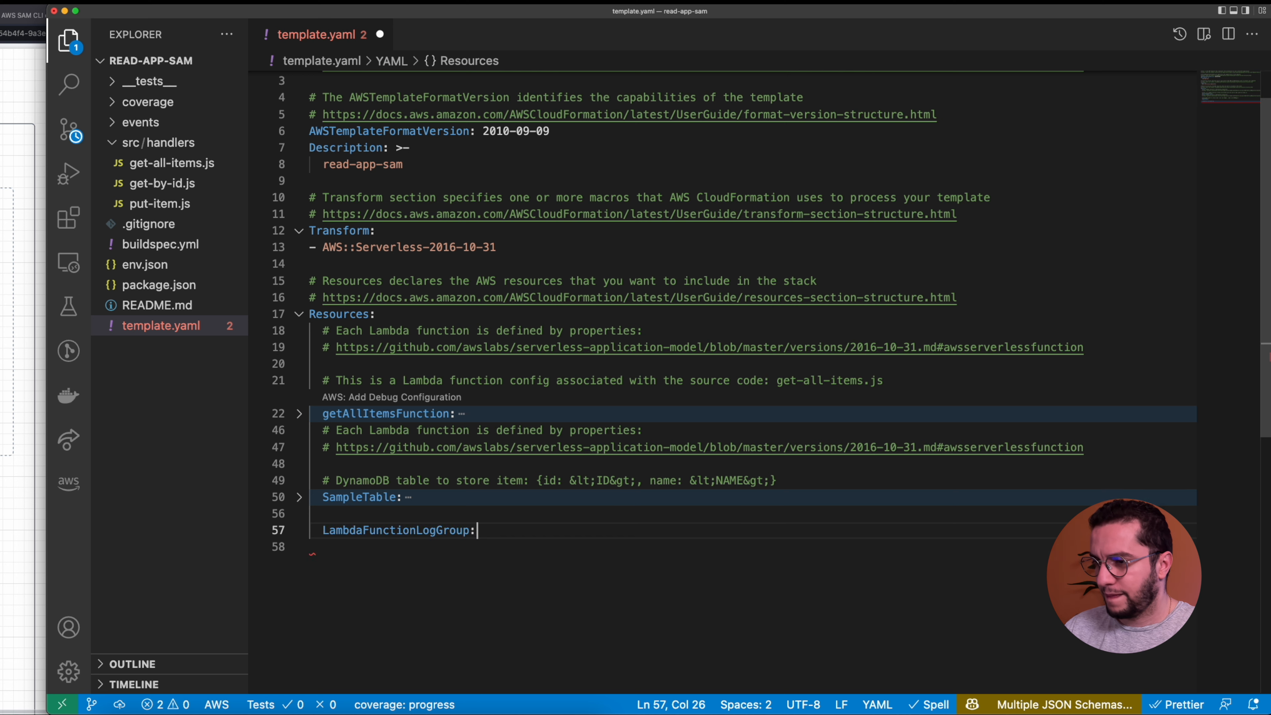
key("Enter")
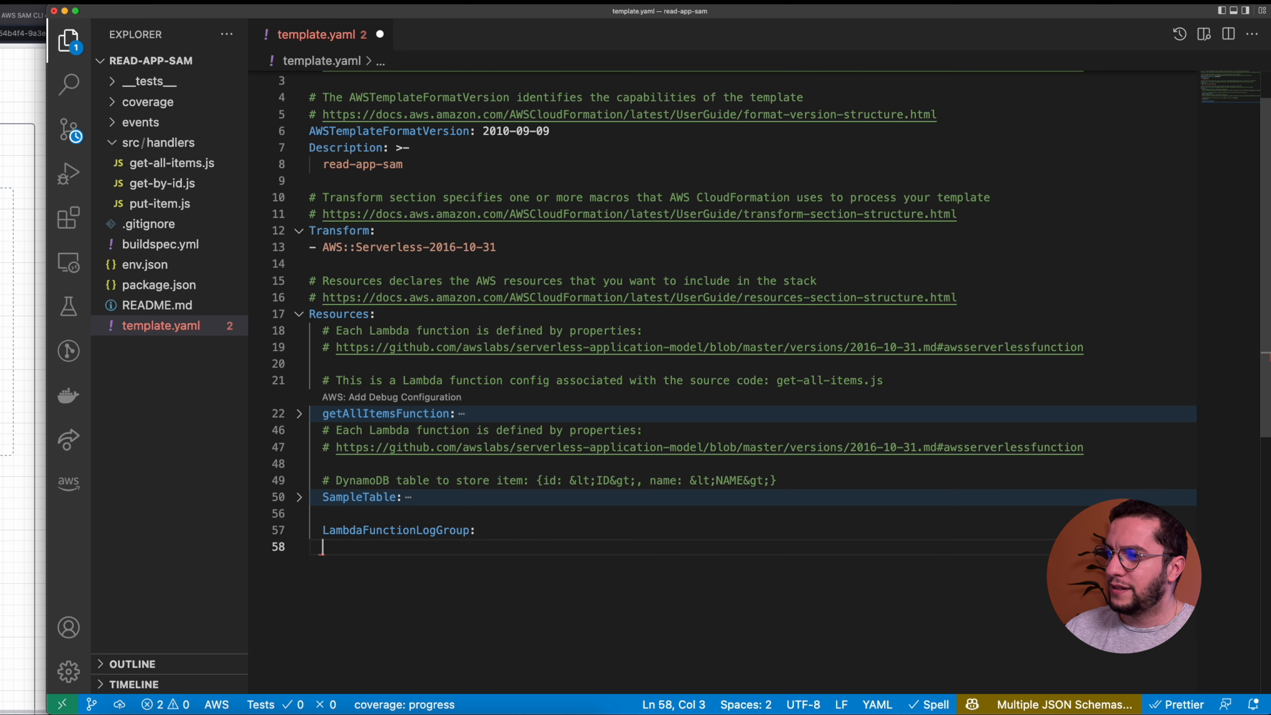
mouse_move(1064, 704)
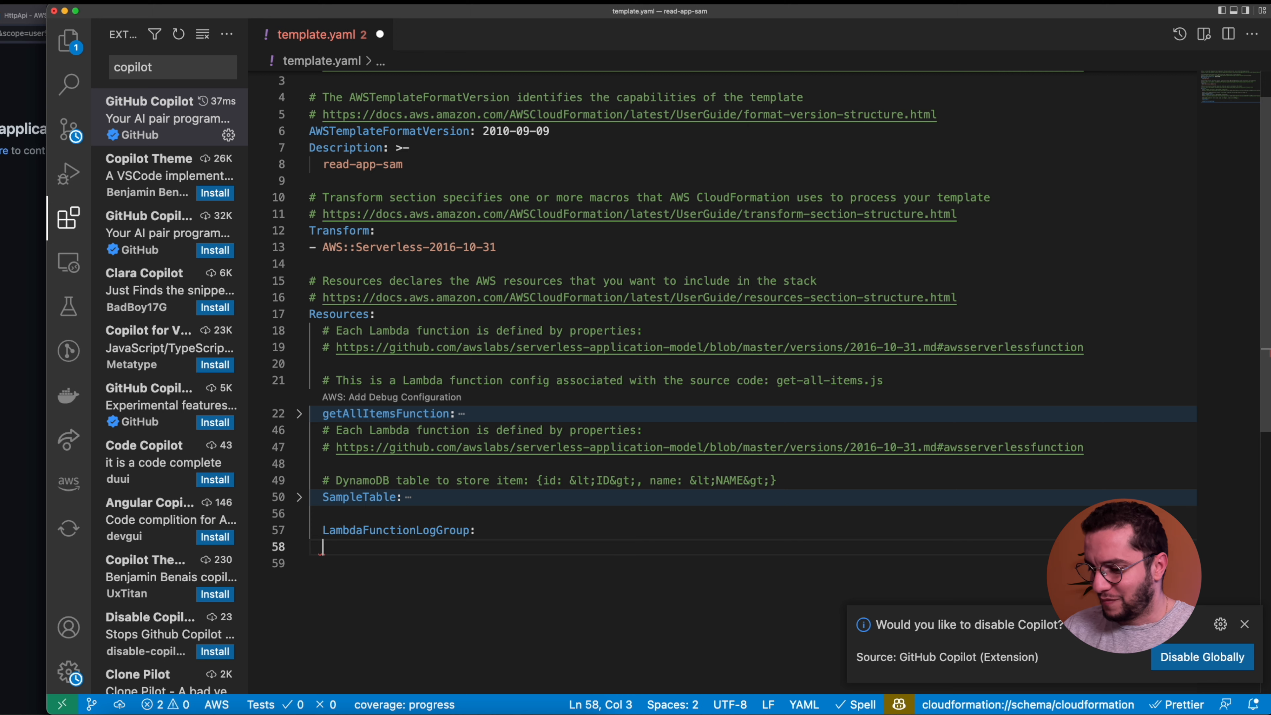
Give LambdaFunctionLogGroup Type AWS::Logs::LogGroup and start its Properties section.
type("Type: AWS::L")
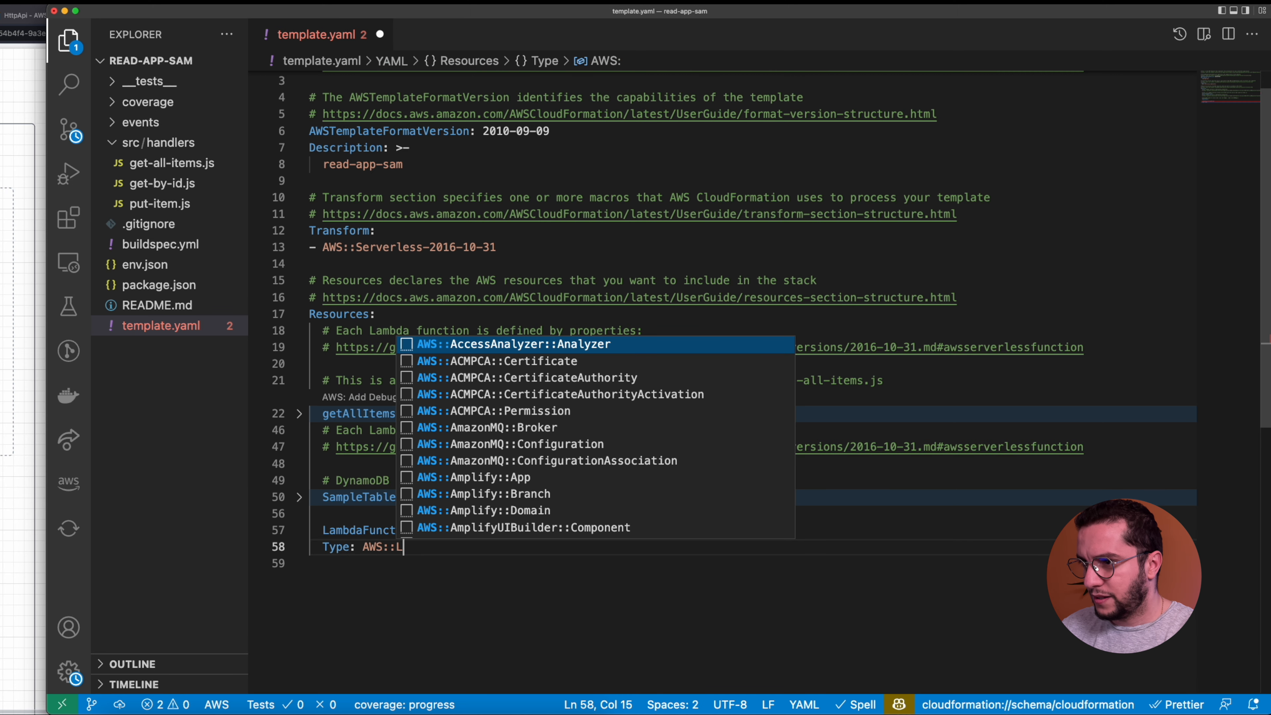
type("ogs::LogGroup")
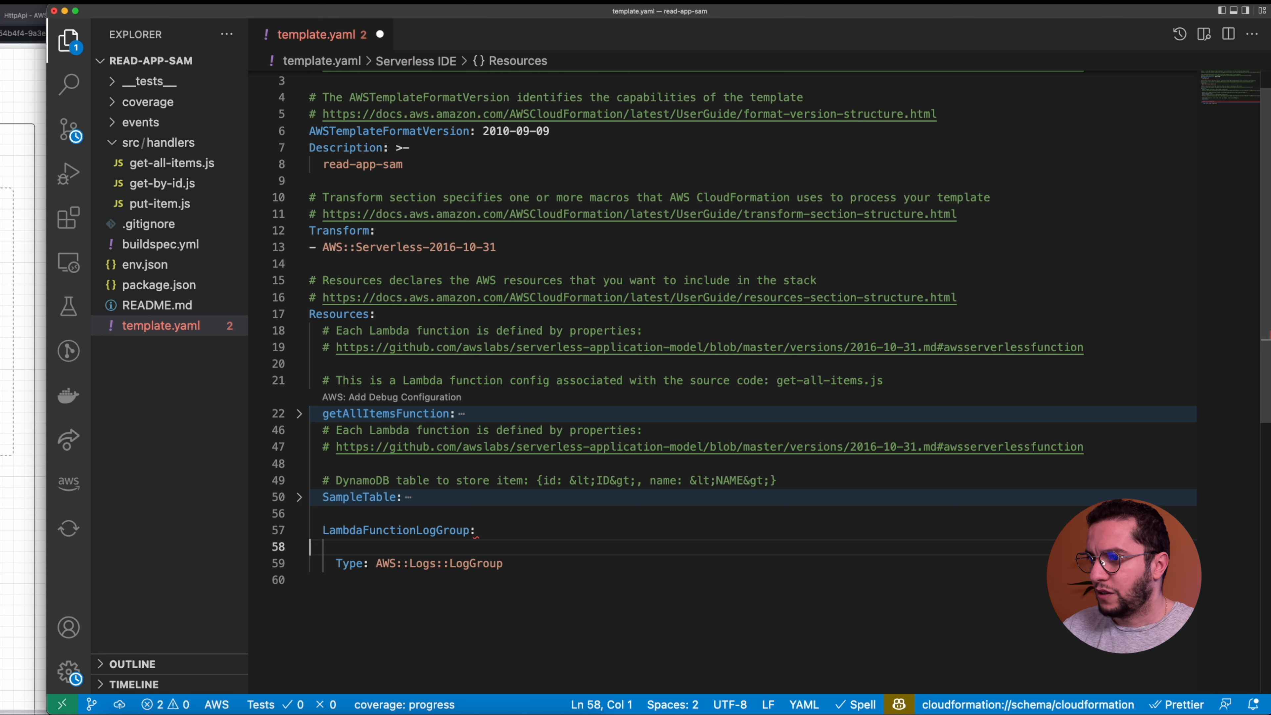
type("Properties:")
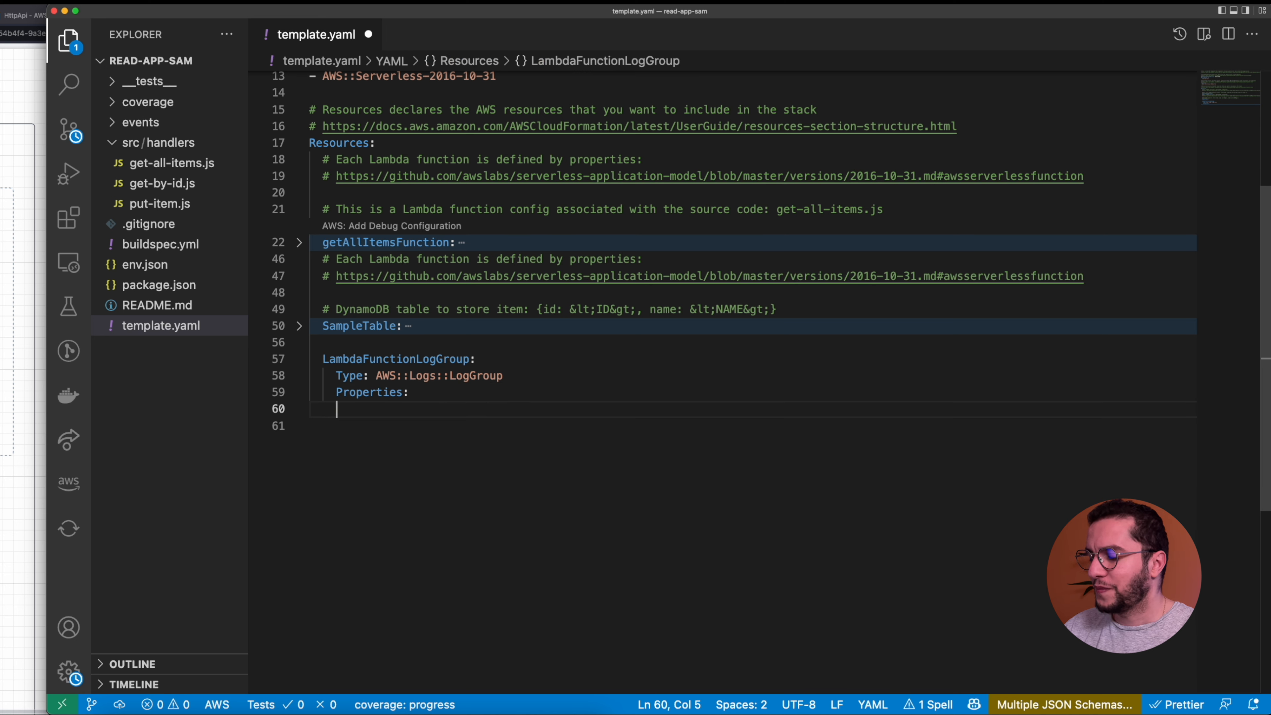
Set LogGroupName to !Sub "/aws/lambda/${getAllItemsFunction}".
type("```")
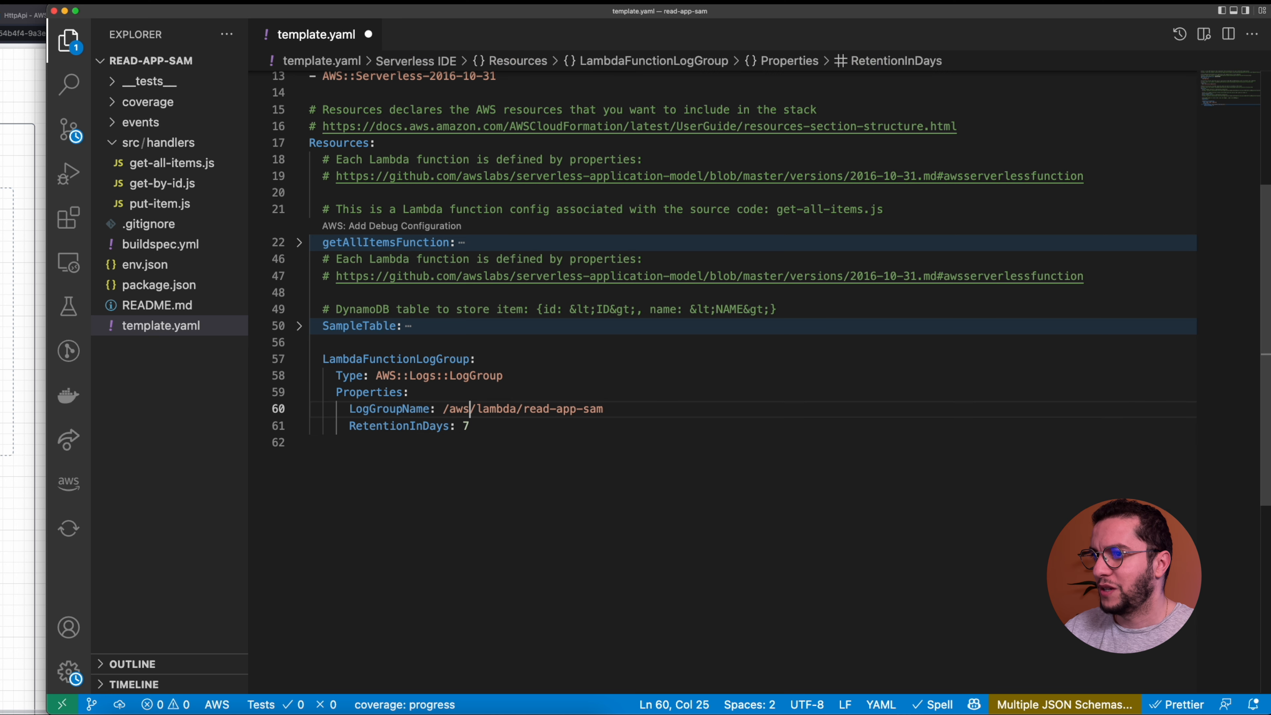
double_click(564, 408)
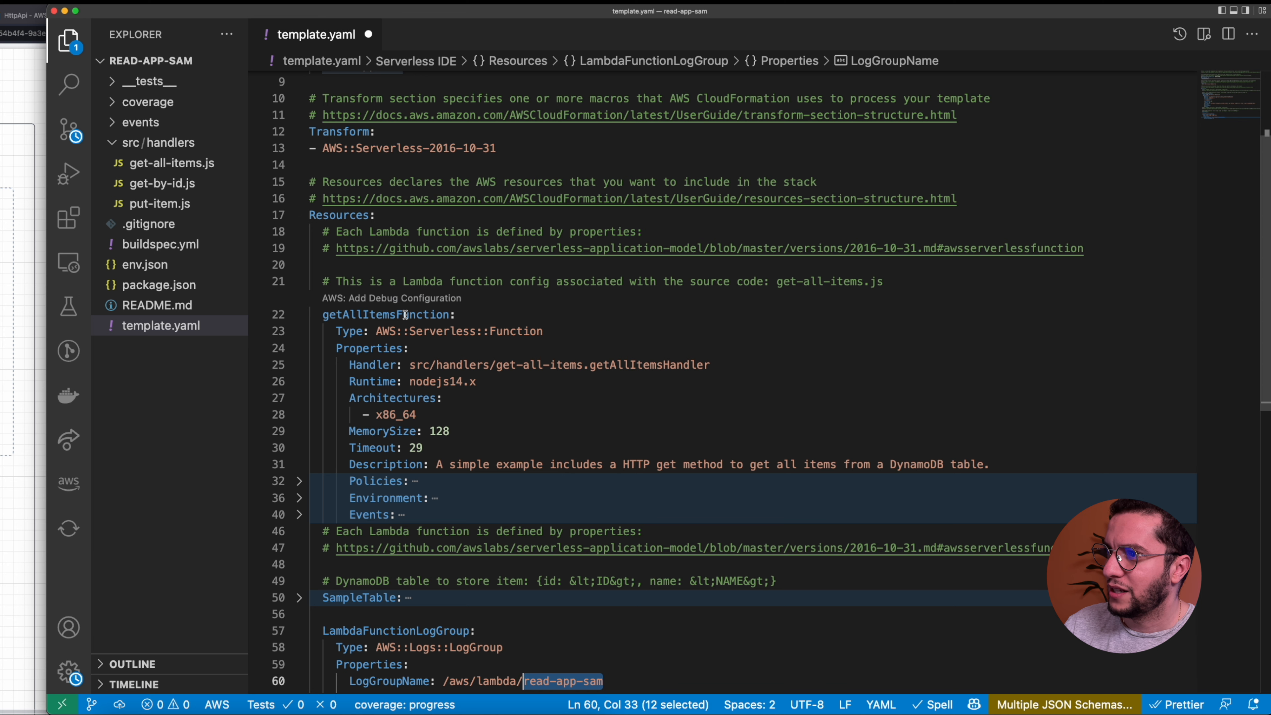
double_click(385, 315)
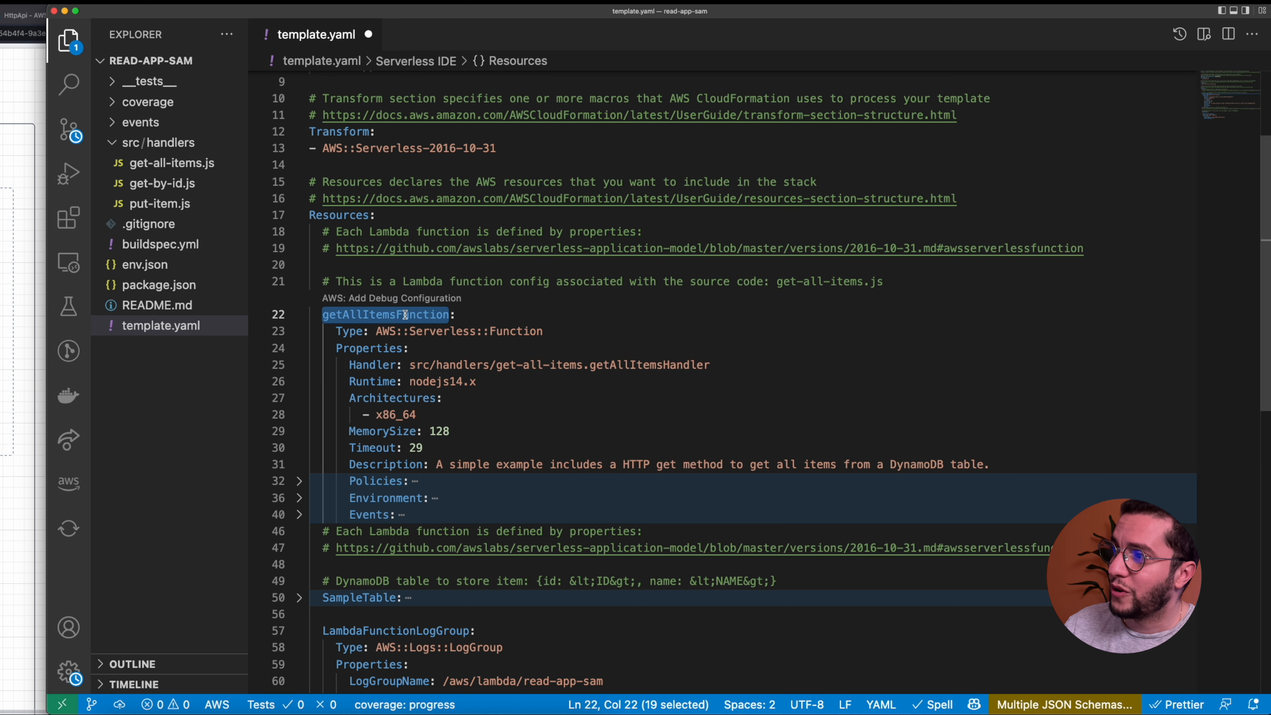
scroll("down", 3)
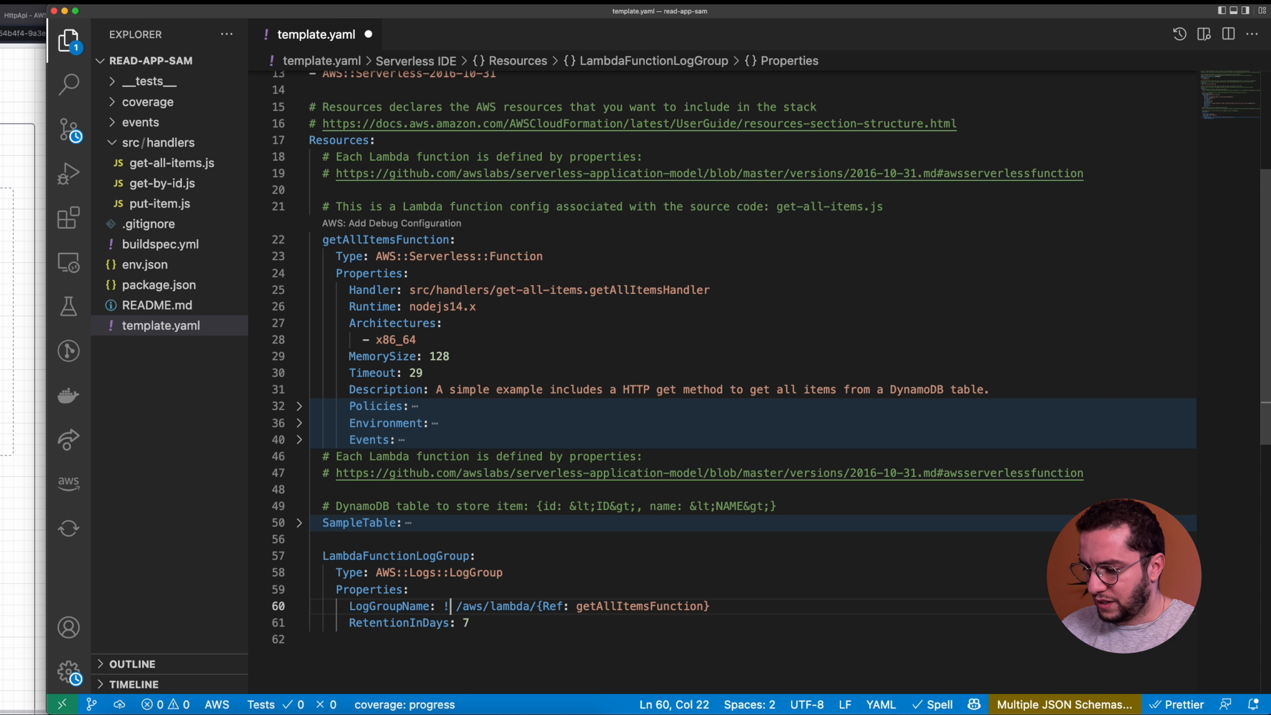
type("!Sub \"")
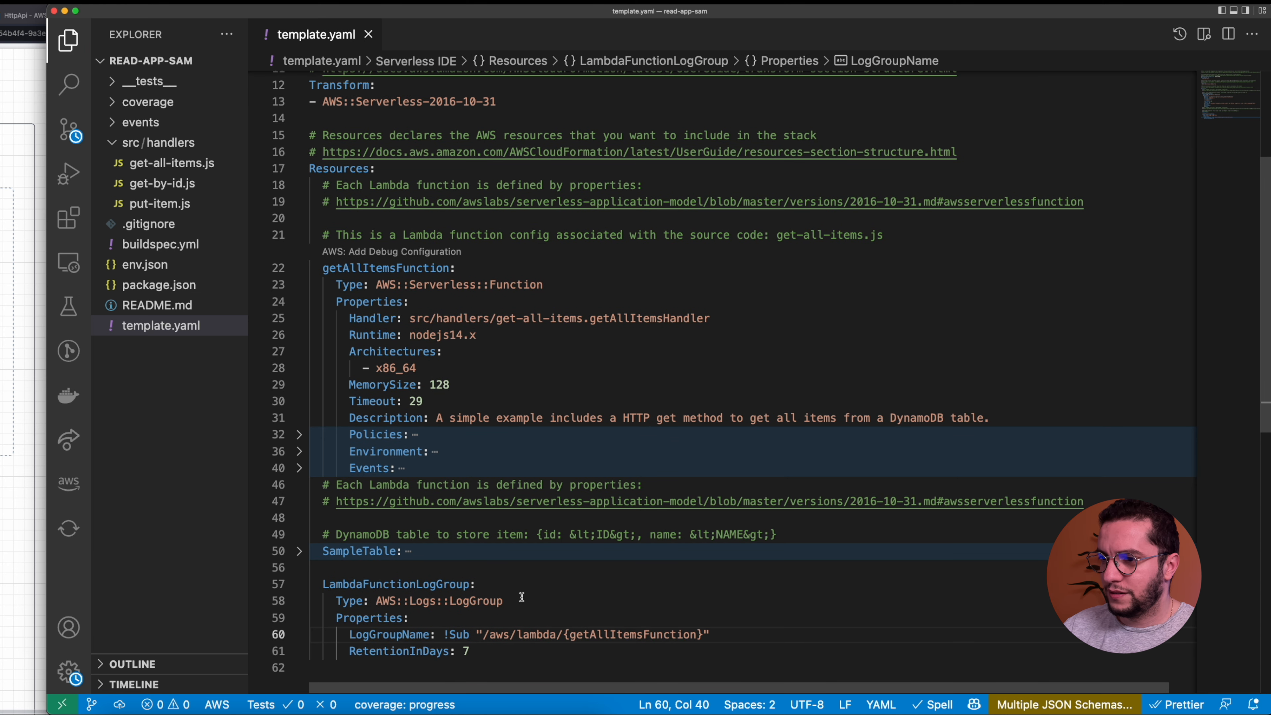
type("$")
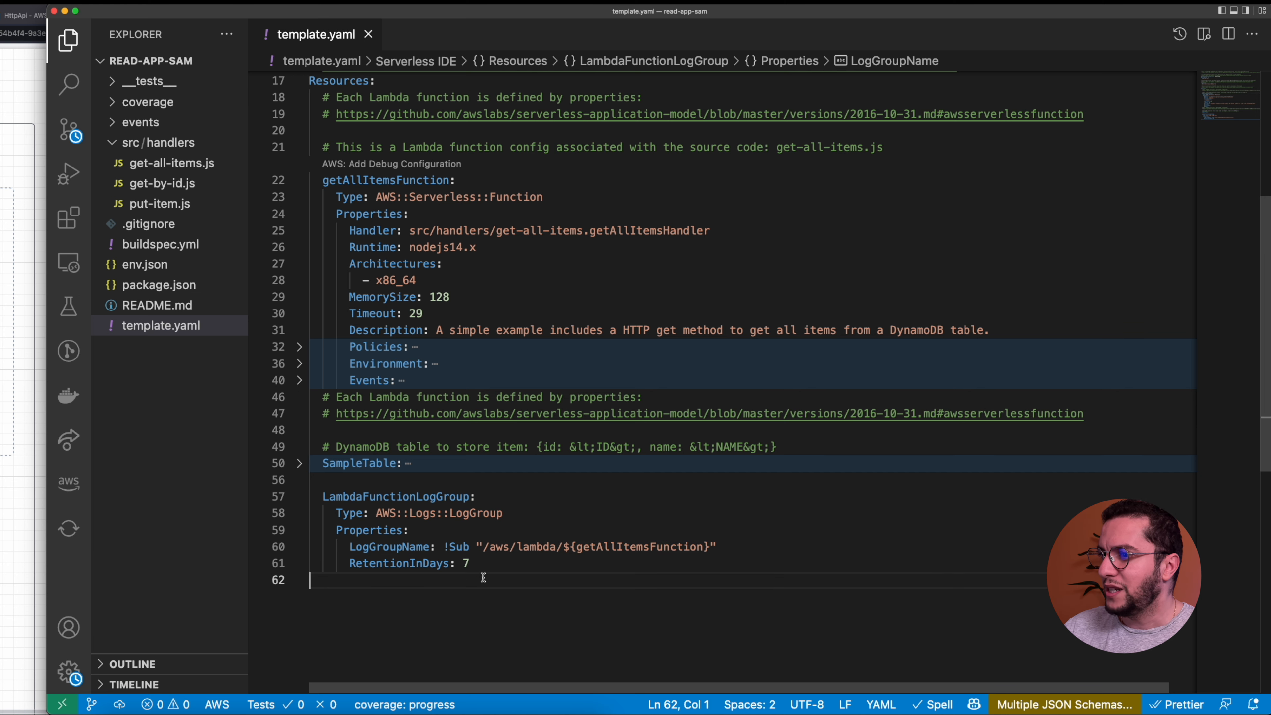
Set RetentionInDays to 14 and save the template.
double_click(398, 564)
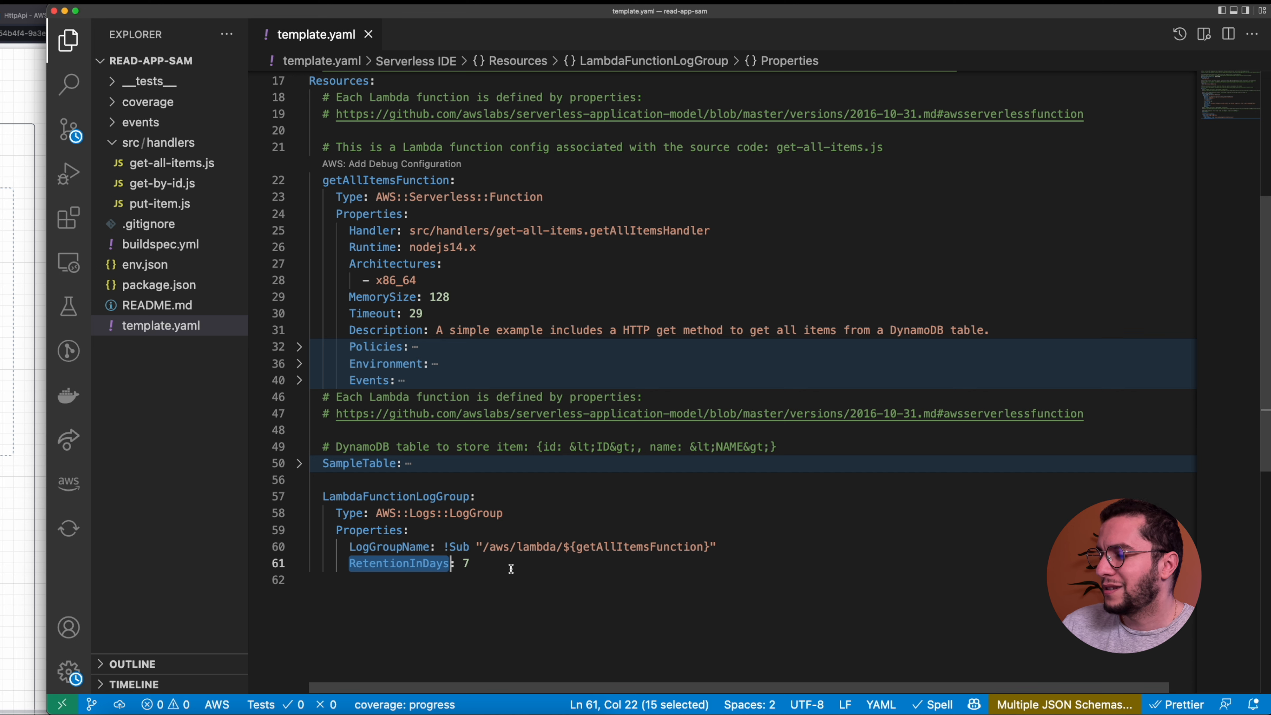
type("14")
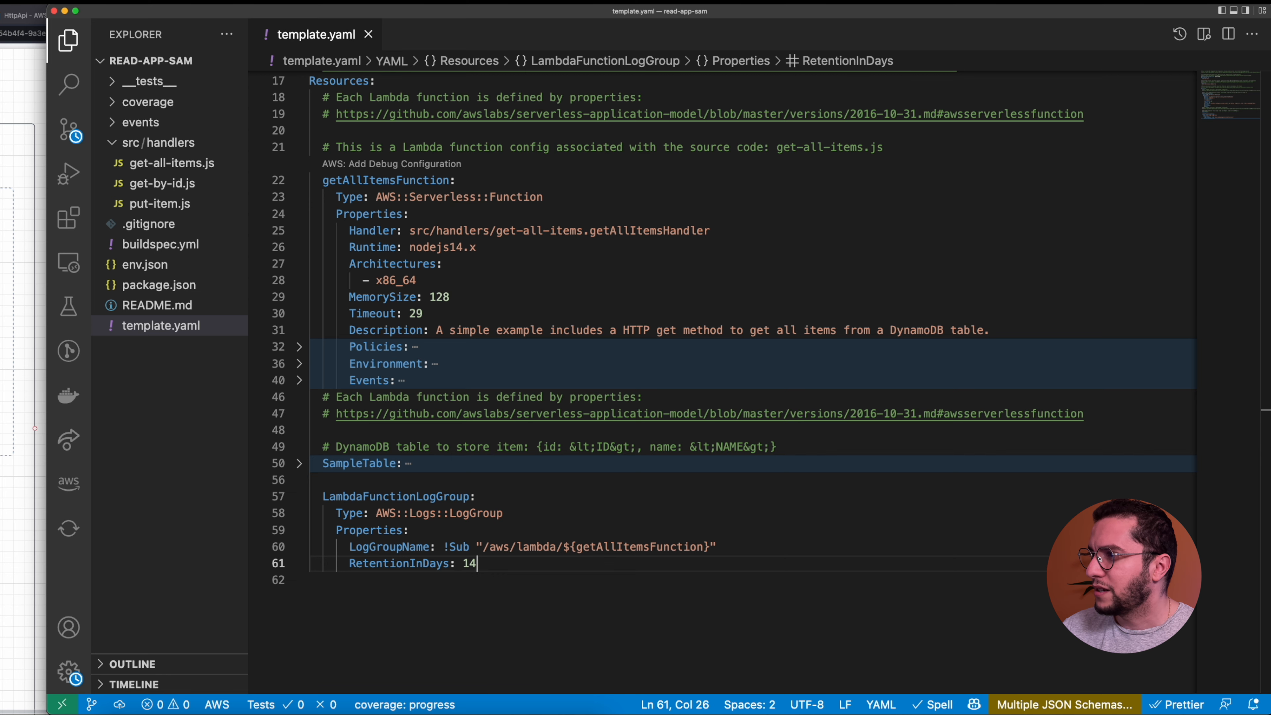
key("enter")
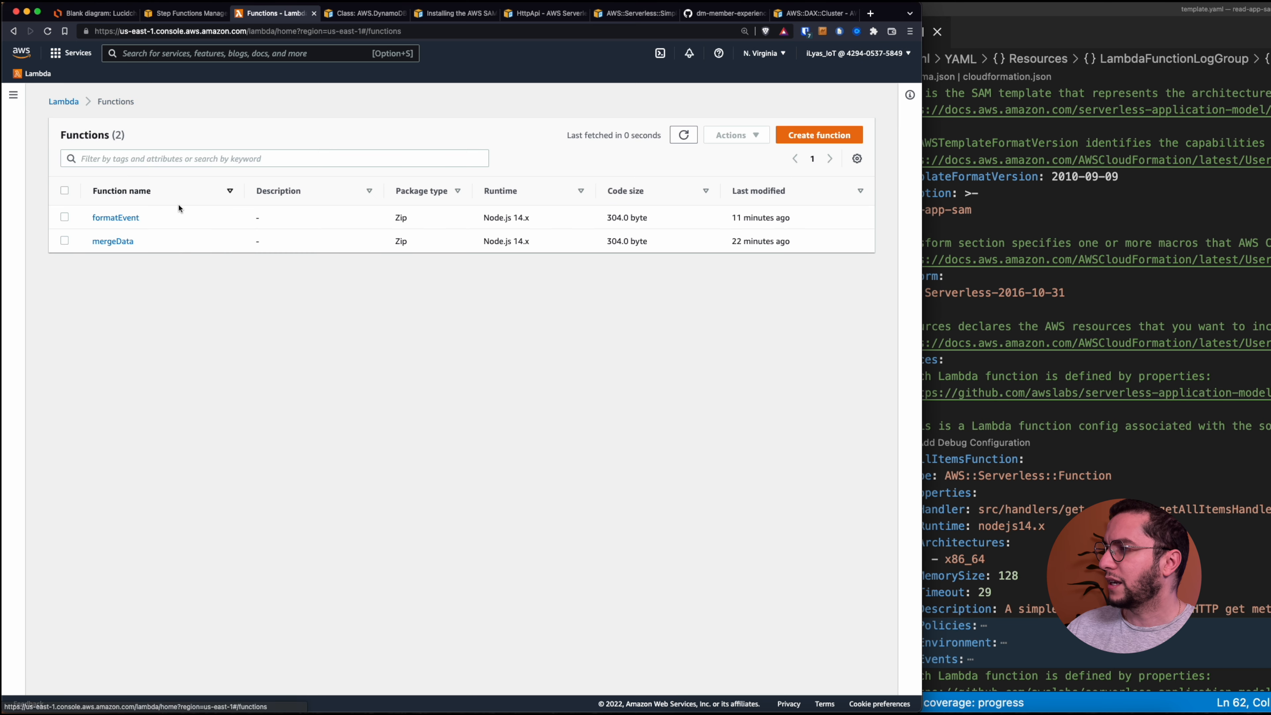
Delete the formatEvent and mergeData Lambda functions, confirming with 'delete'.
left_click(64, 190)
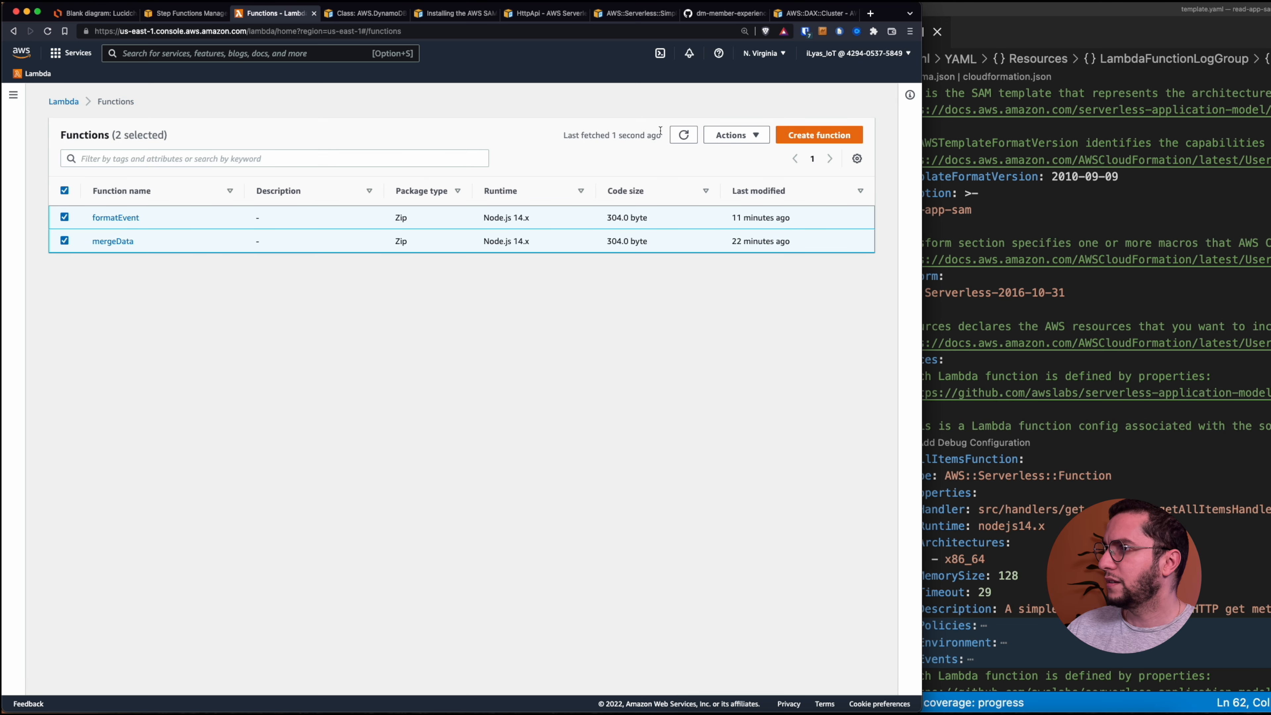
left_click(733, 135)
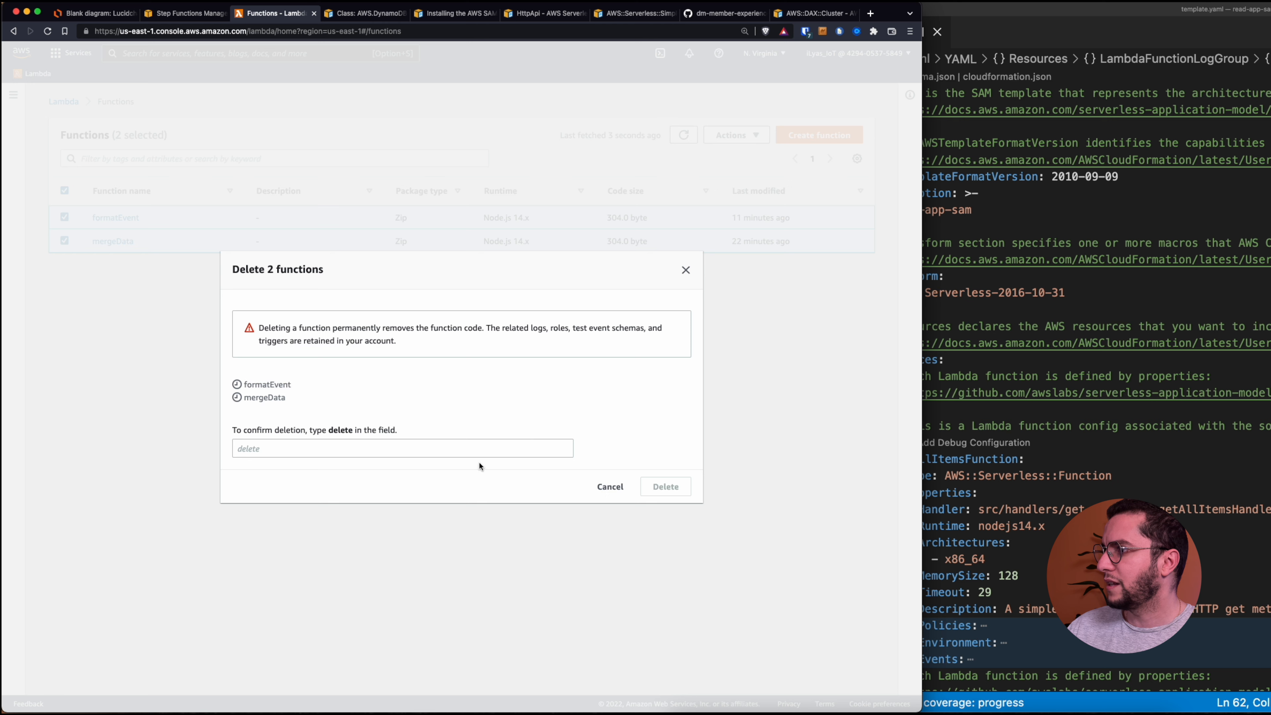
type("delete")
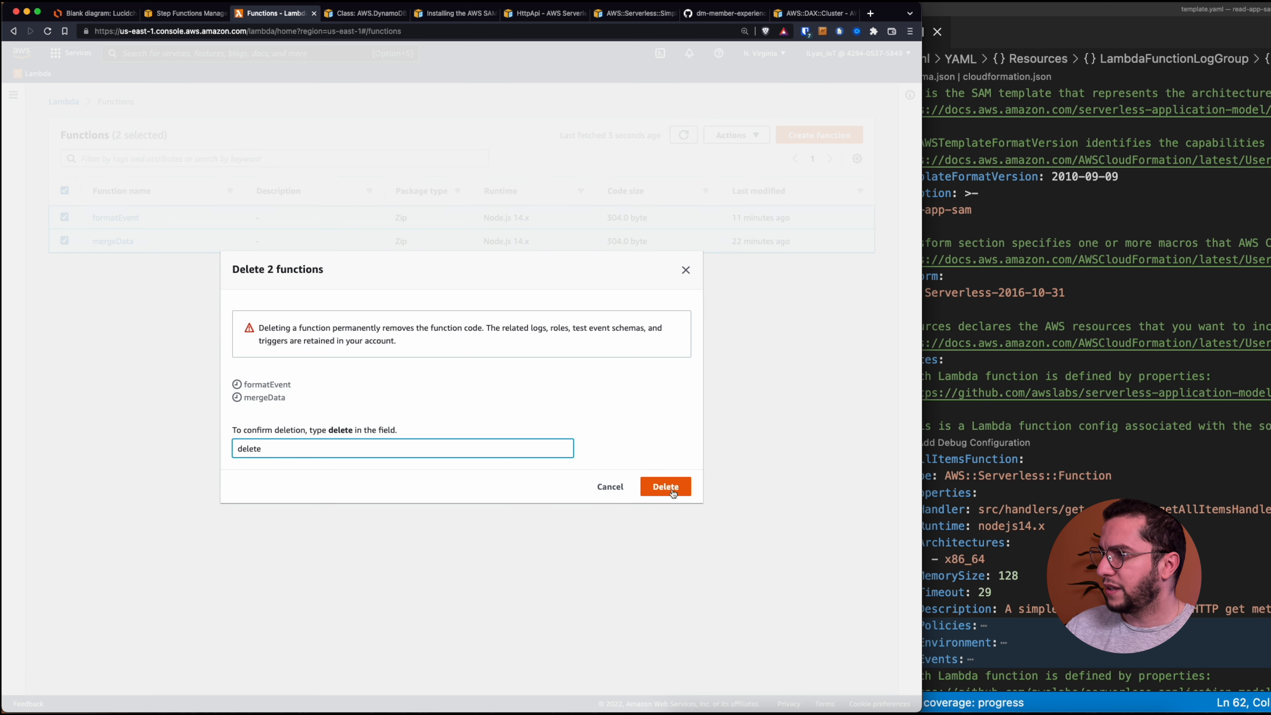
left_click(665, 486)
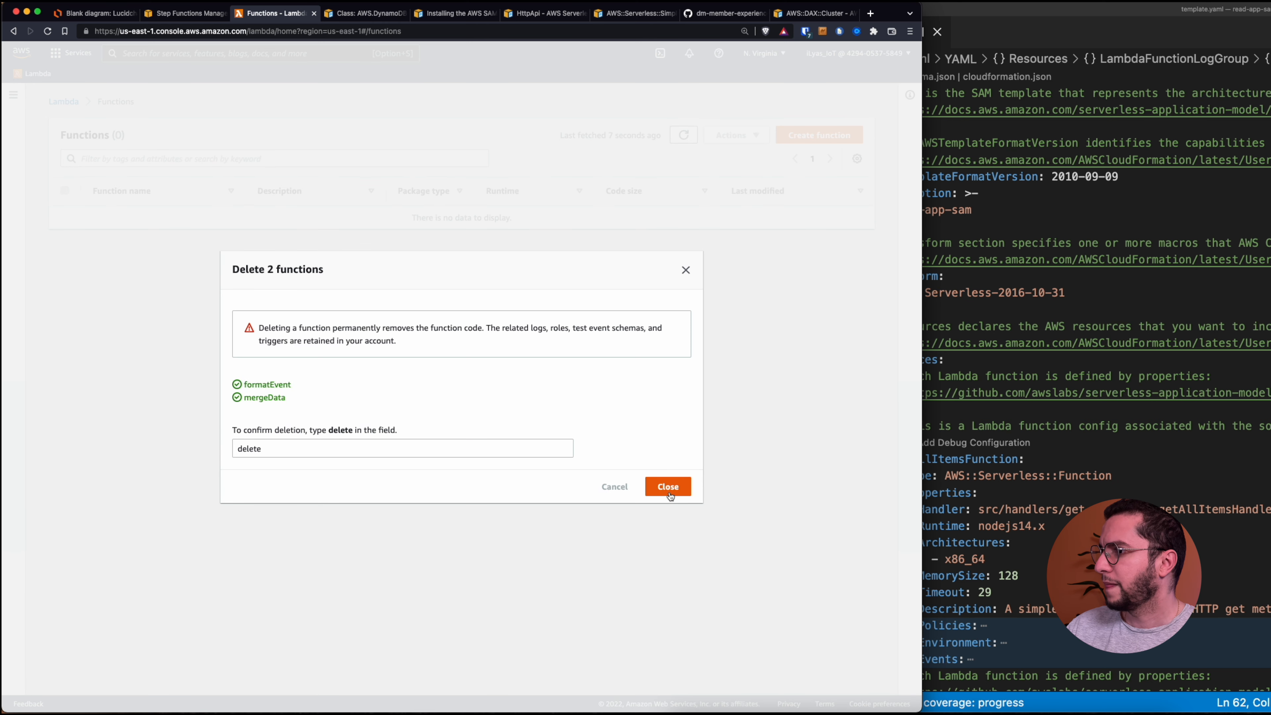
left_click(667, 487)
type("cloudformation")
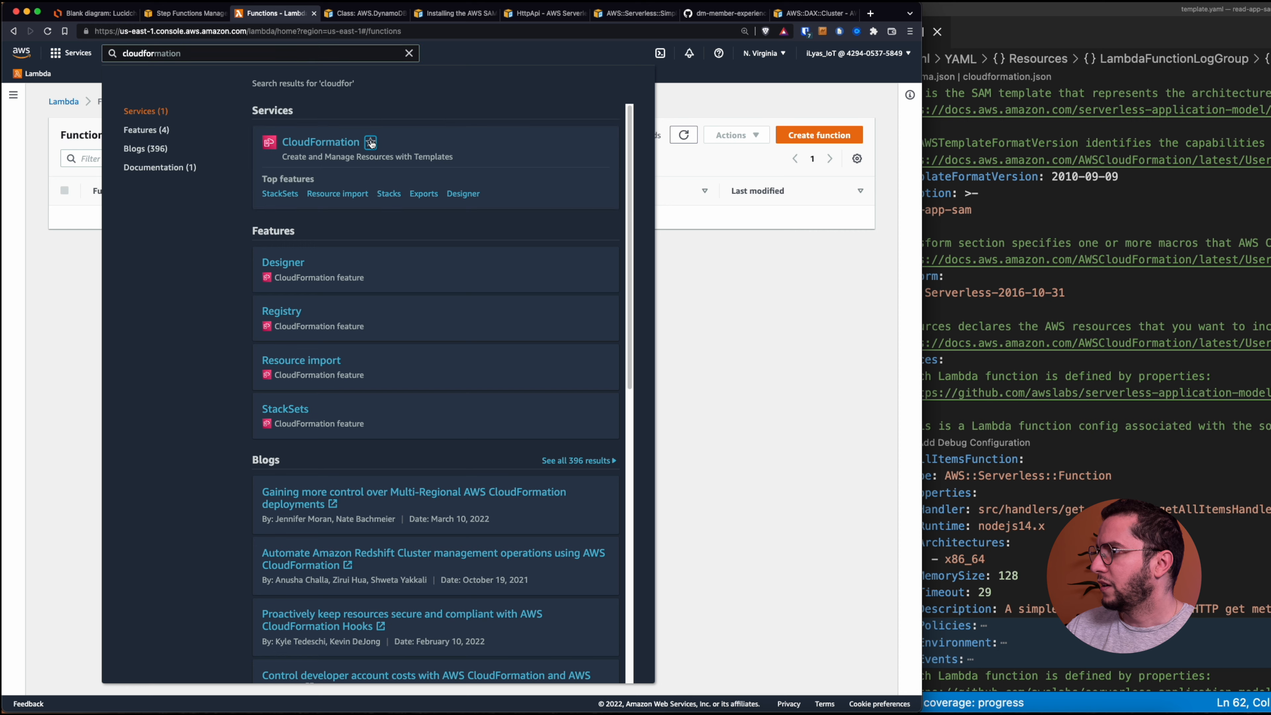
Favourite CloudFormation, enter the service and view its empty Stacks list.
left_click(319, 142)
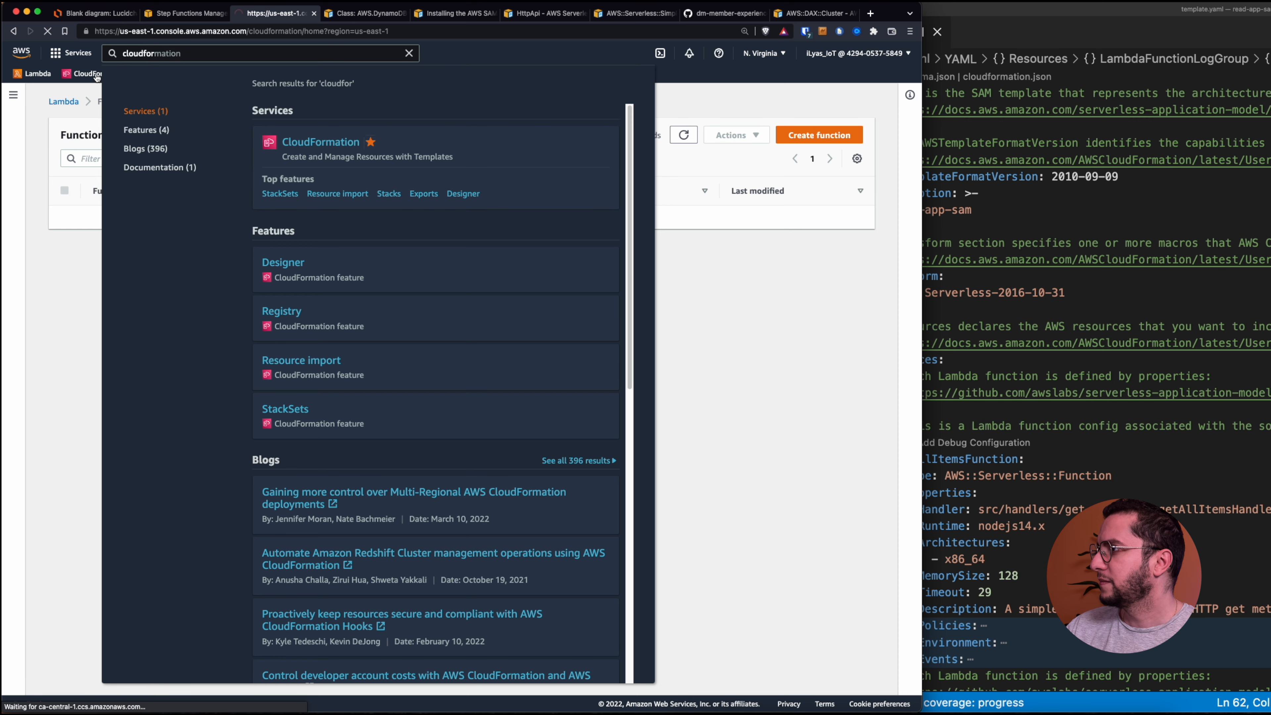
left_click(319, 141)
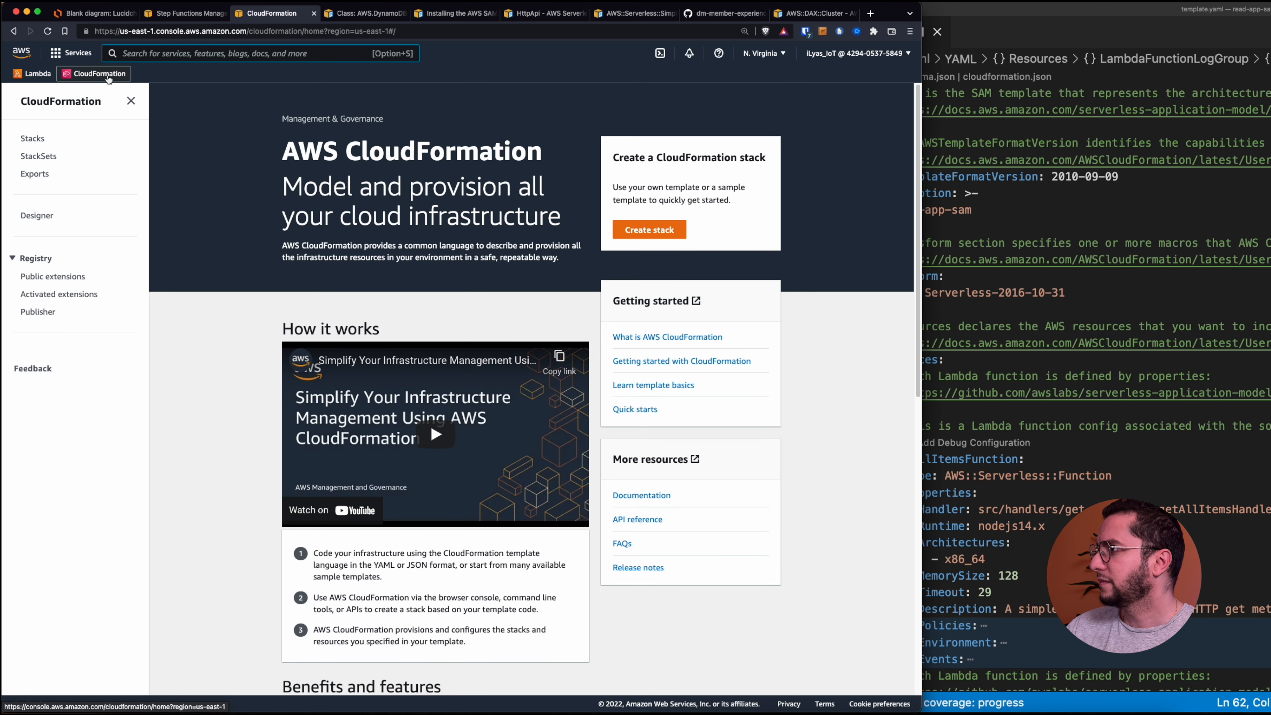
left_click(33, 138)
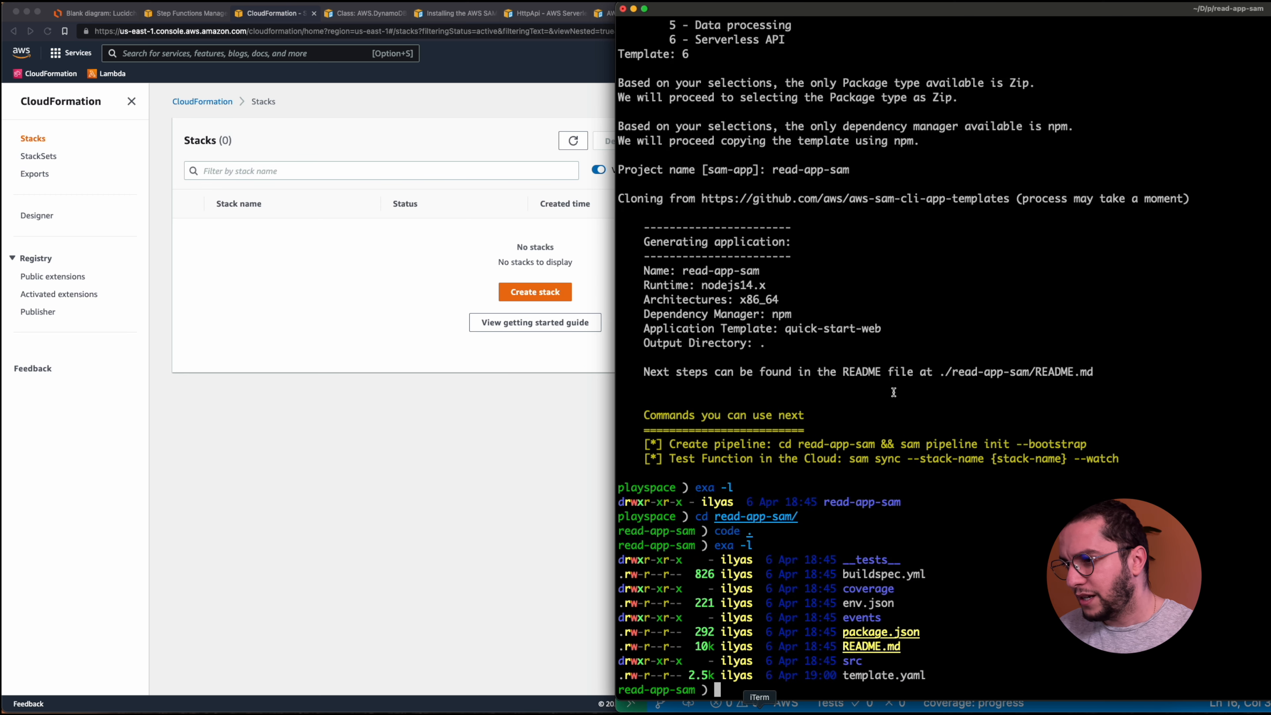
Run sam deploy --guided with stack name read-app-sam, accepting defaults and answering y.
type("sam init --runtime nodejs14.x")
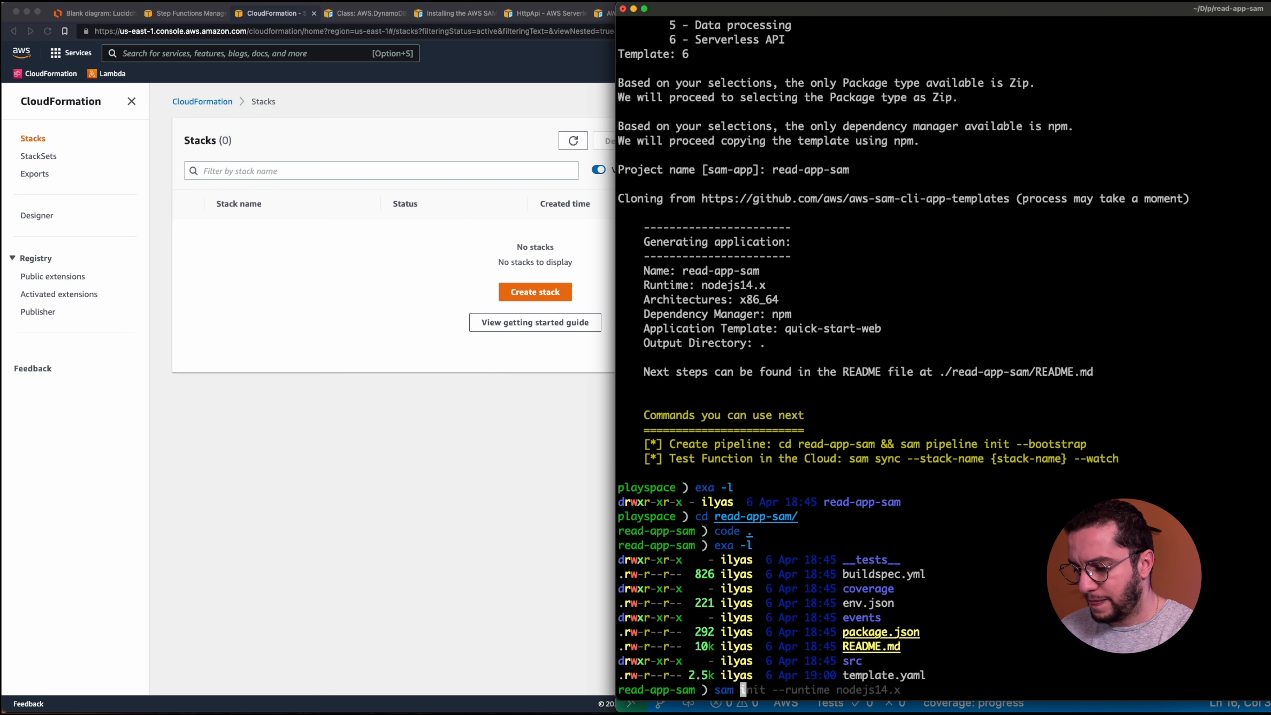
type("deploy --guided --profile iot region us-east-1")
type("read")
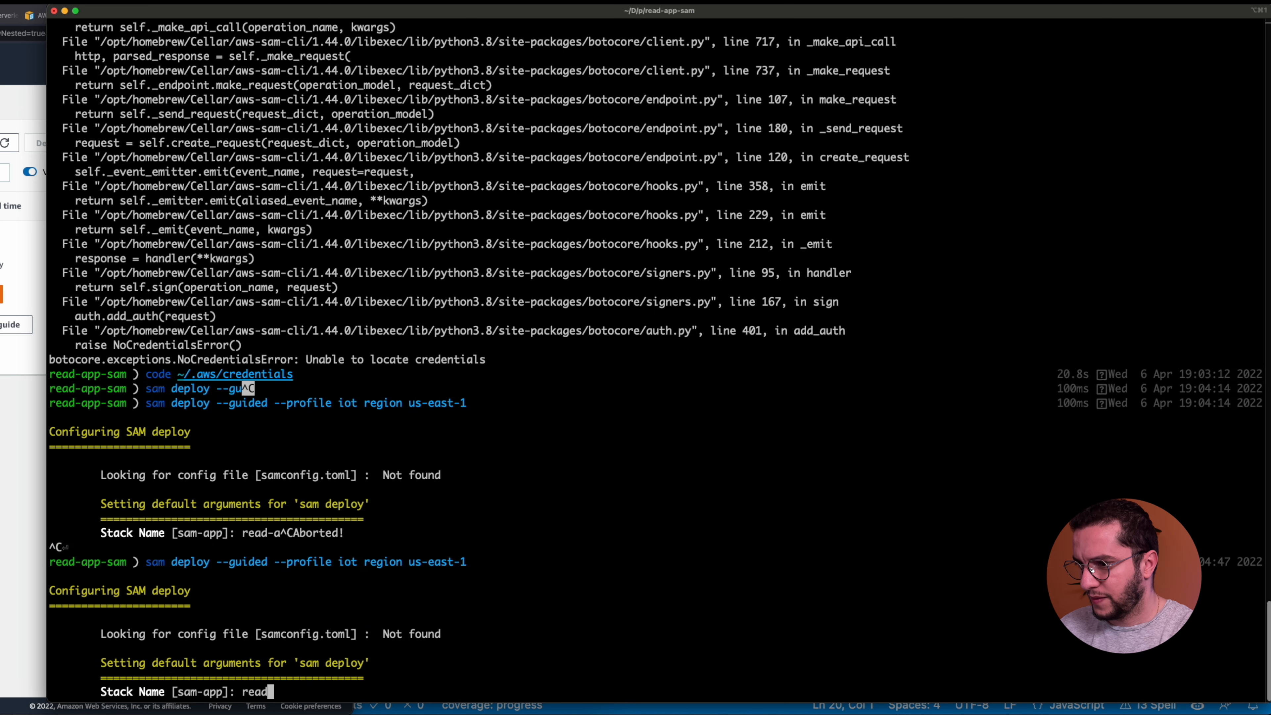
type("app-sam")
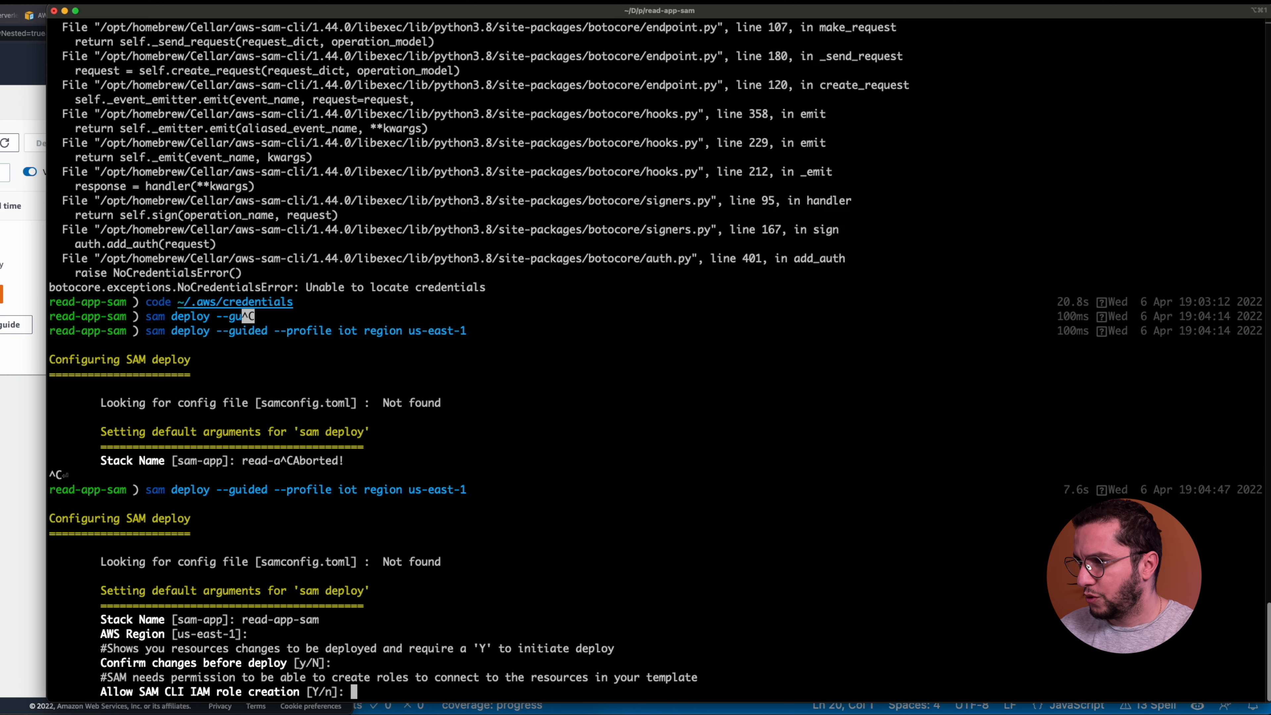
key("Return")
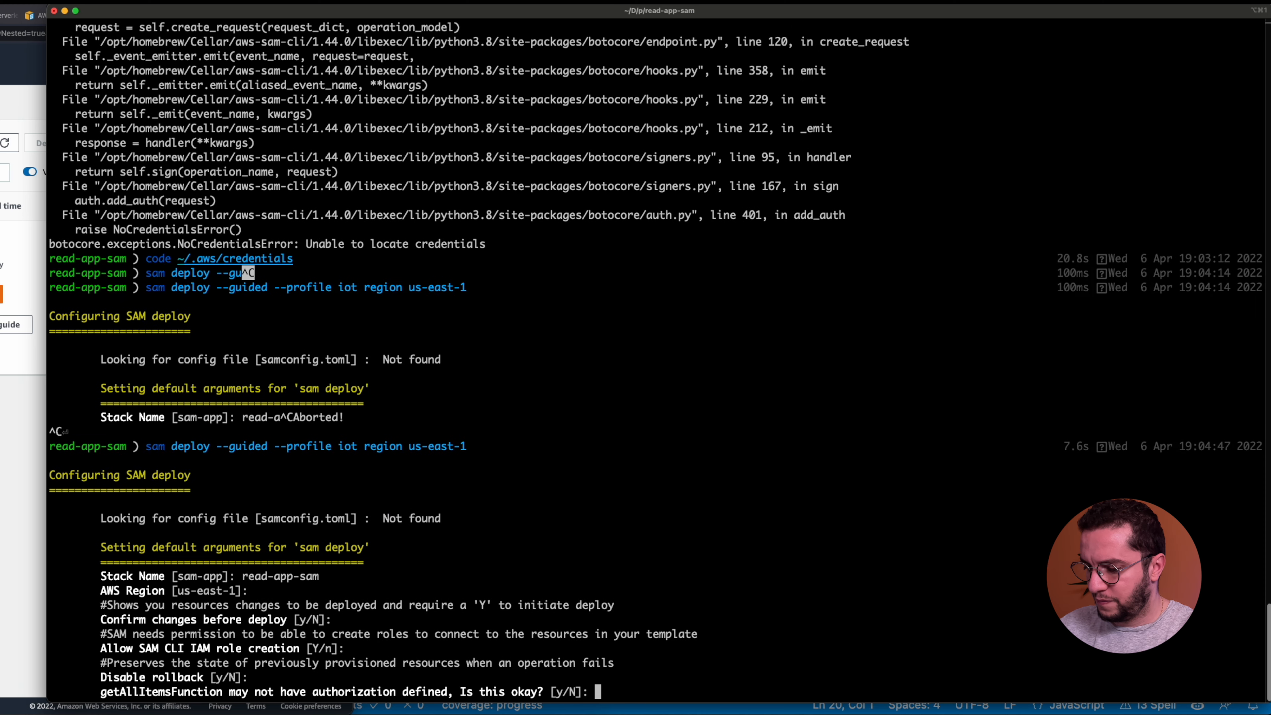
type("y")
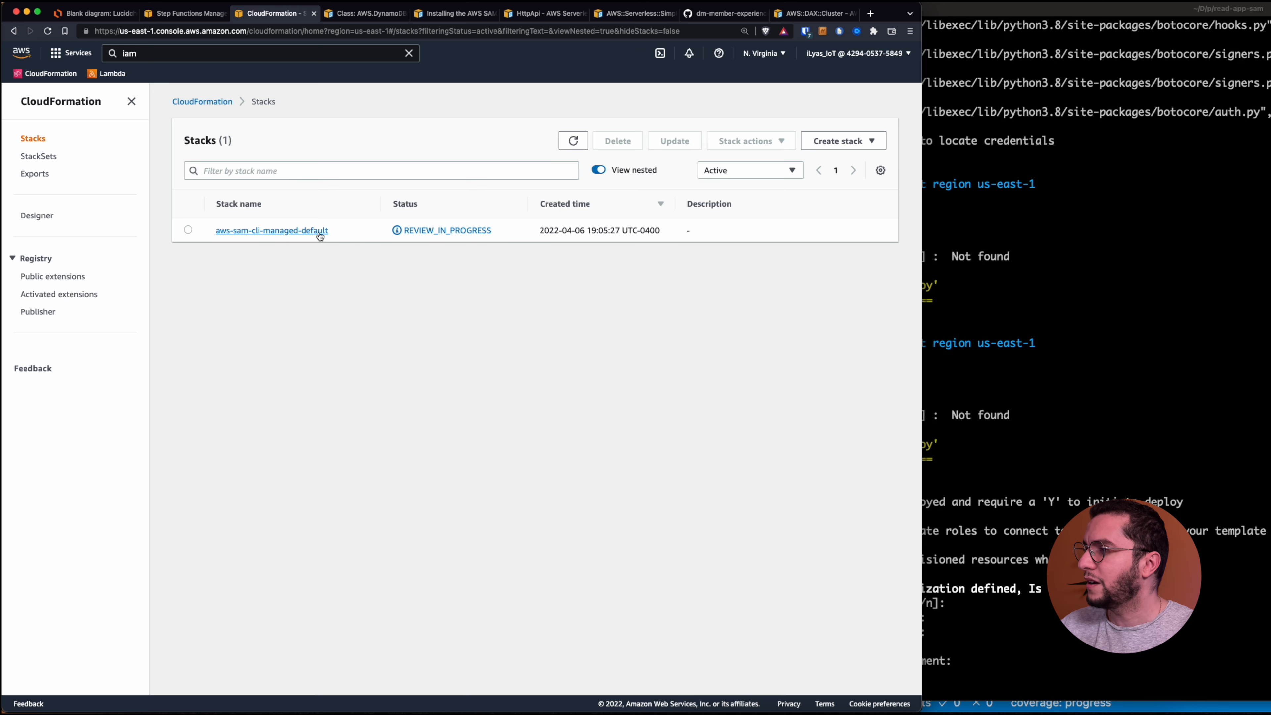
Review the aws-sam-cli-managed-default stack's events and created resources, now CREATE_COMPLETE.
left_click(271, 230)
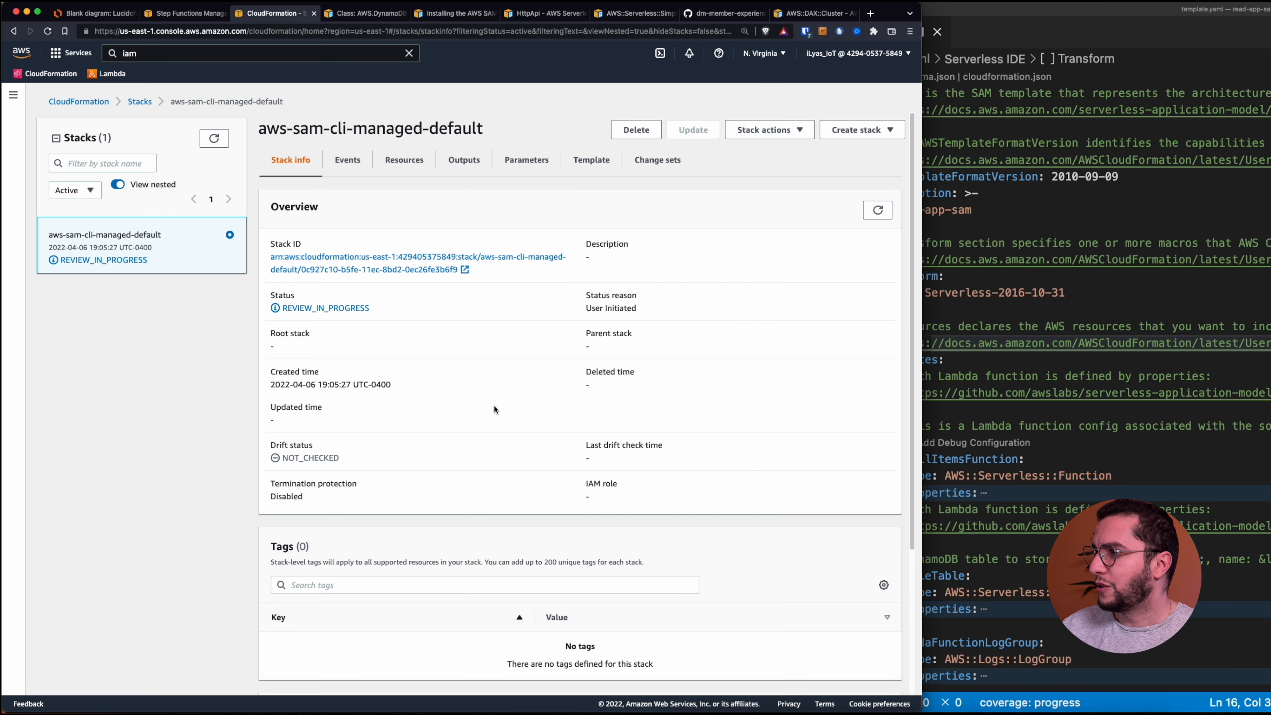
left_click(347, 159)
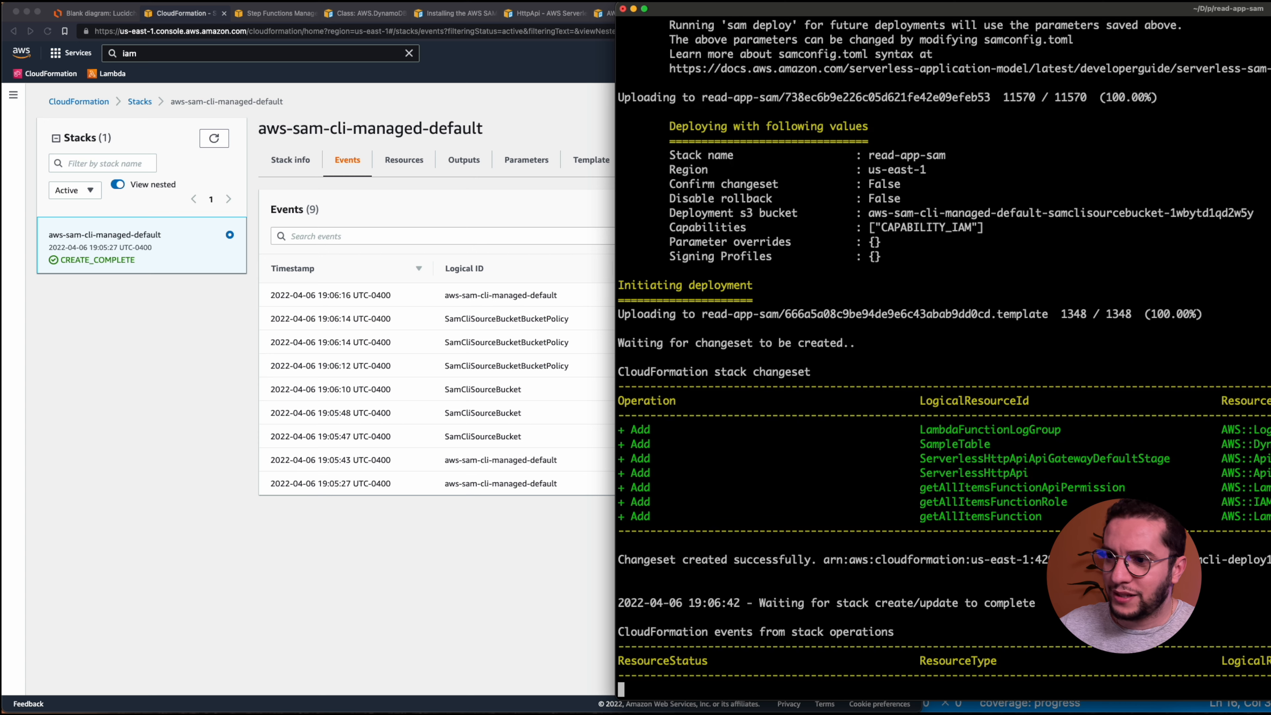
scroll("down", 3)
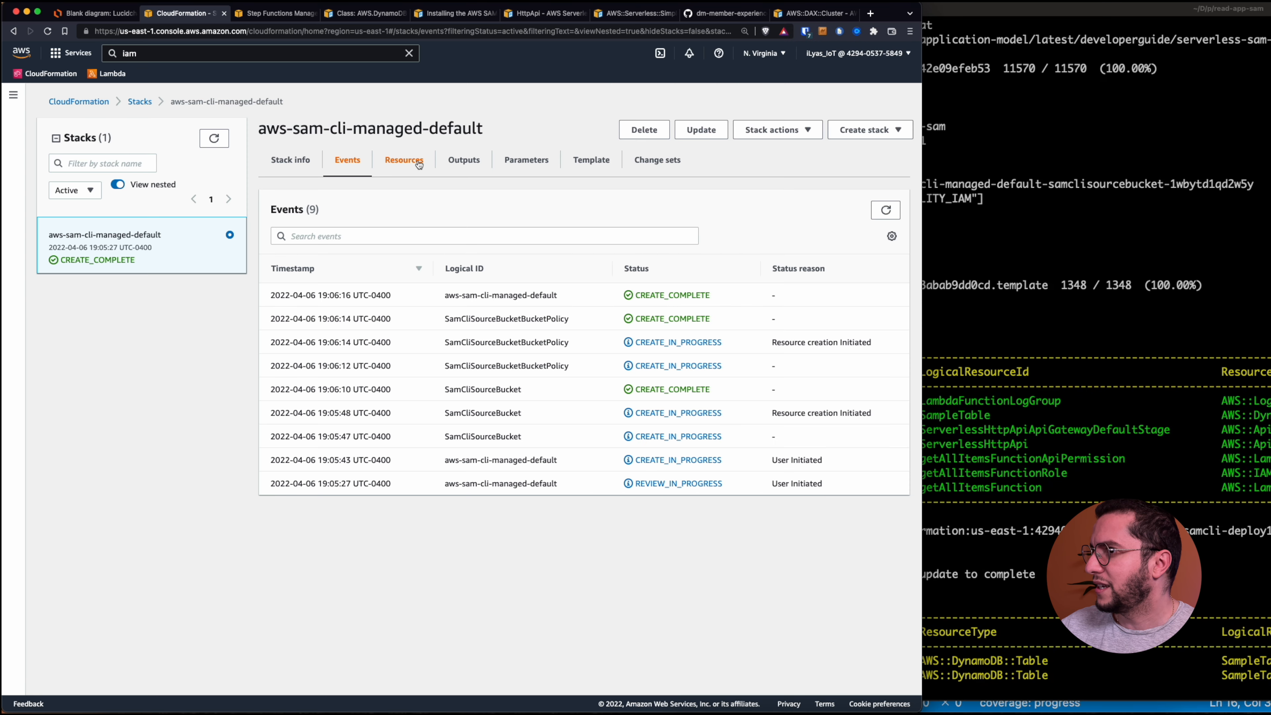
left_click(404, 159)
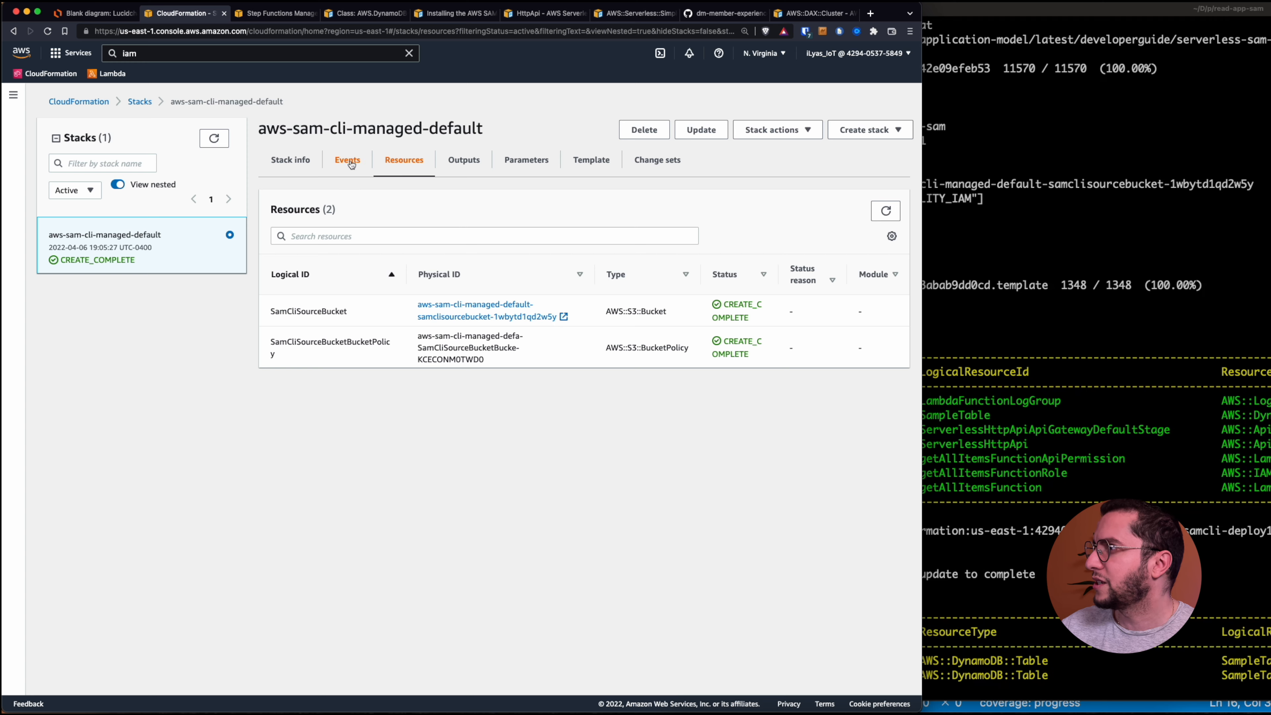
left_click(347, 159)
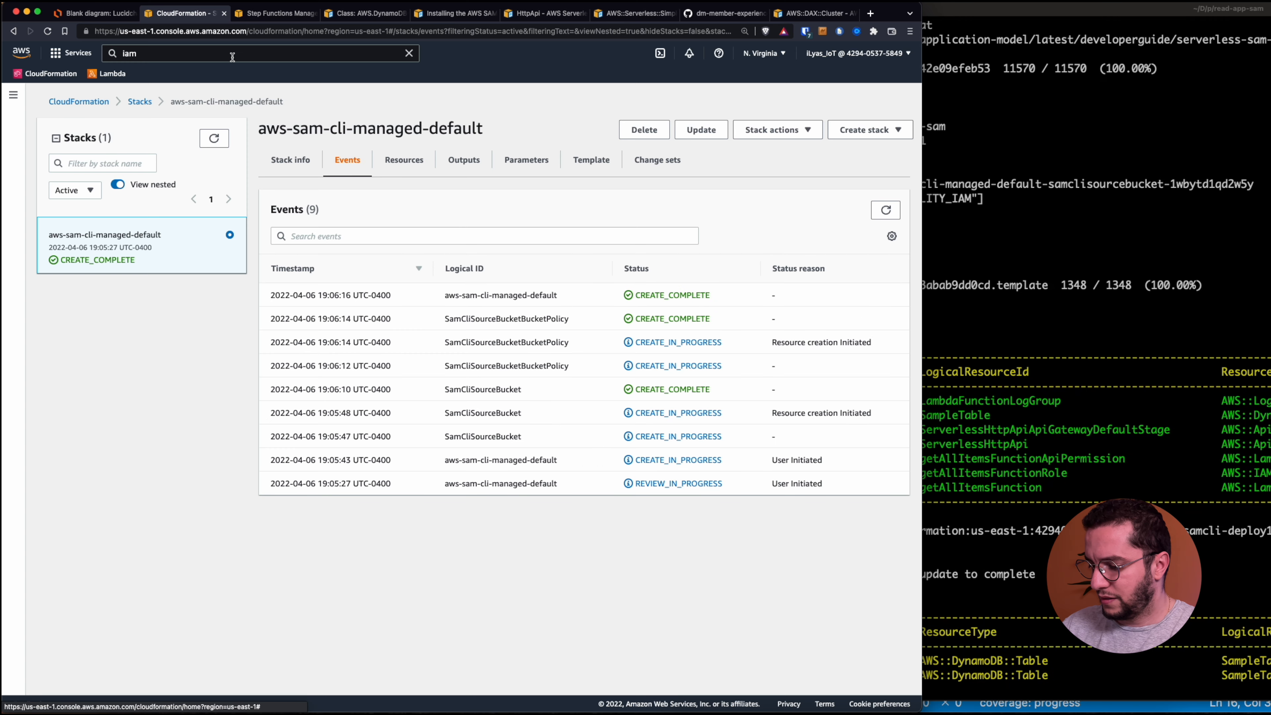
Navigate to the DynamoDB service and list its tables.
type("dynamodb")
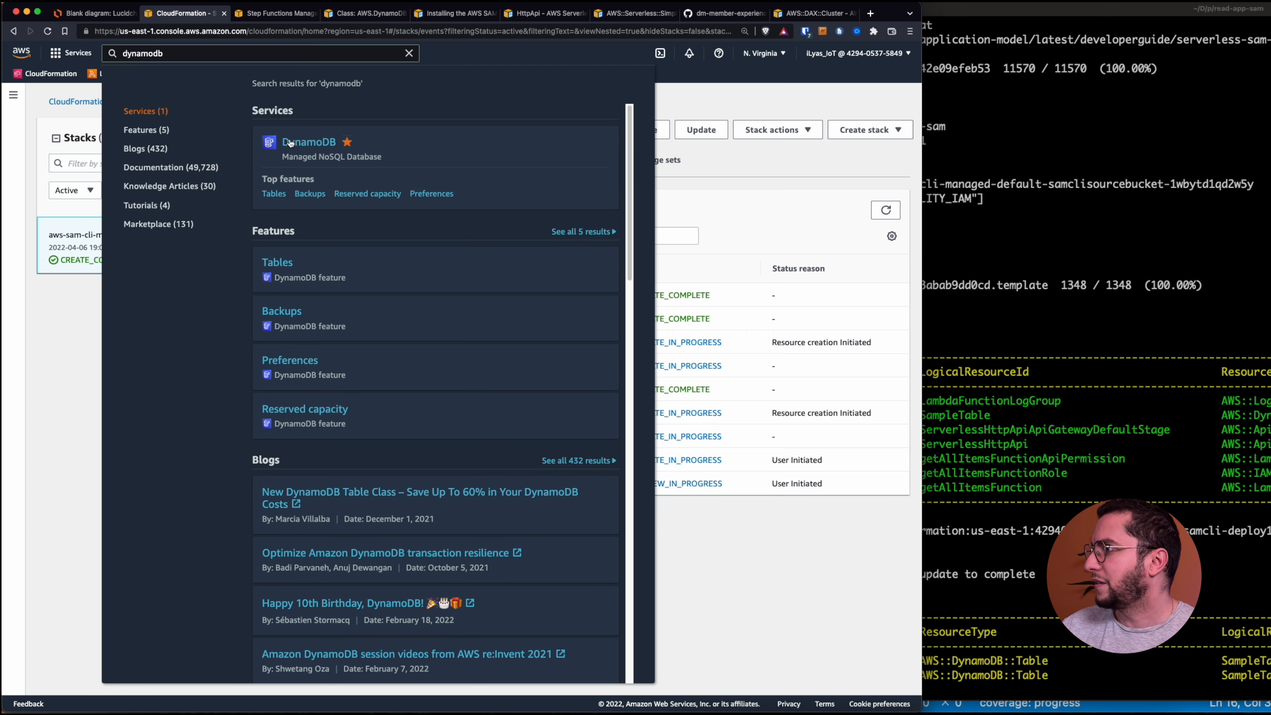
left_click(408, 53)
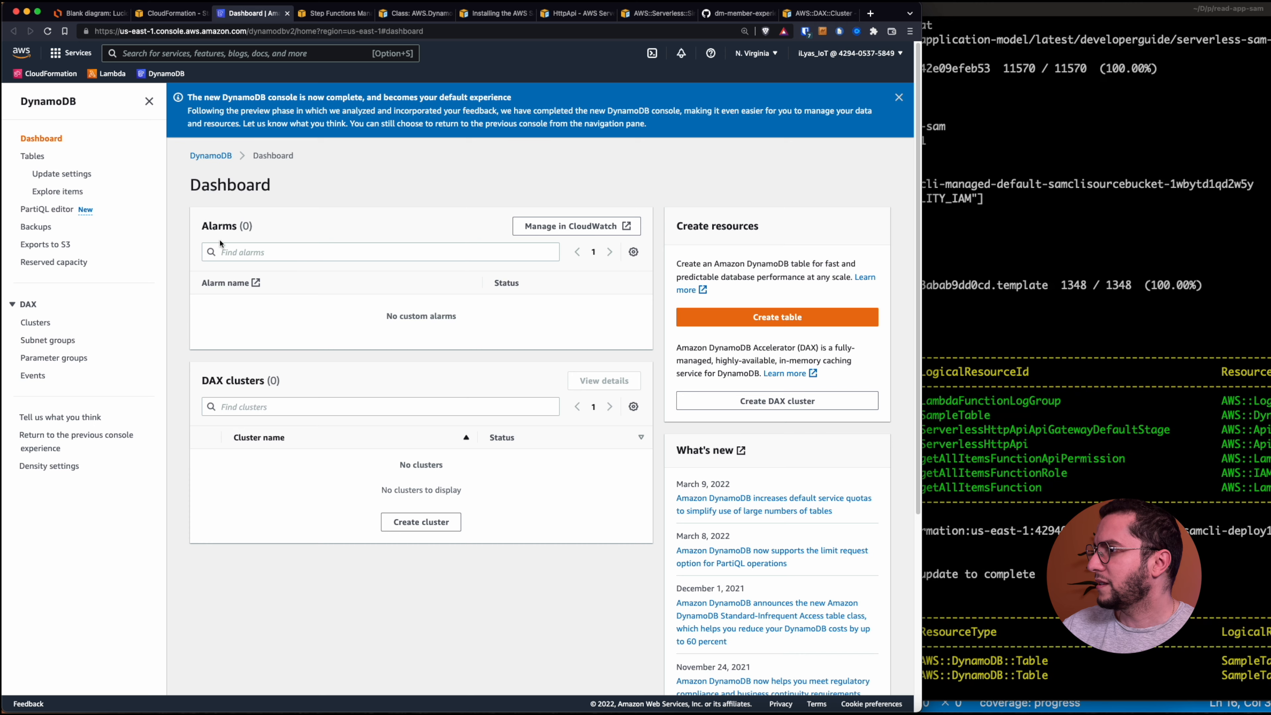
left_click(33, 155)
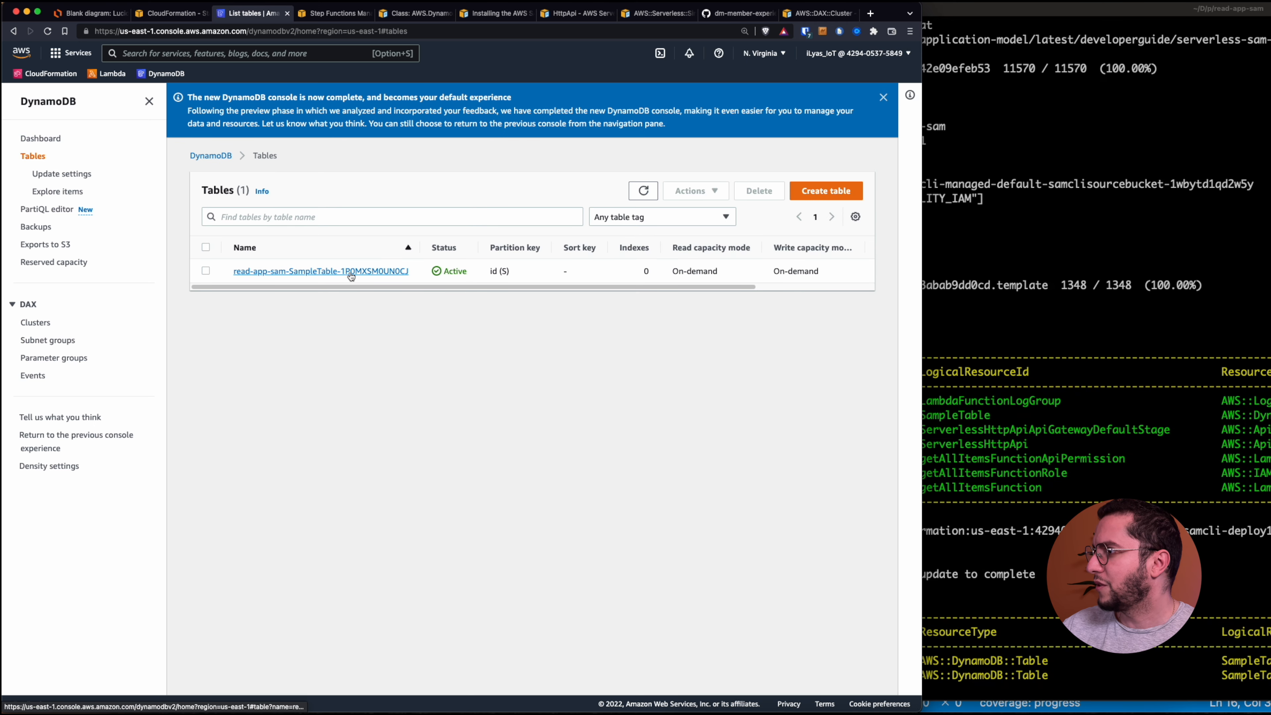
mouse_move(761, 590)
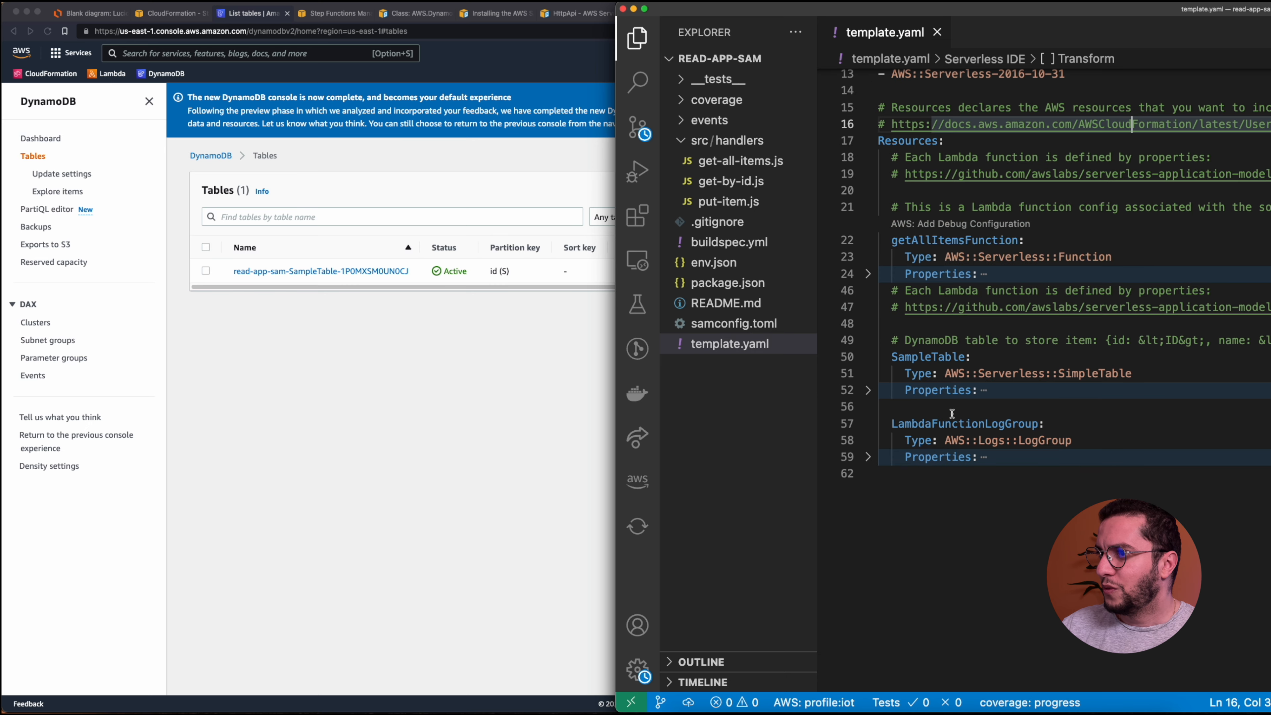
Inspect the read-app-sam SampleTable with its id (String) partition key, then return to the stack.
left_click(868, 390)
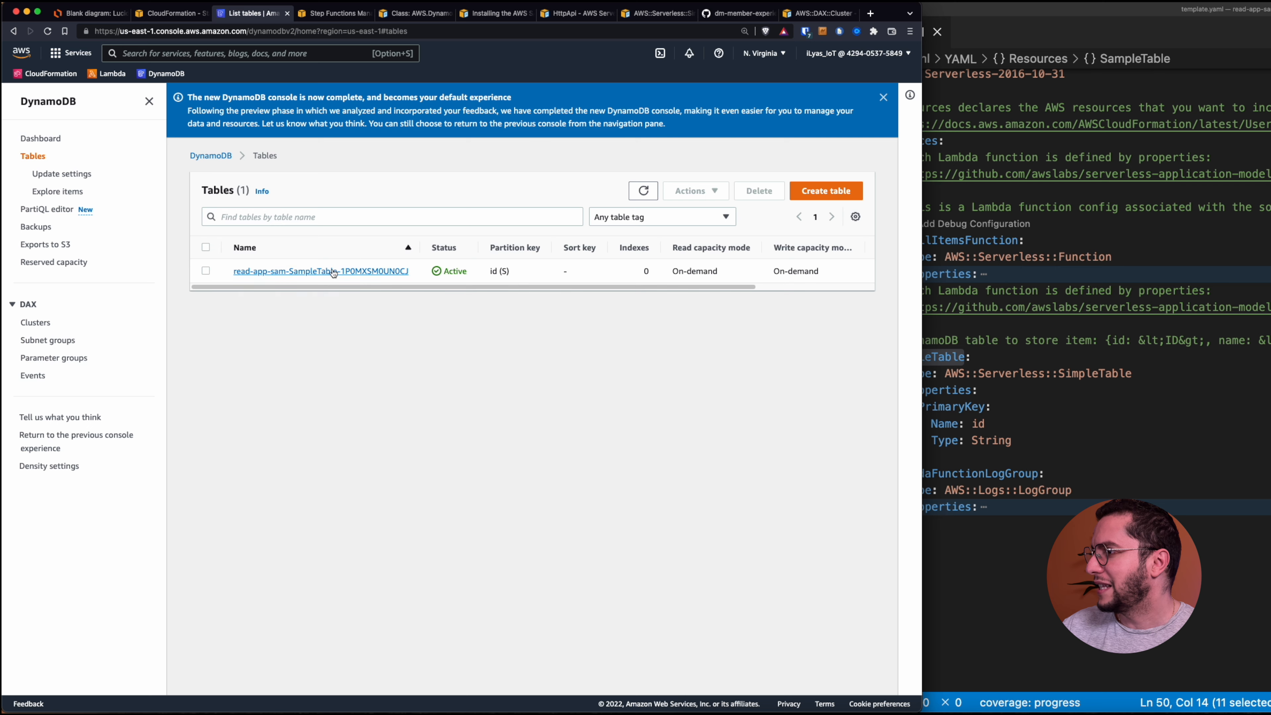
left_click(322, 271)
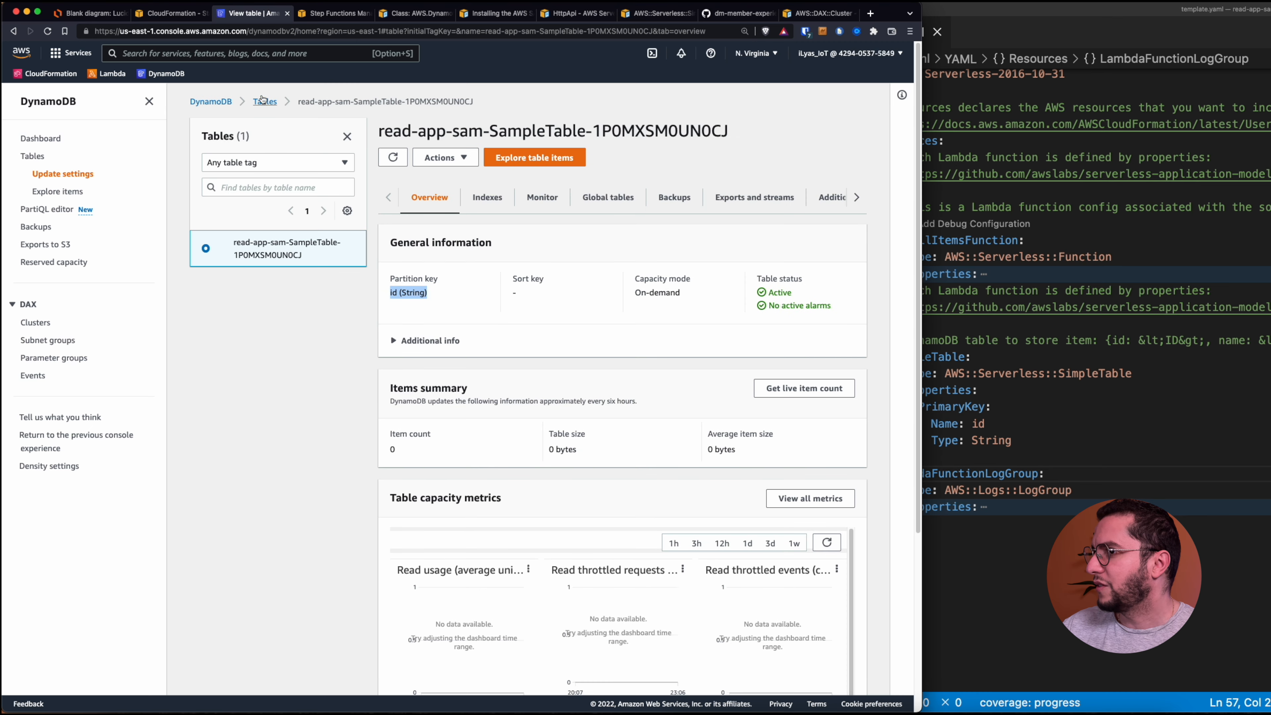
left_click(170, 14)
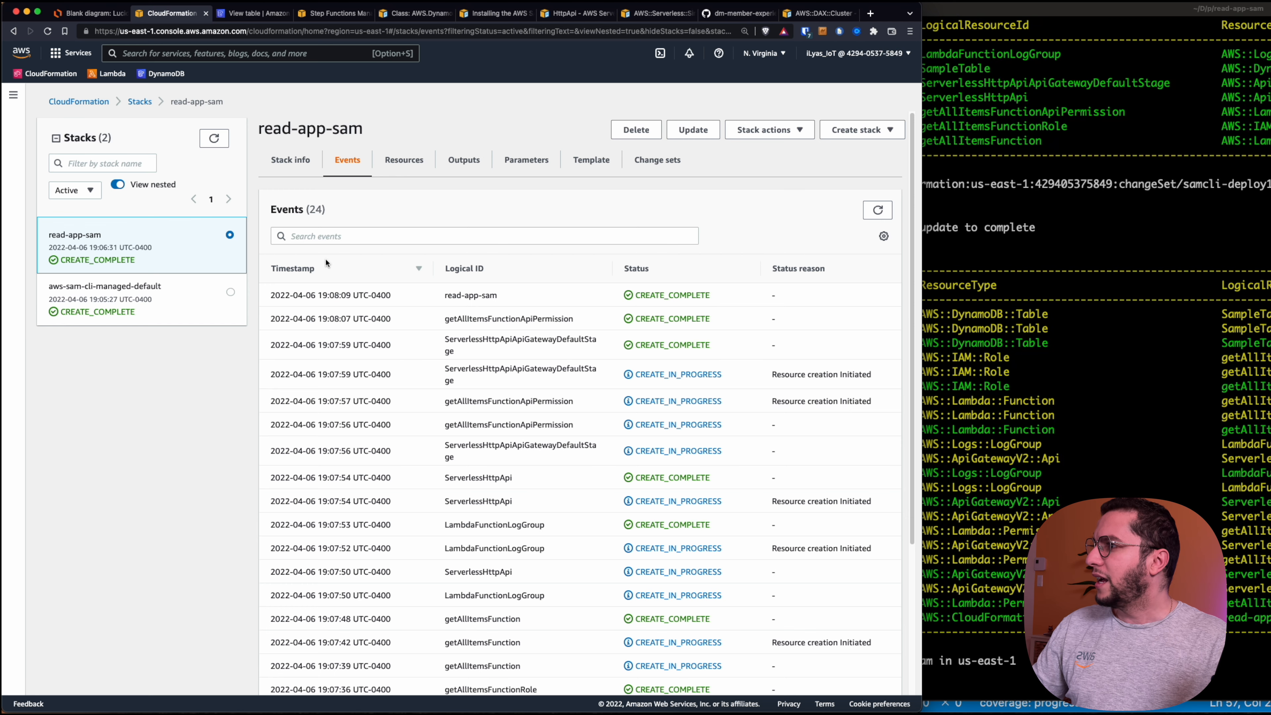
List read-app-sam's seven resources and follow the getAllItemsFunction link to Lambda.
left_click(404, 159)
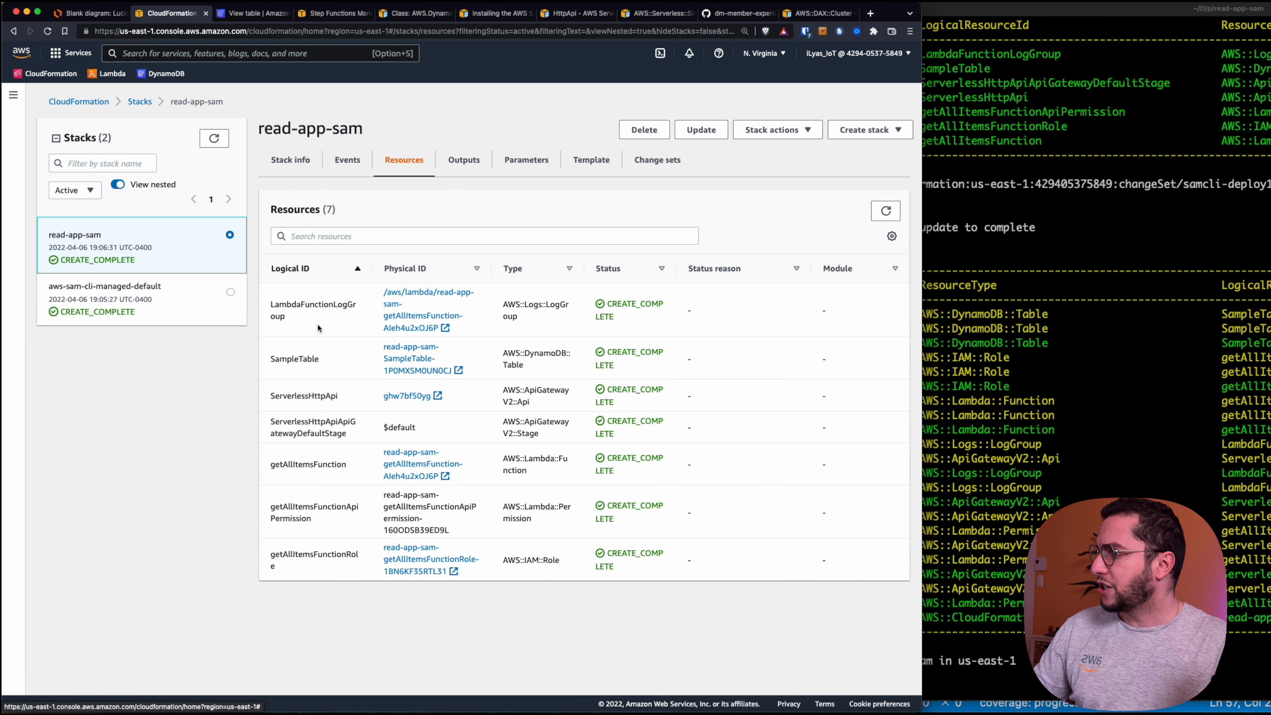
mouse_move(517, 354)
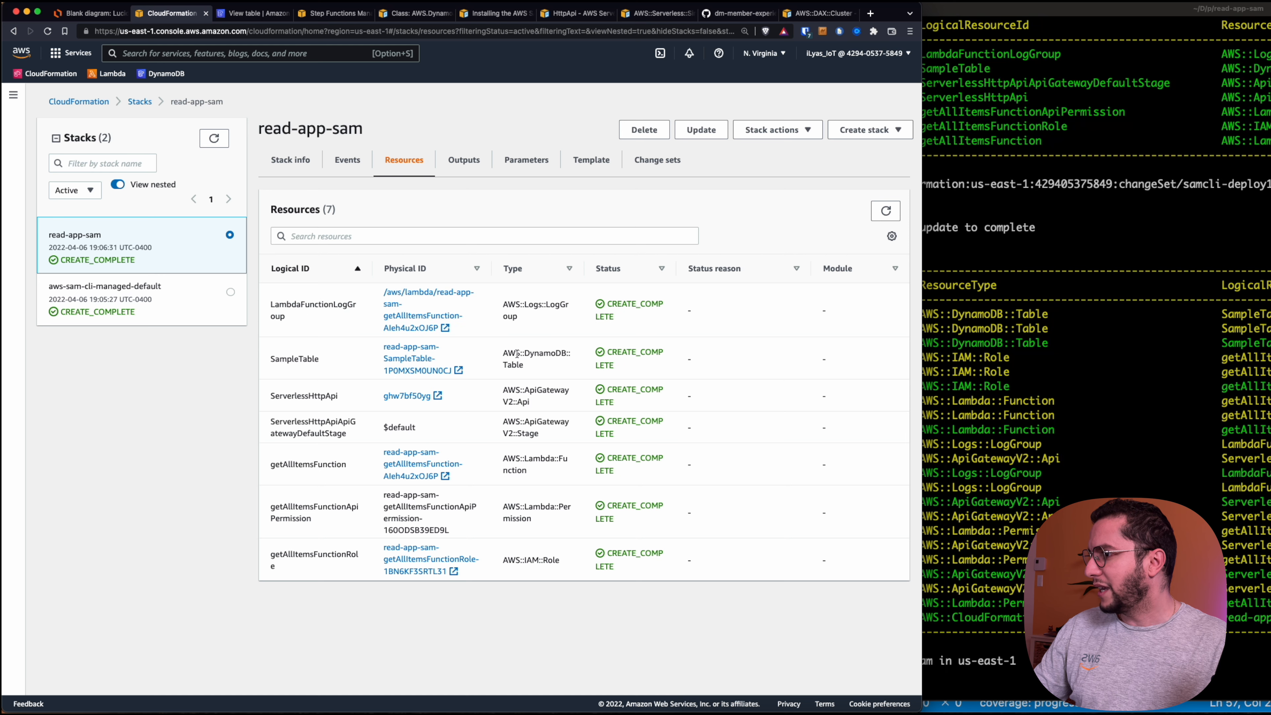
mouse_move(525, 467)
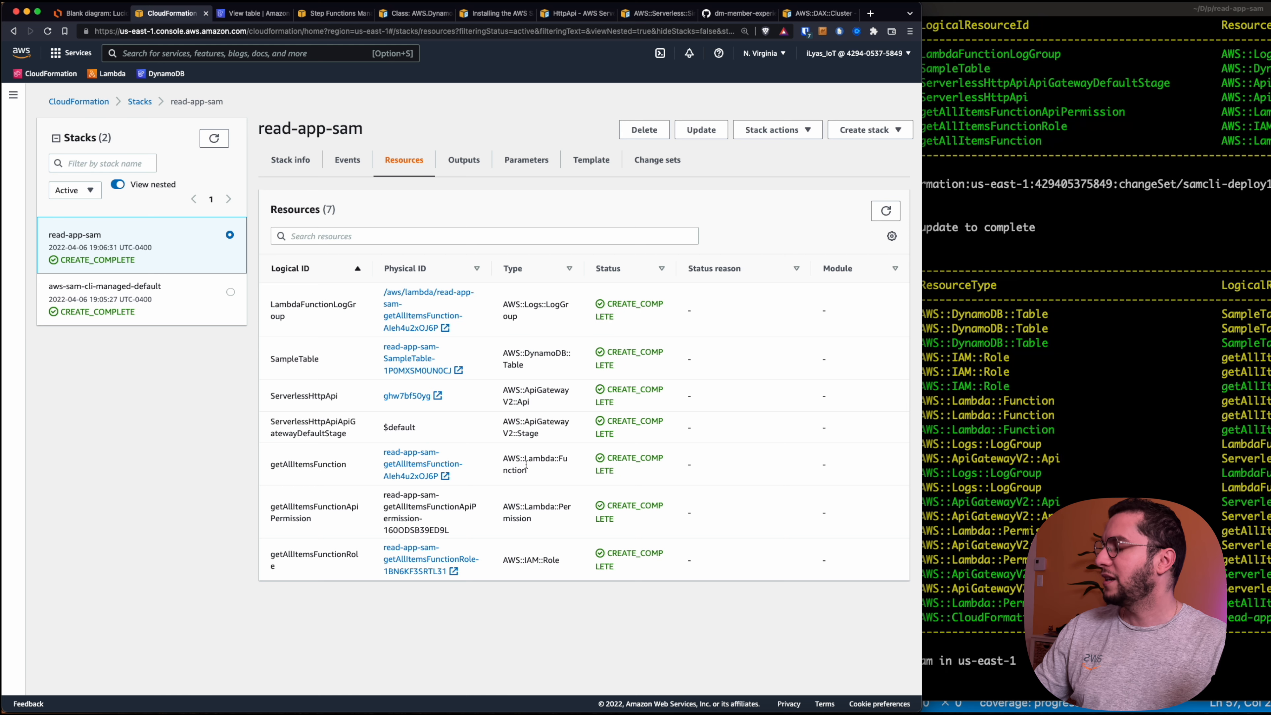
left_click(422, 464)
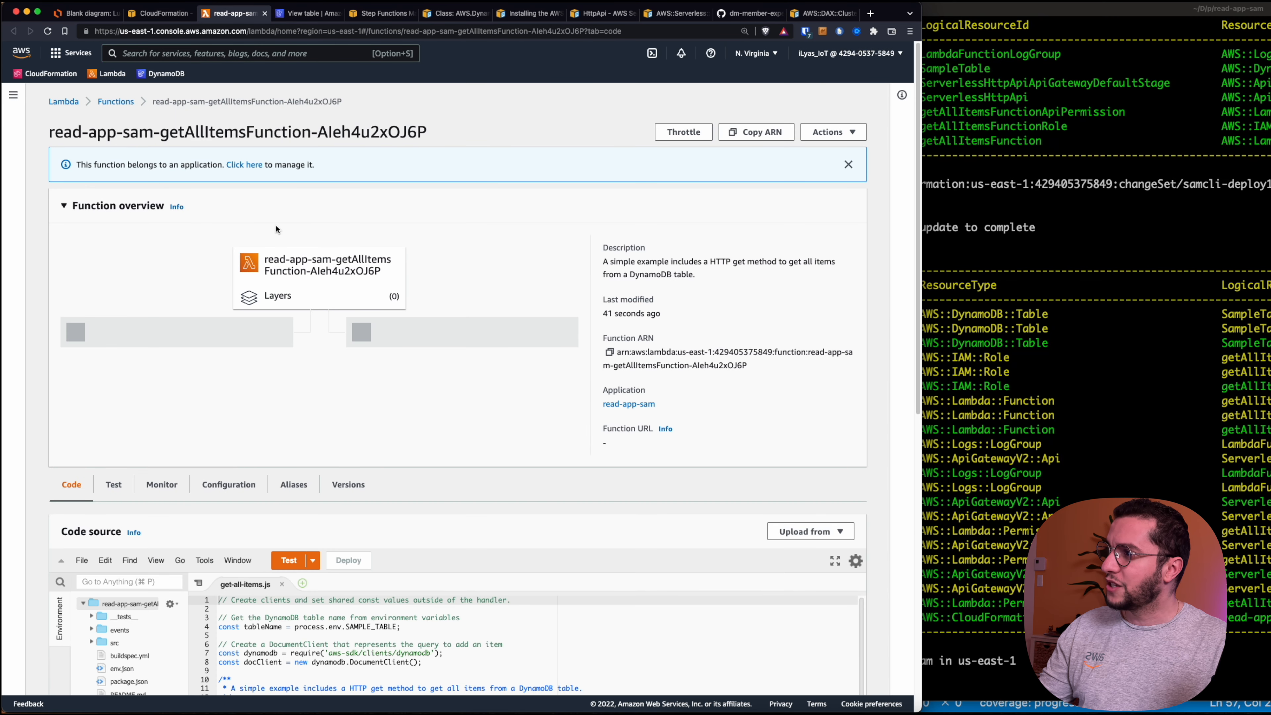
Show the function's API Gateway trigger details under Configuration > Triggers.
left_click(229, 484)
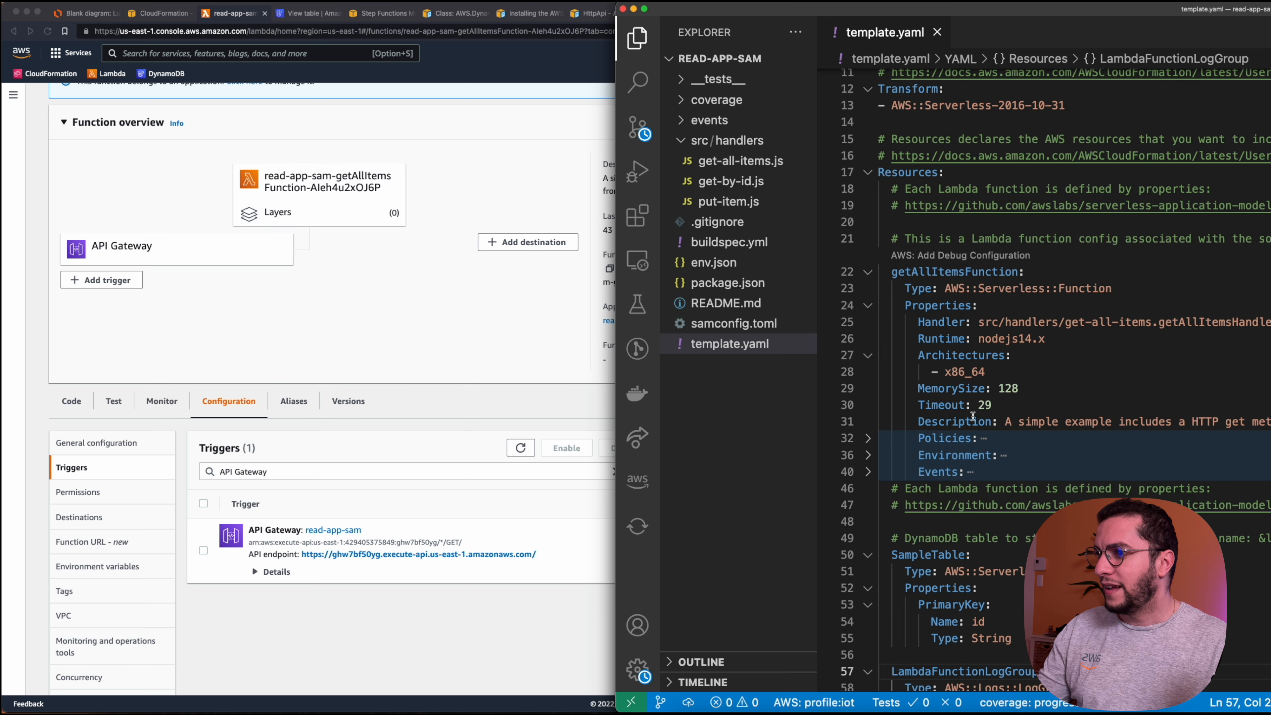
left_click(868, 472)
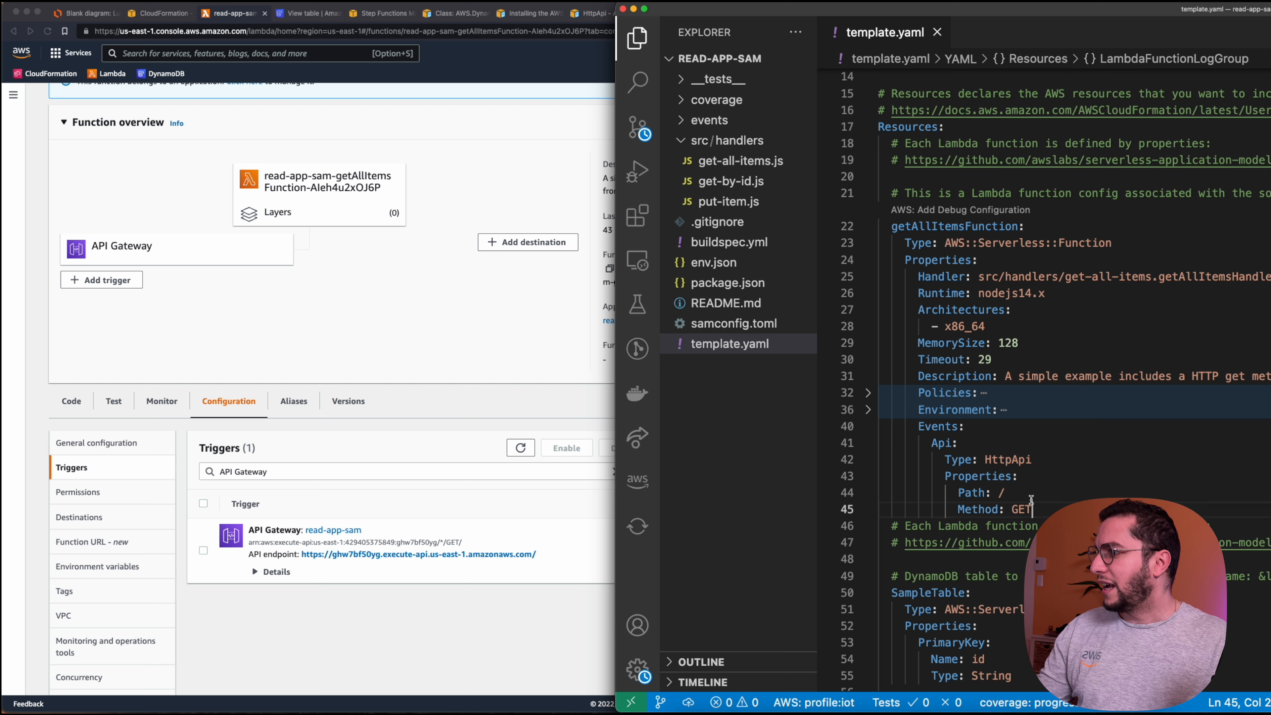
left_click(276, 571)
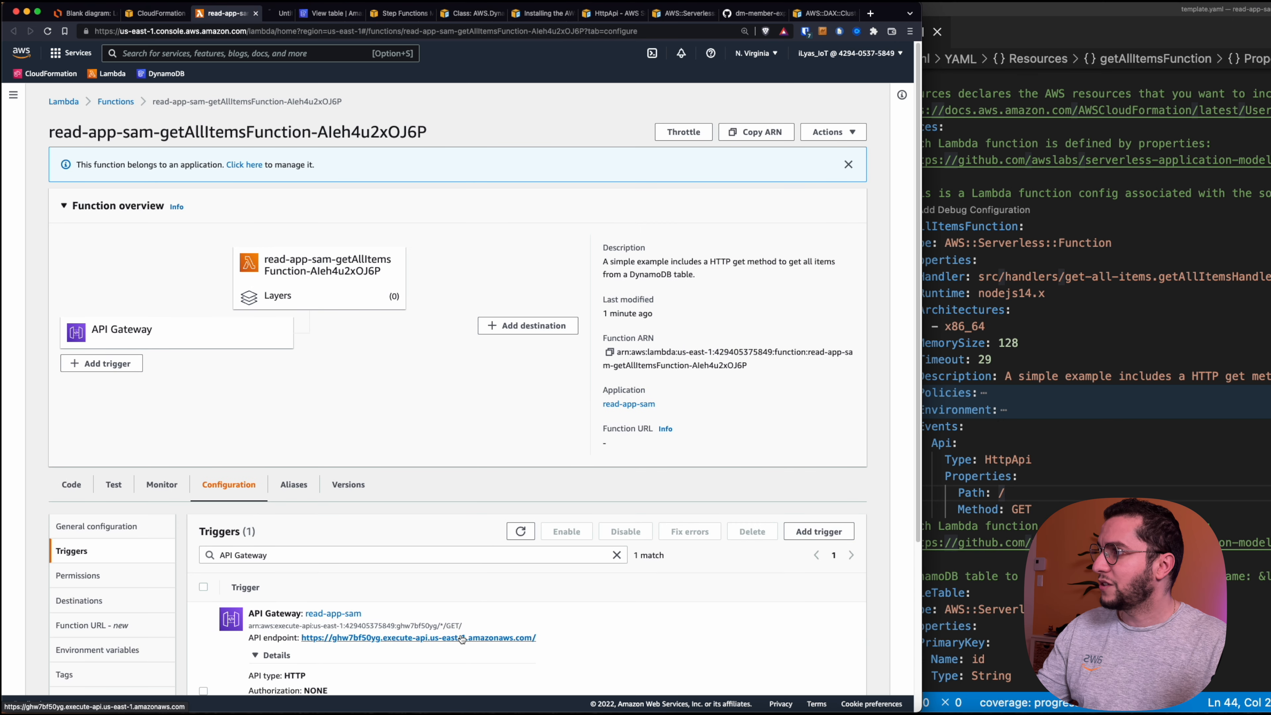
Call the API endpoint, which returns Internal Server Error, and return to the Lambda page.
left_click(418, 638)
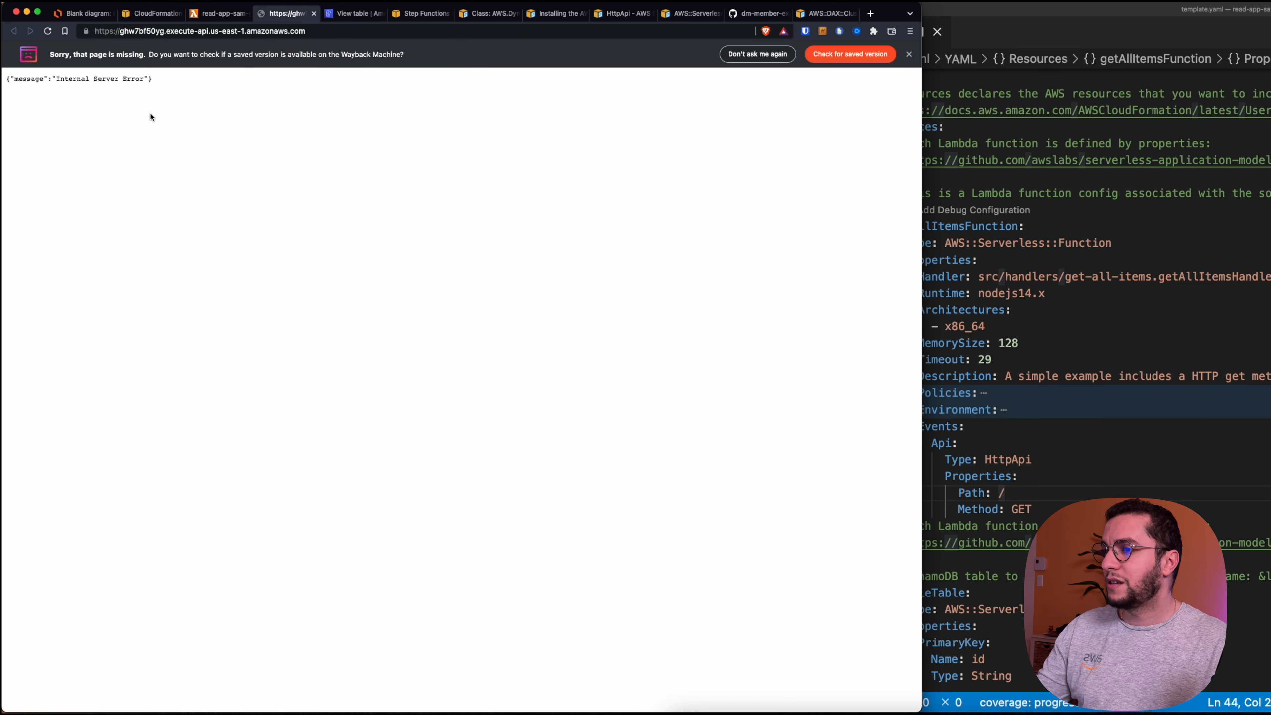
double_click(99, 79)
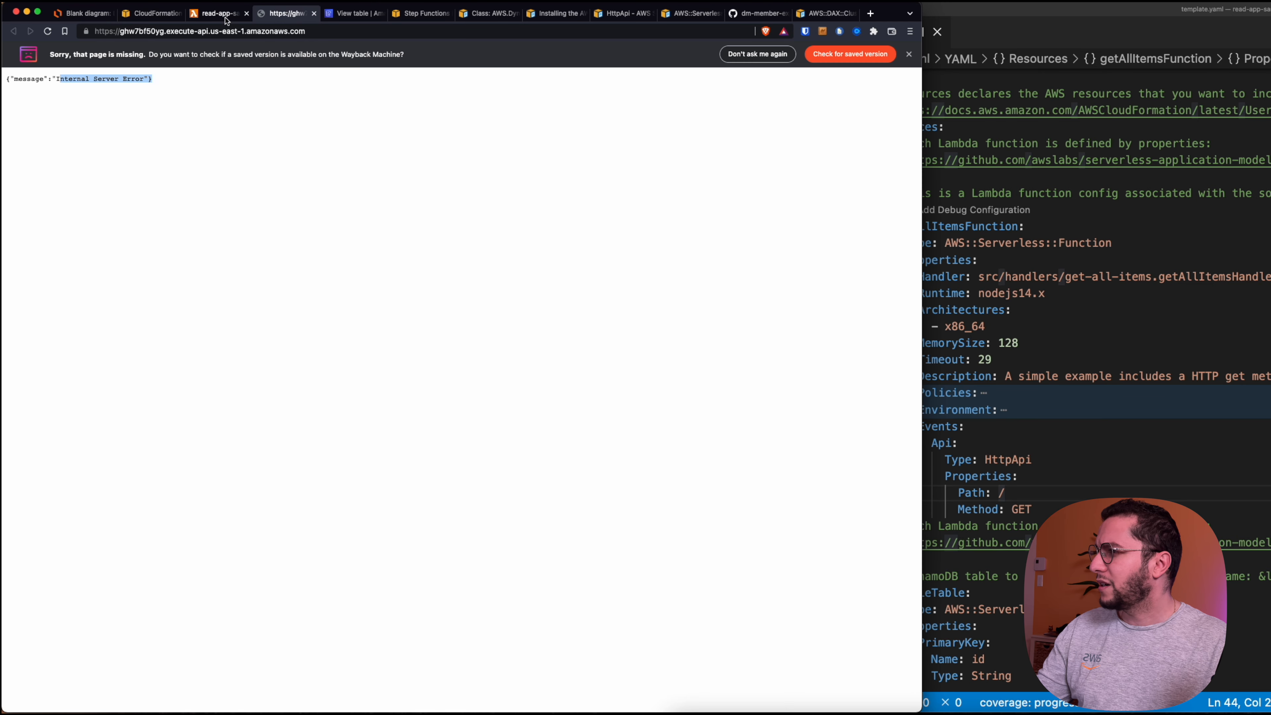
left_click(217, 13)
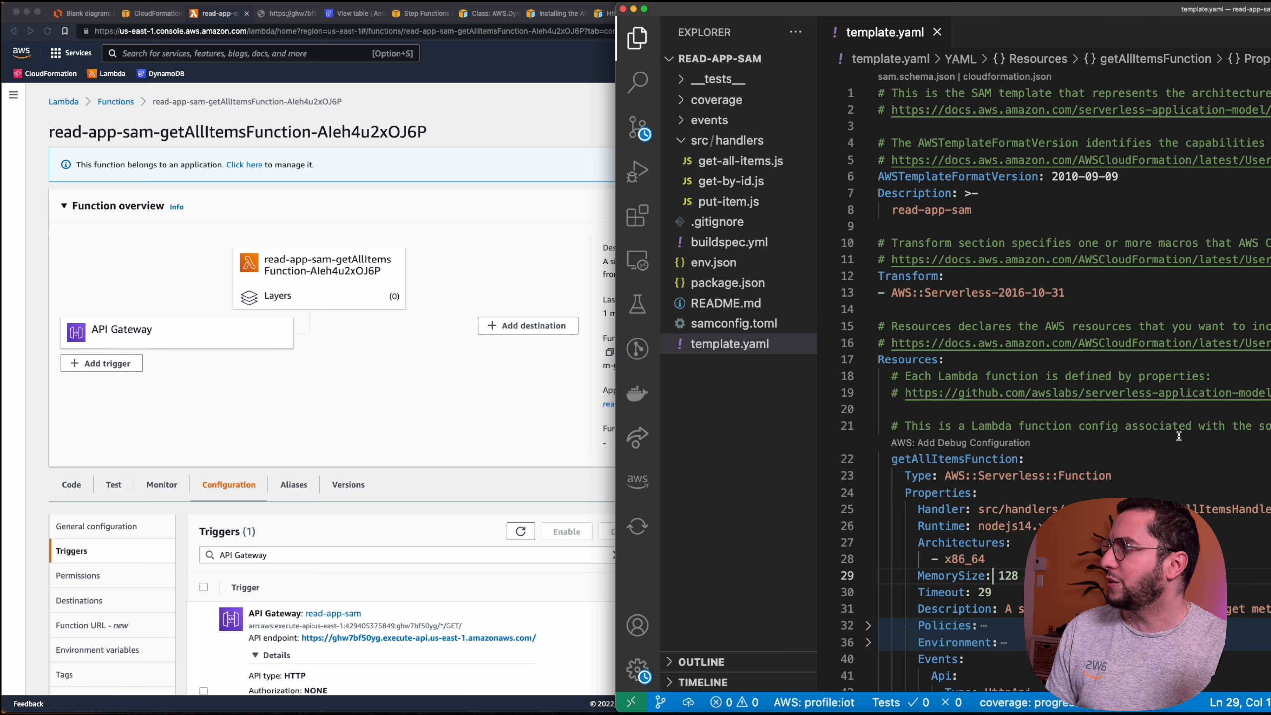
Bring template.yaml with the getAllItemsFunction definition into full view.
left_click(80, 13)
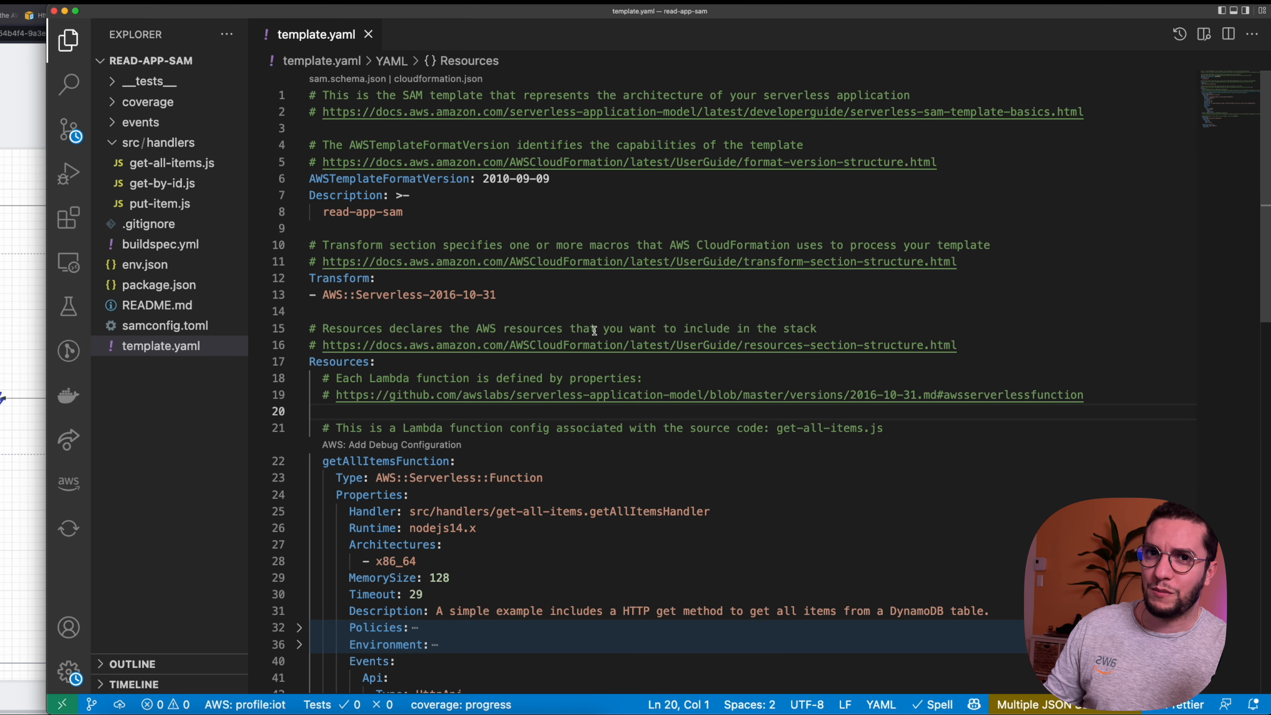
mouse_move(249, 472)
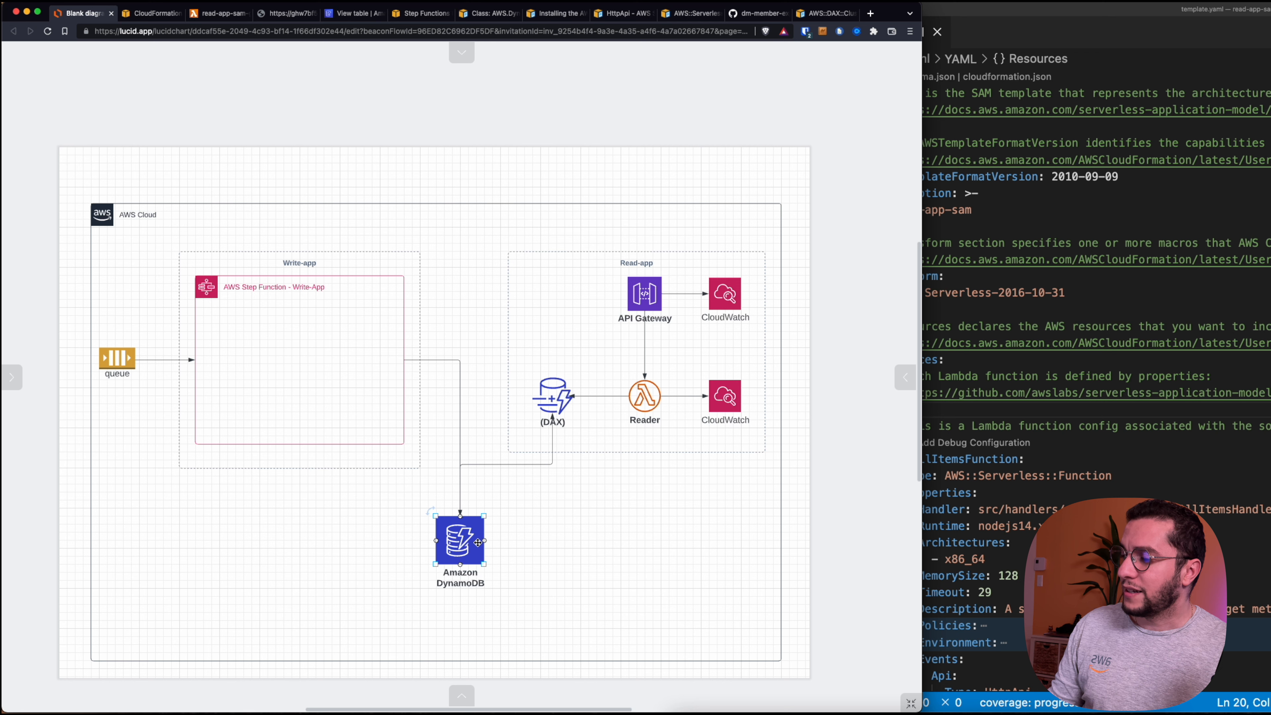
Trace the API Gateway, Reader Lambda and DynamoDB shapes in the Read-app diagram.
left_click(645, 397)
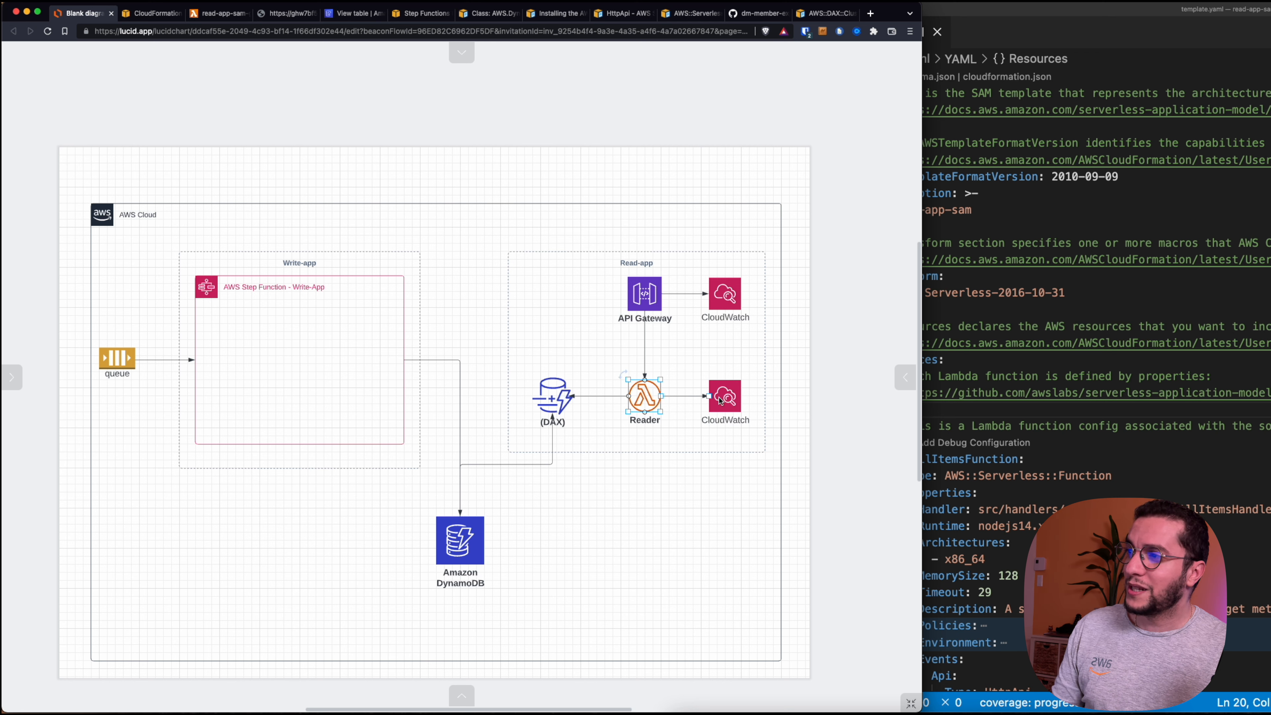
left_click(644, 294)
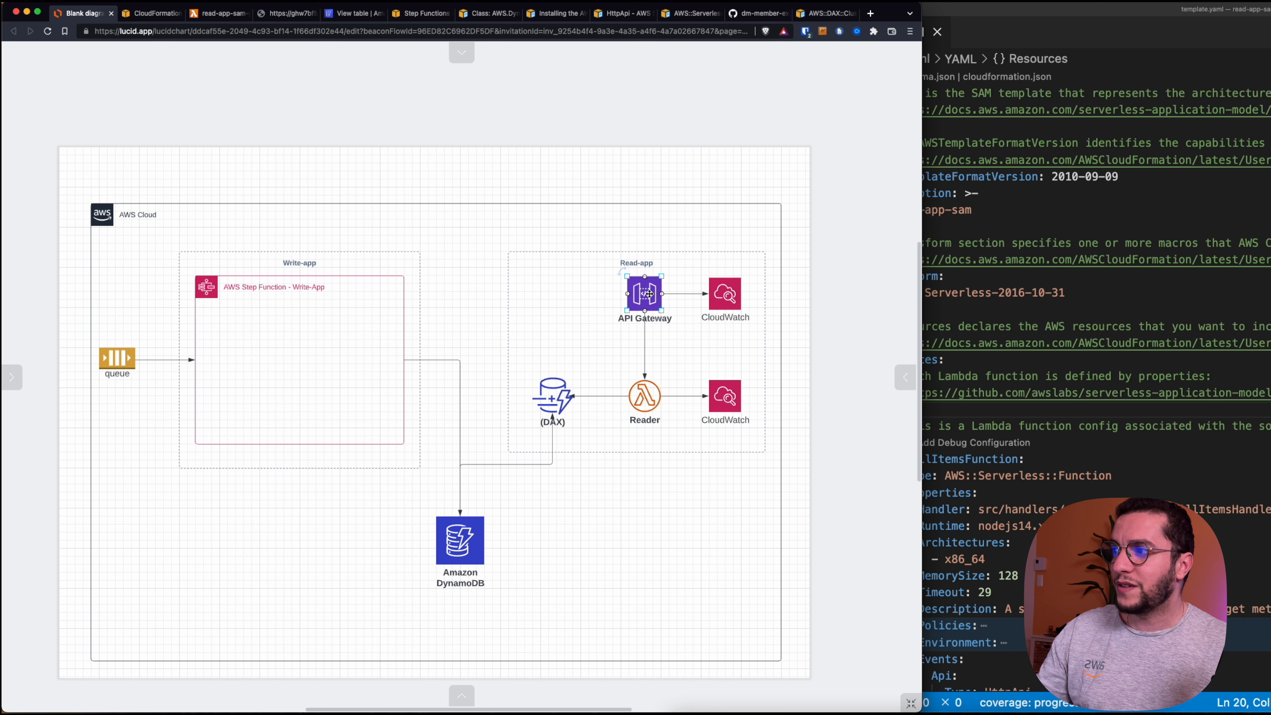
left_click(644, 398)
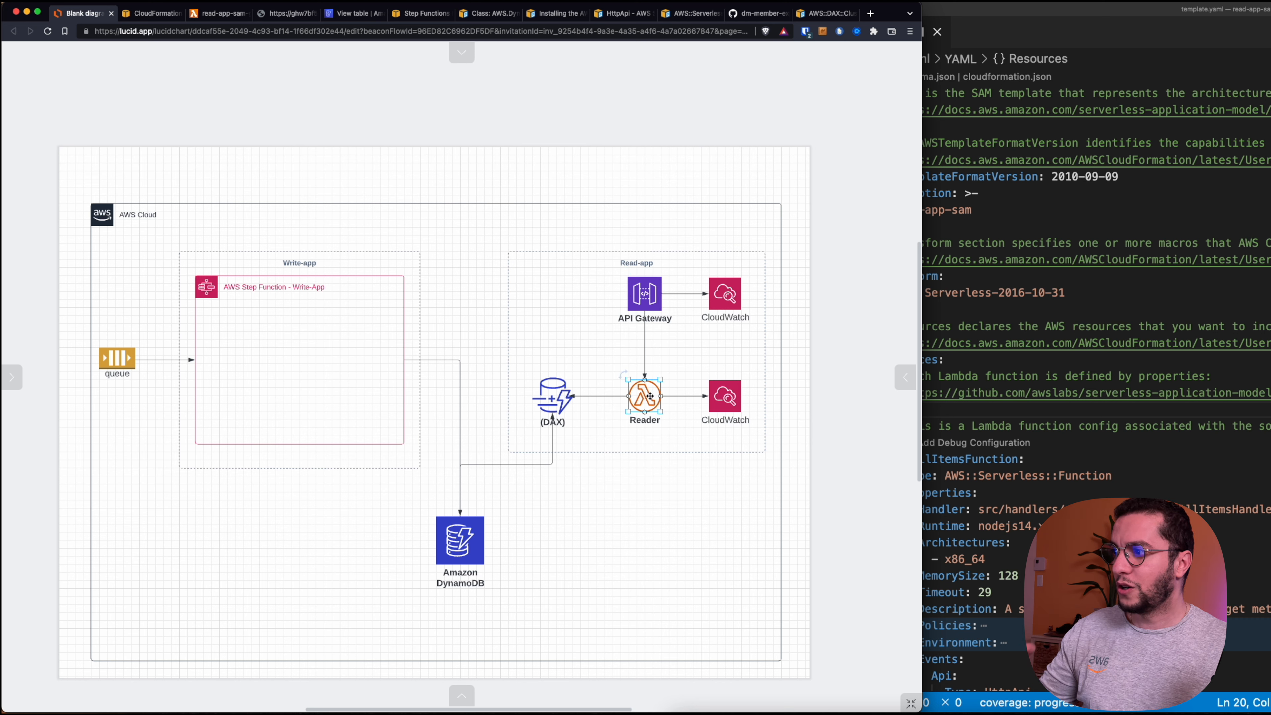
left_click(460, 539)
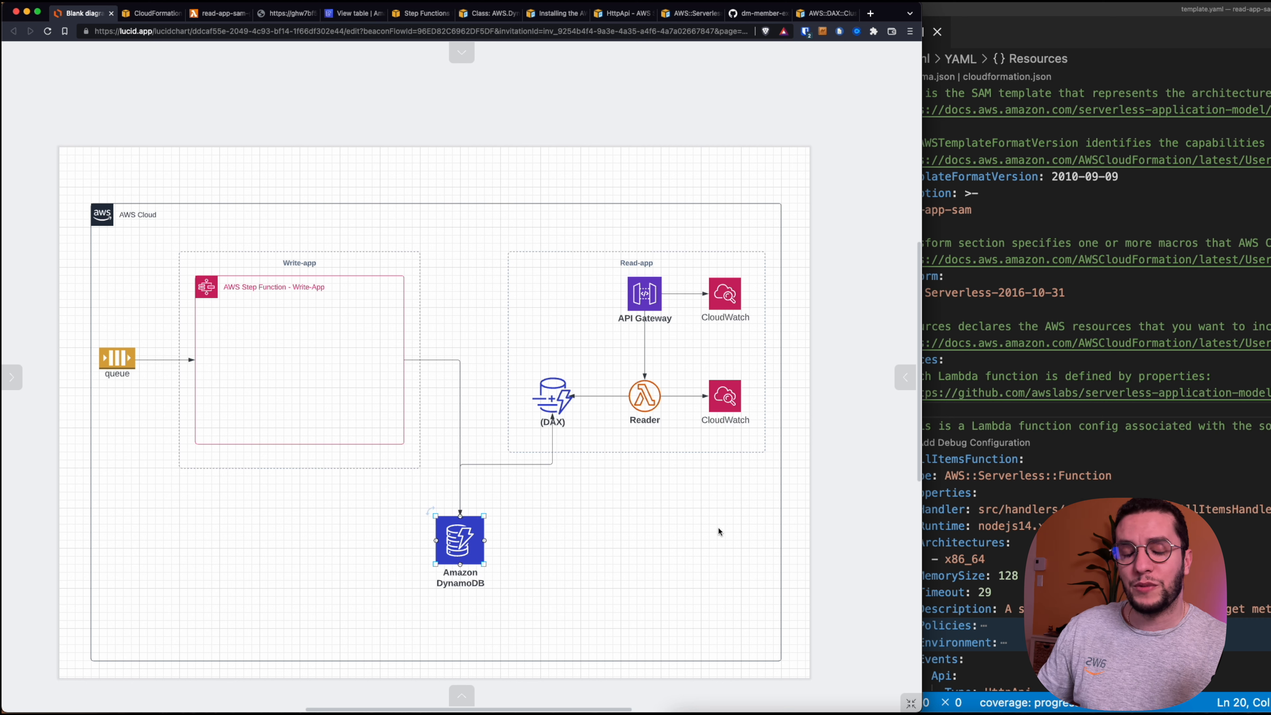
left_click(718, 531)
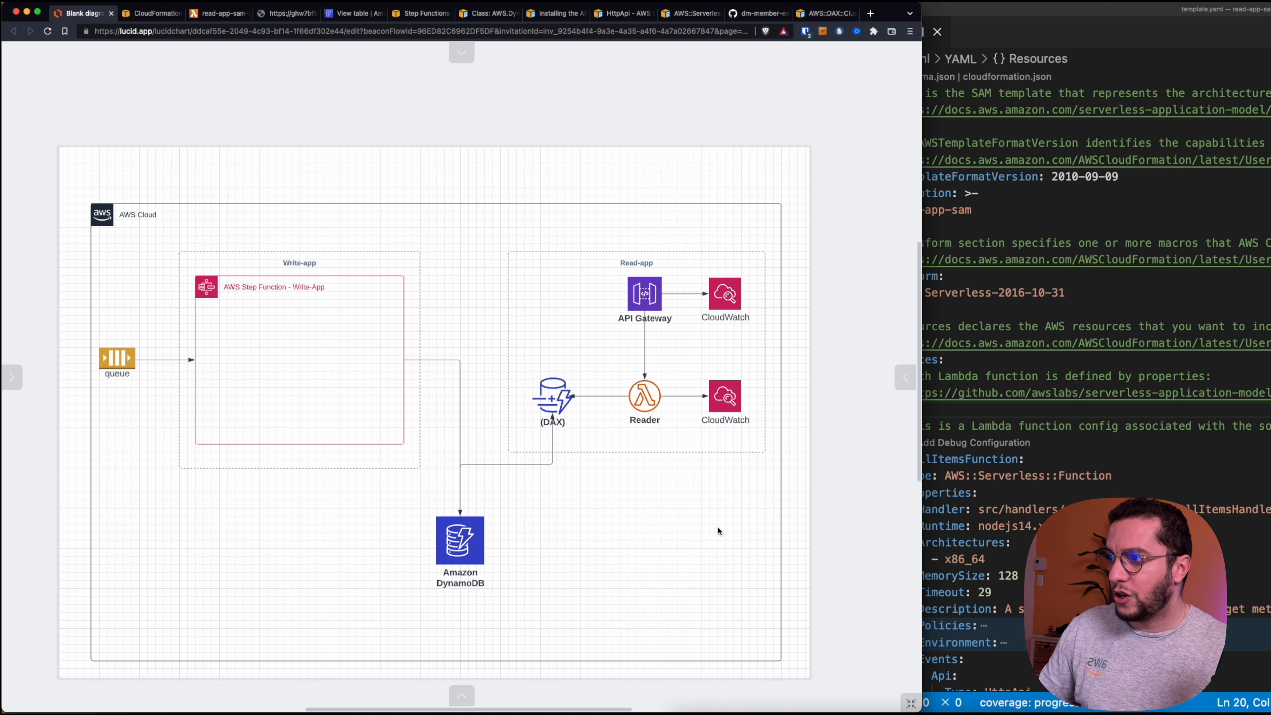
left_click(644, 396)
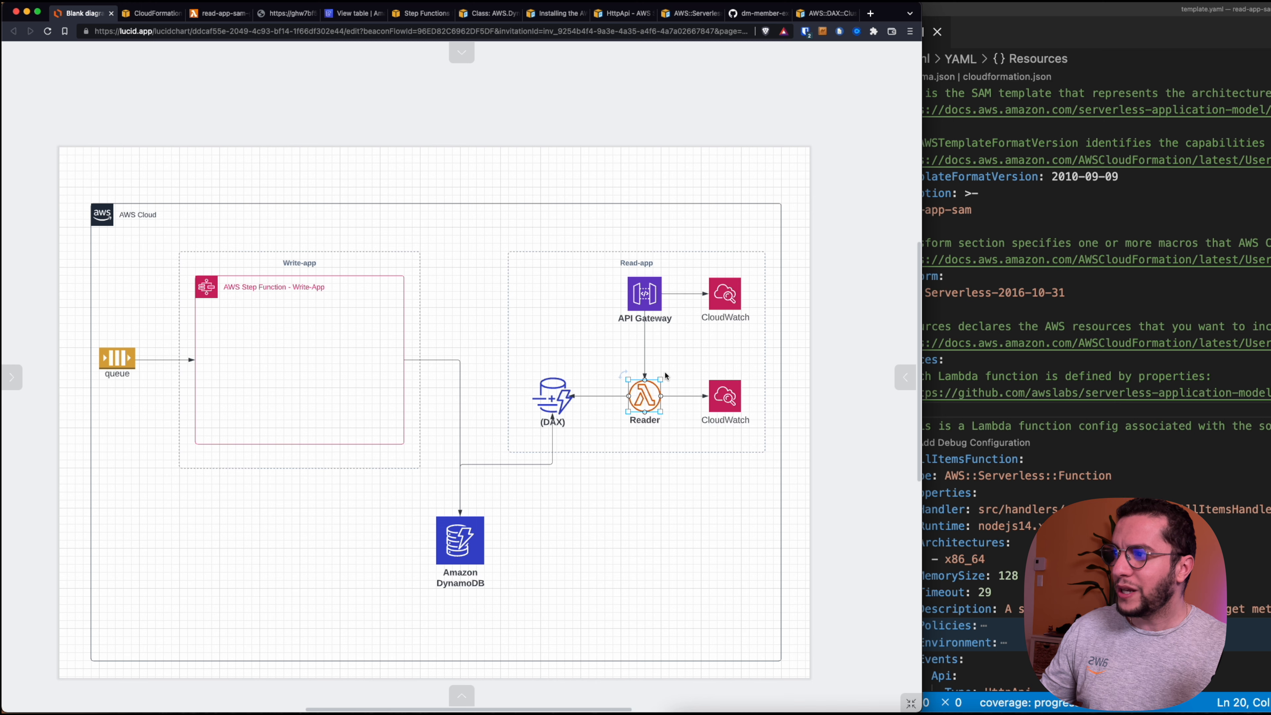
Bring up the src/handlers/get-all-items.js handler in the code editor.
left_click(551, 397)
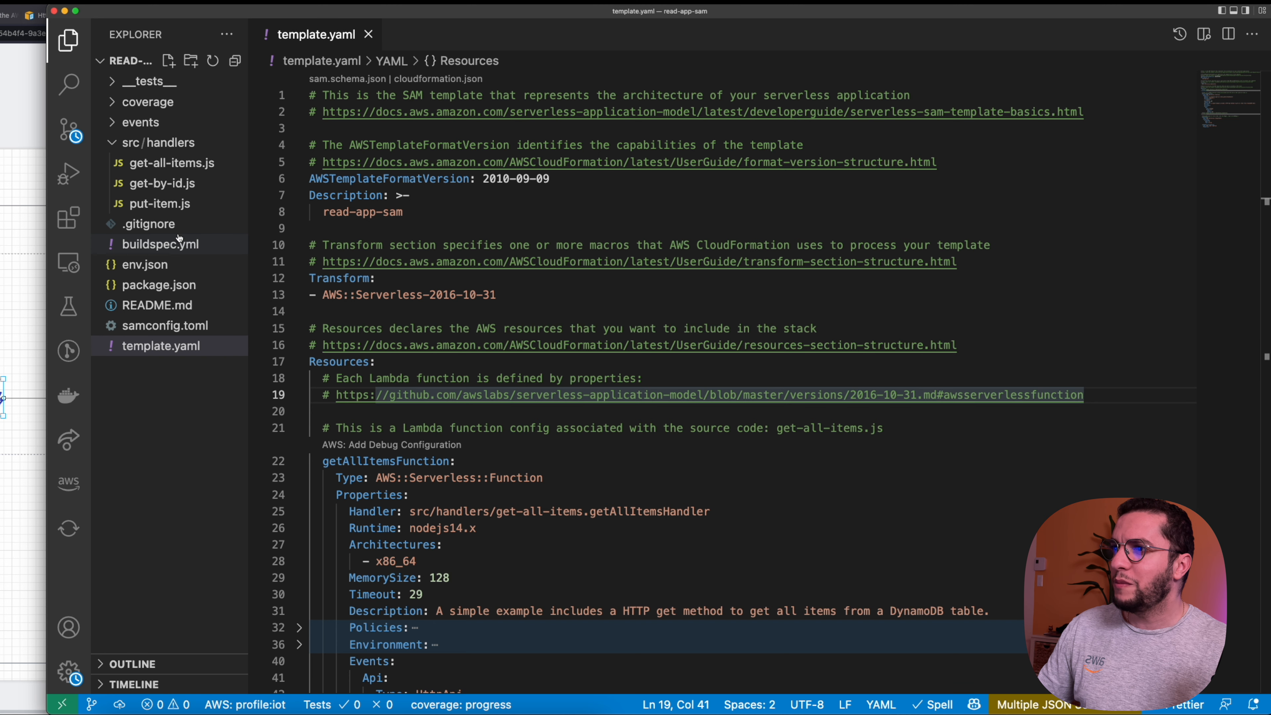
left_click(168, 163)
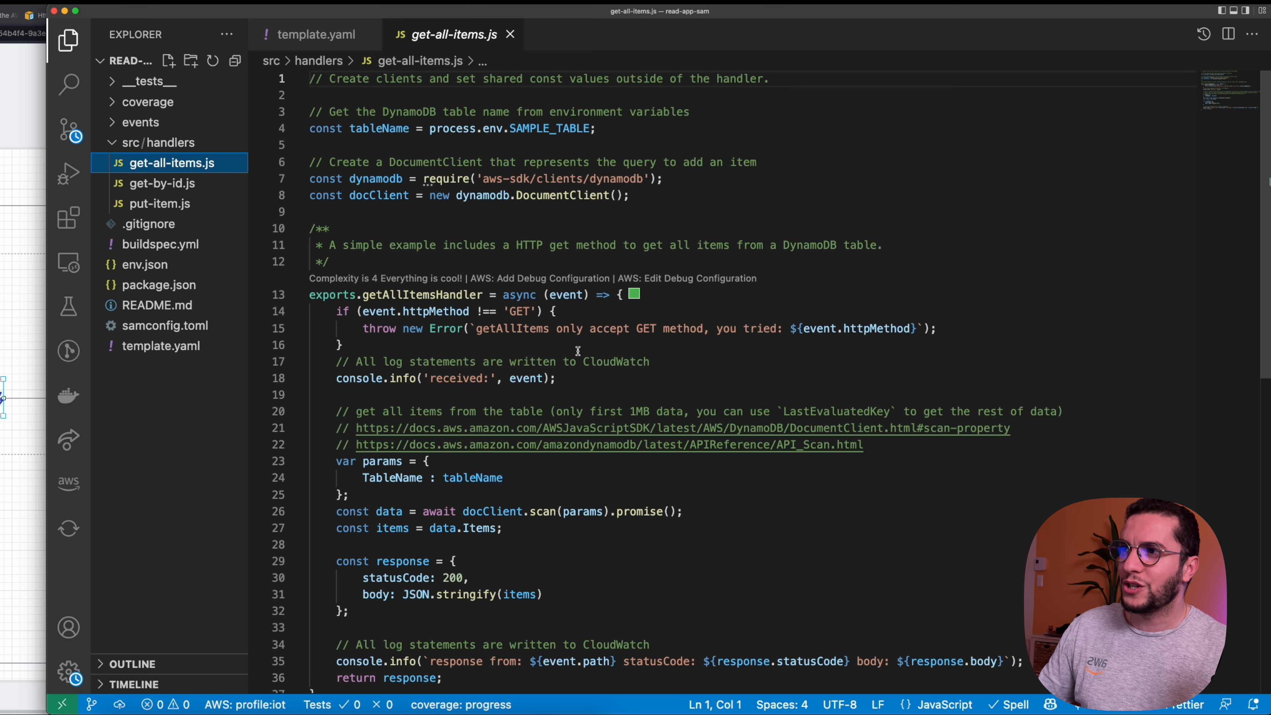